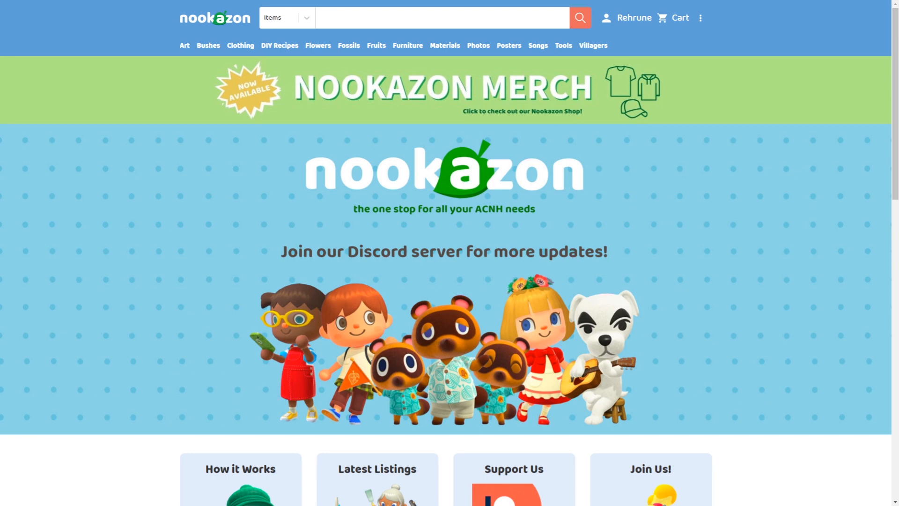
mouse_move(151, 113)
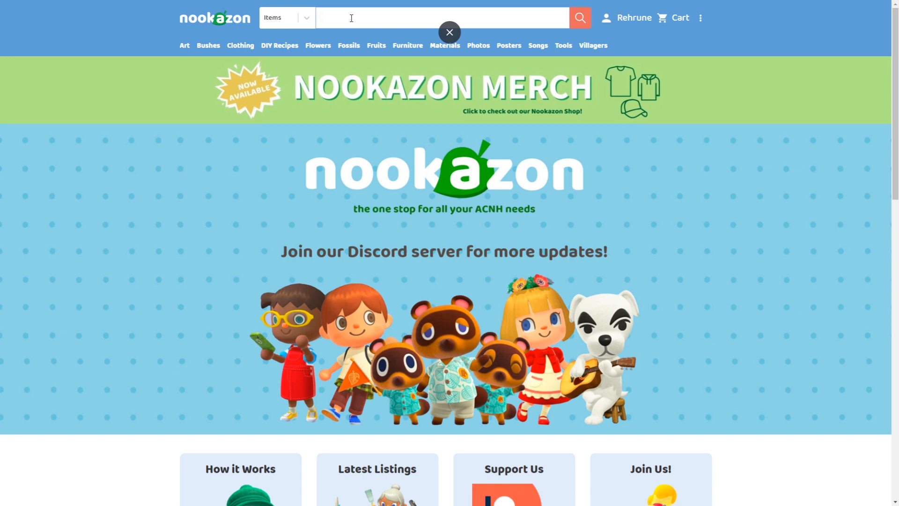
Search the Items catalog for 'wedding' to list Wedding Wand, Arch, Cake and more
text(wedding)
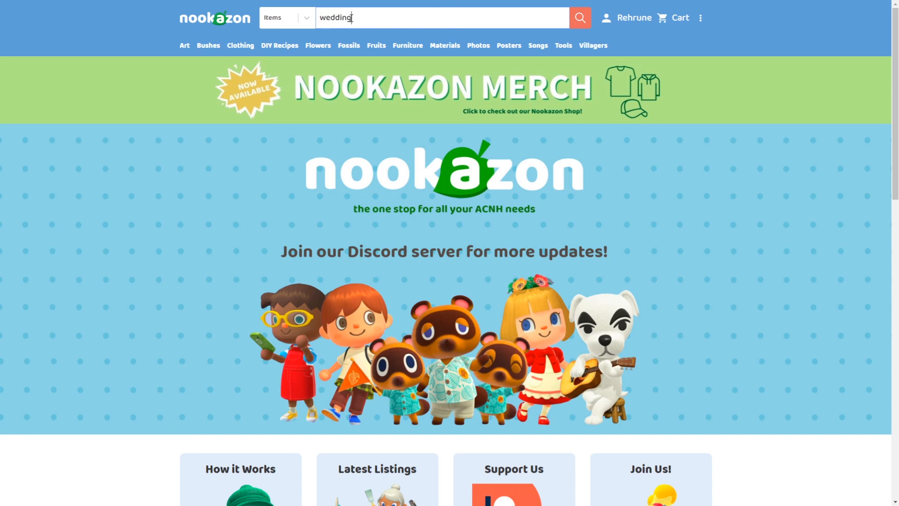
click(579, 16)
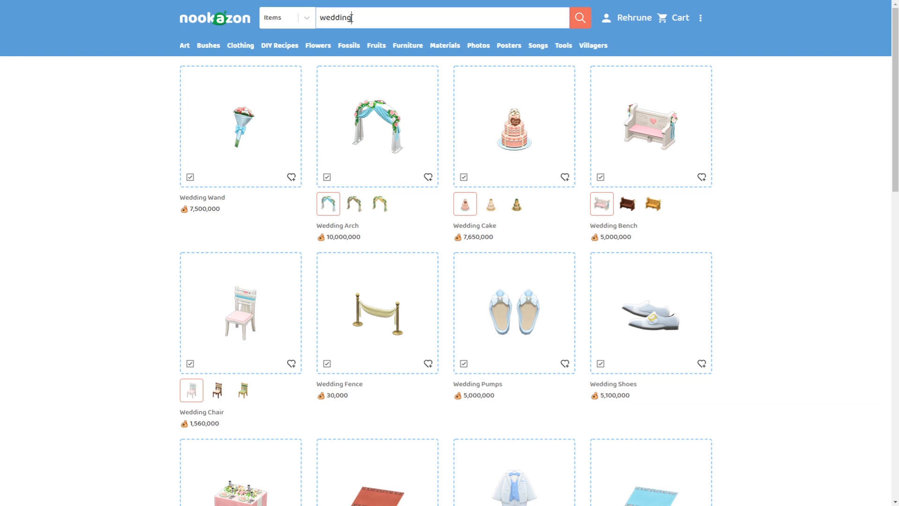
mouse_move(253, 133)
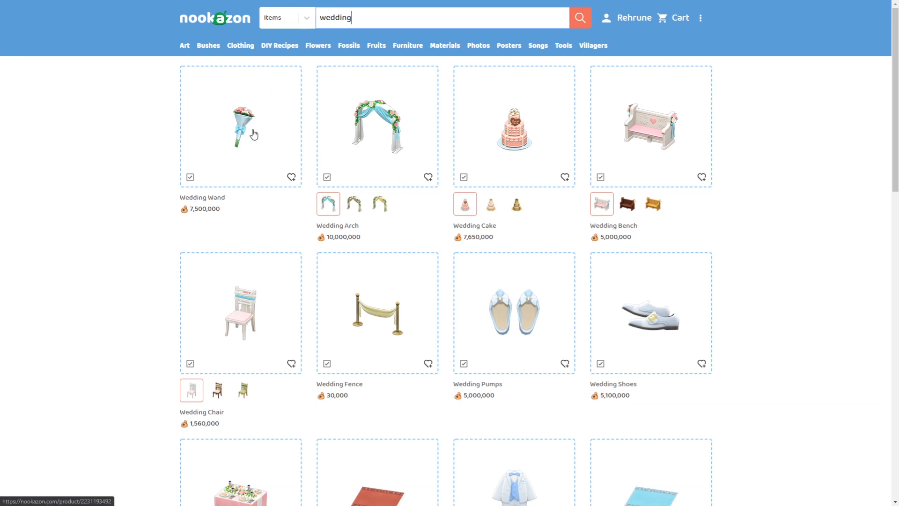
mouse_move(252, 143)
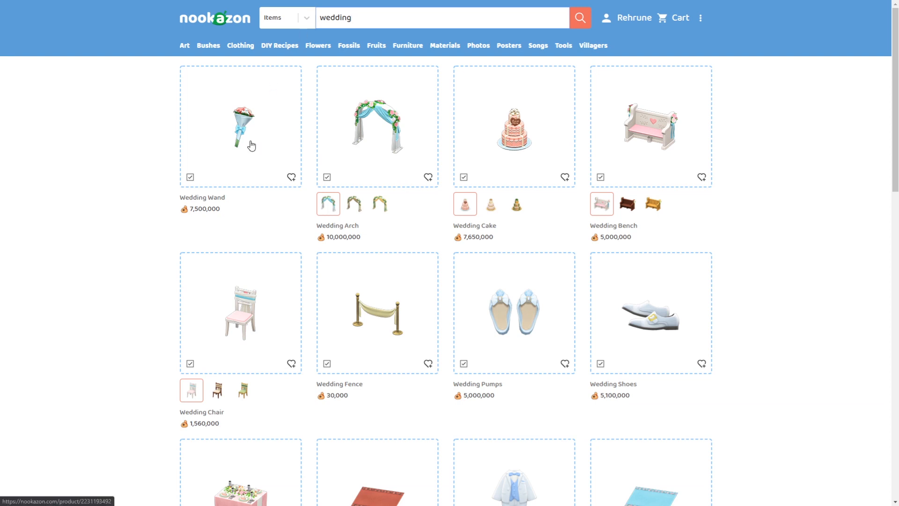
mouse_move(246, 154)
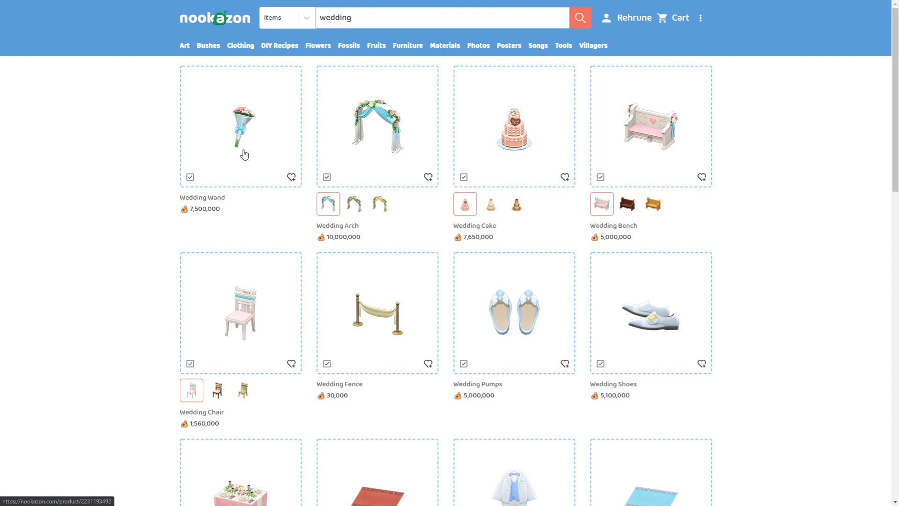
mouse_move(241, 152)
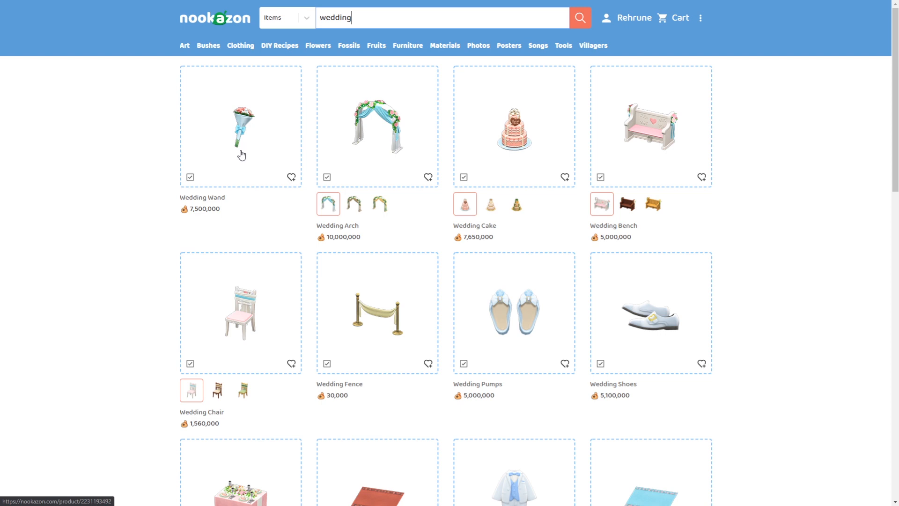
click(241, 127)
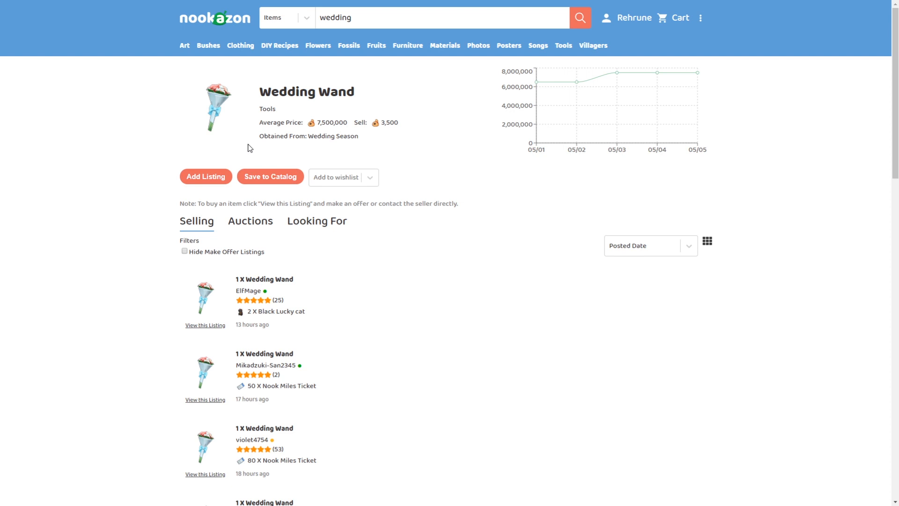
mouse_move(336, 199)
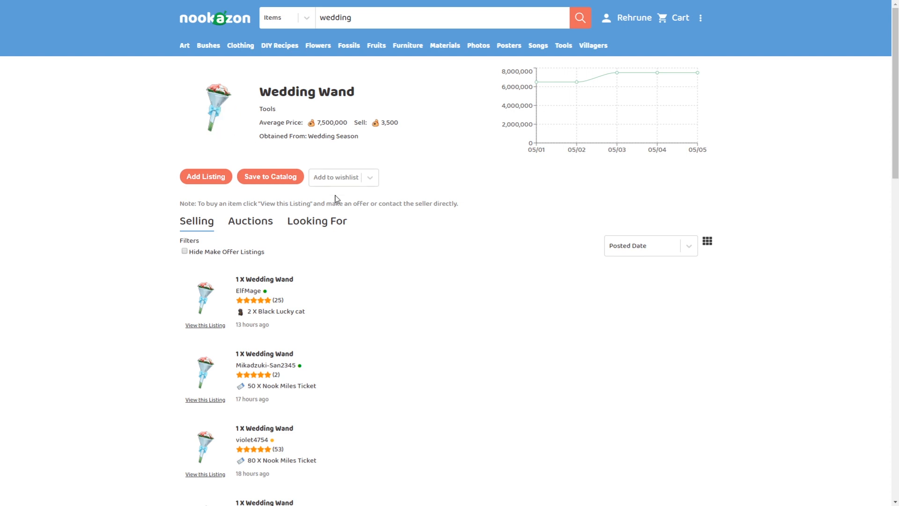
mouse_move(235, 137)
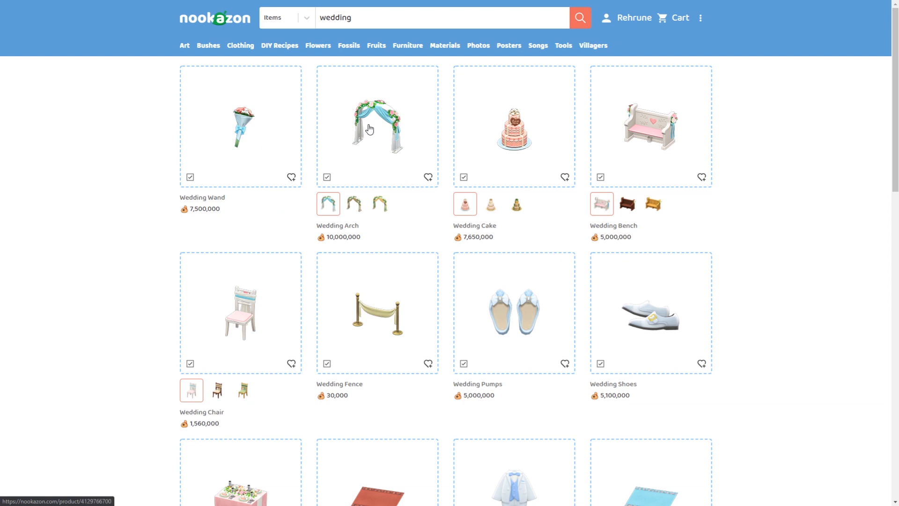
View the Wedding Arch's Cute, Chic and Garden variants, ending back on Cute
click(377, 126)
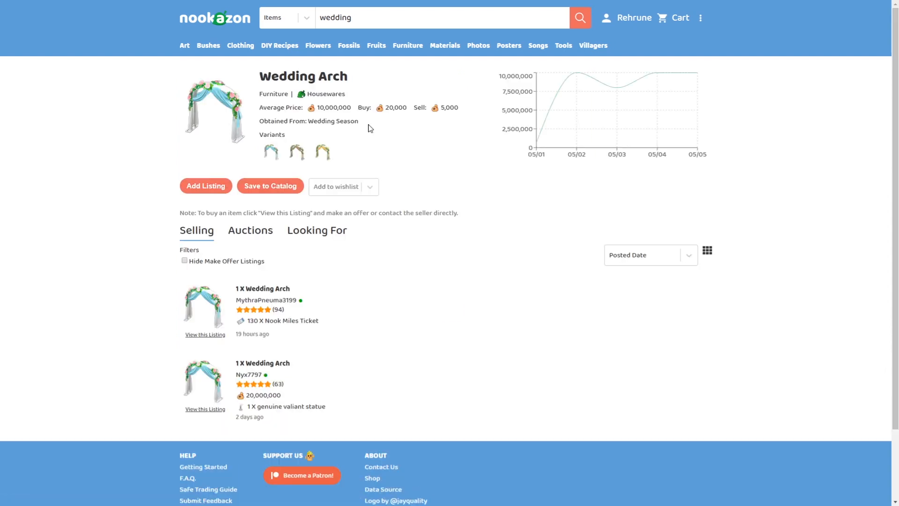
mouse_move(280, 157)
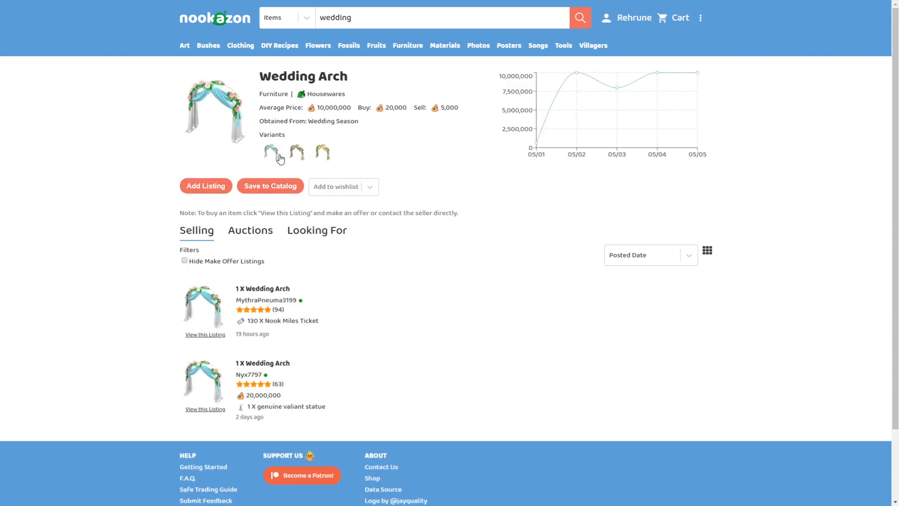
click(274, 151)
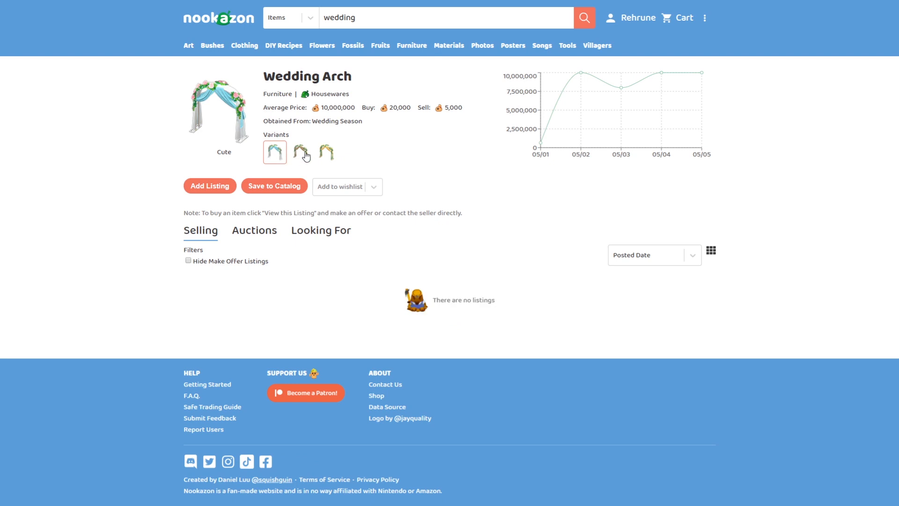
click(301, 151)
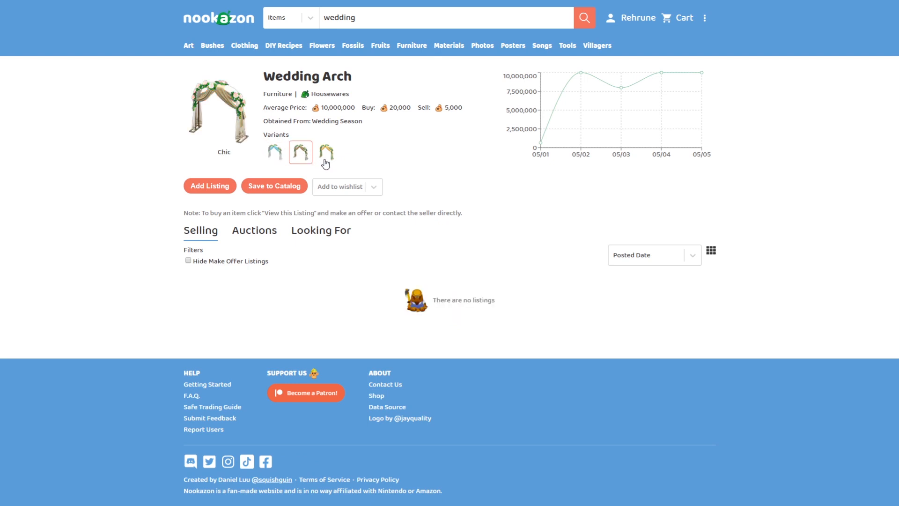
click(326, 152)
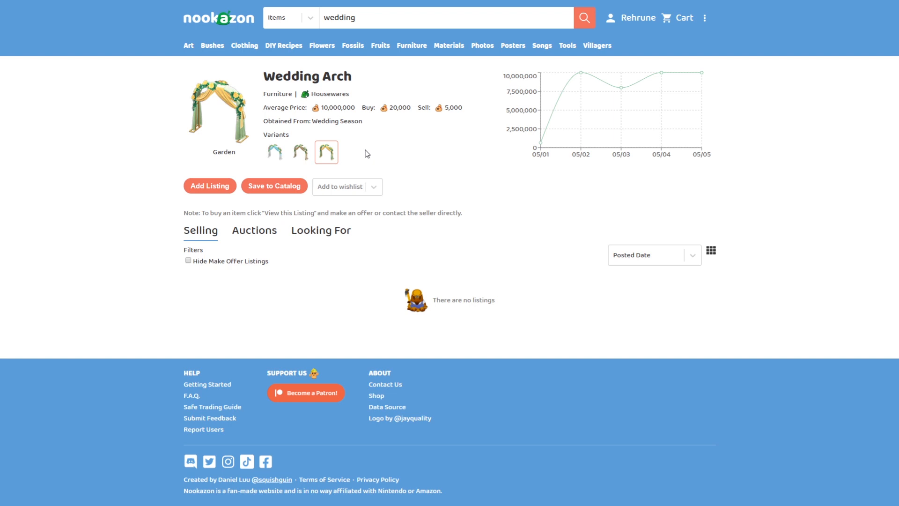
mouse_move(353, 146)
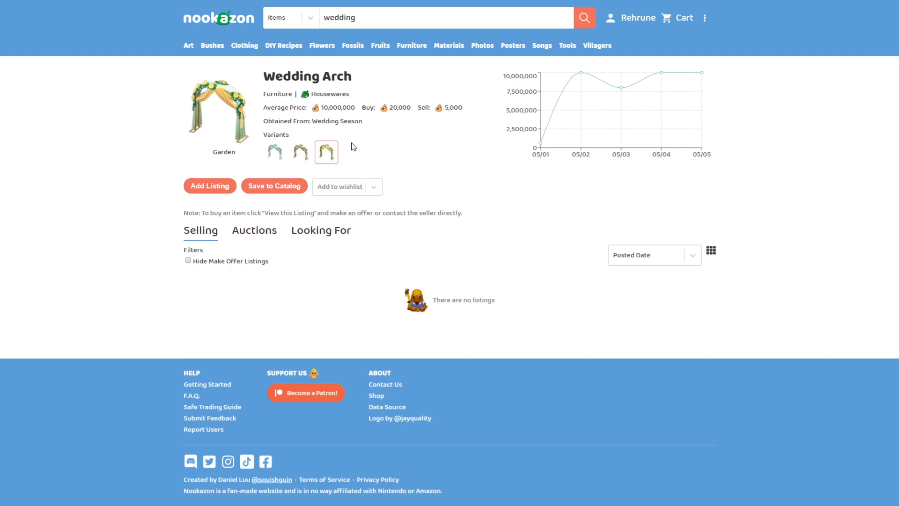
click(299, 152)
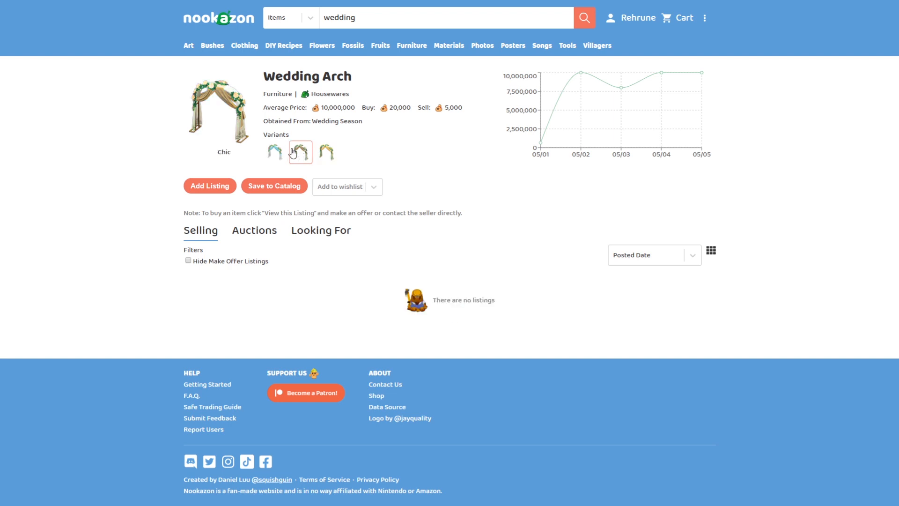
click(274, 152)
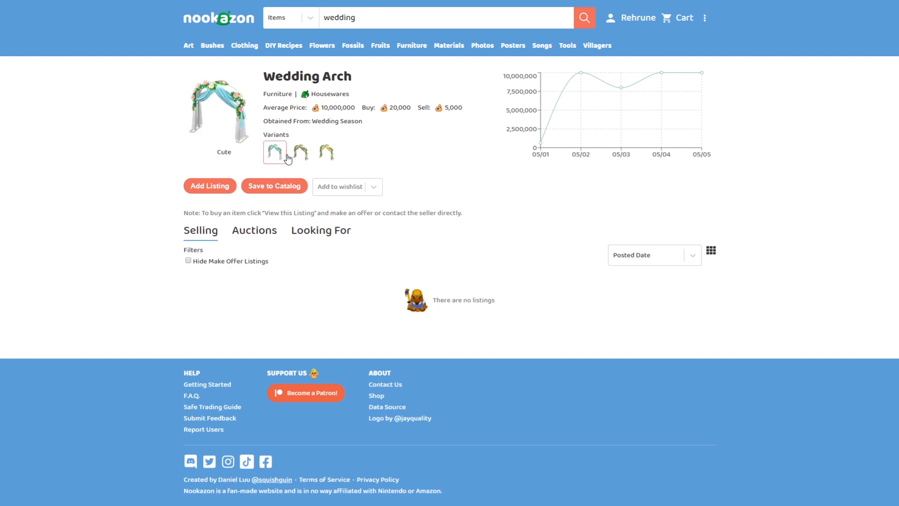
mouse_move(230, 167)
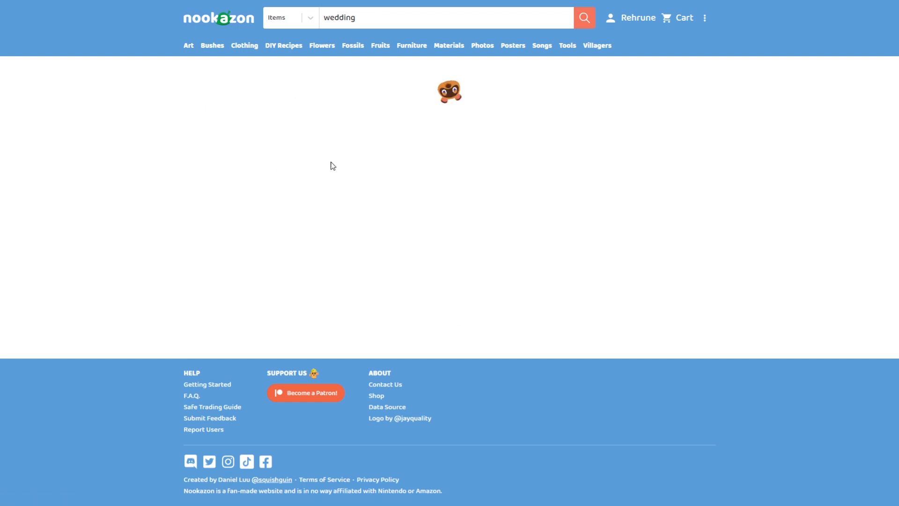
Return to the wedding results grid to reach the Wedding Cake tile
click(583, 17)
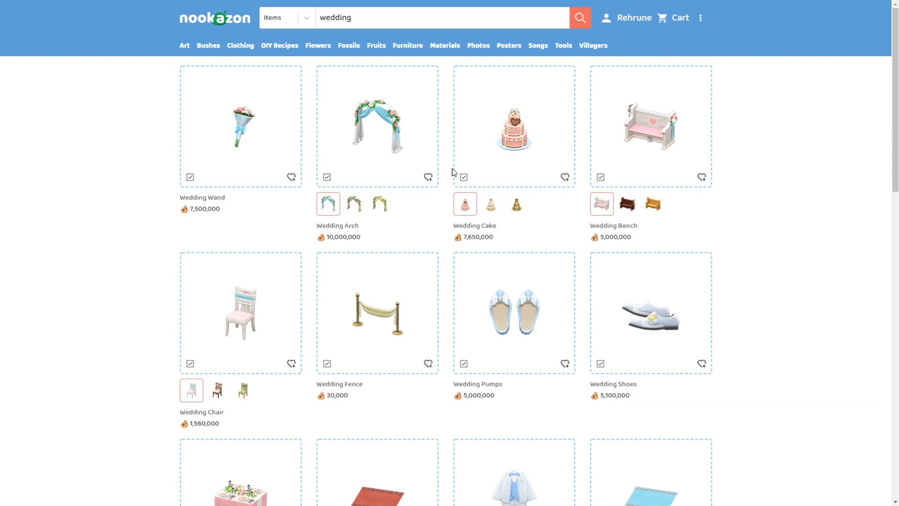
mouse_move(526, 139)
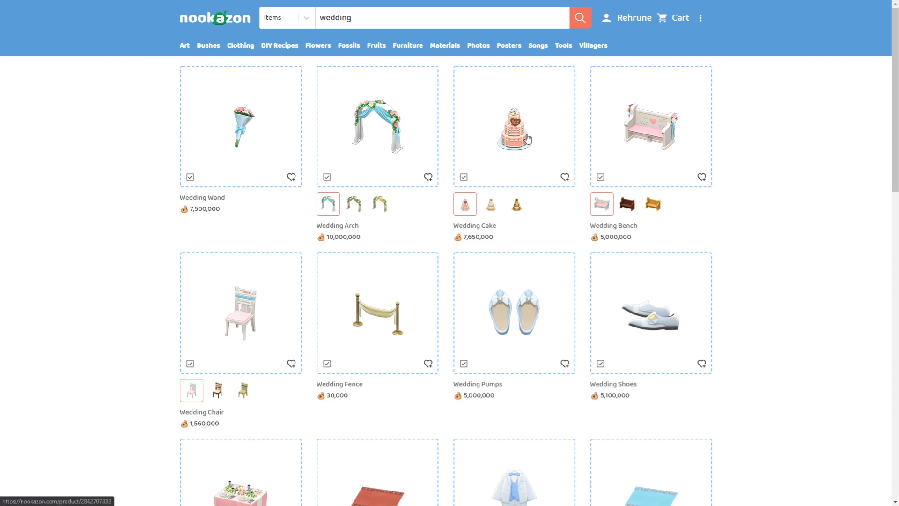
mouse_move(525, 143)
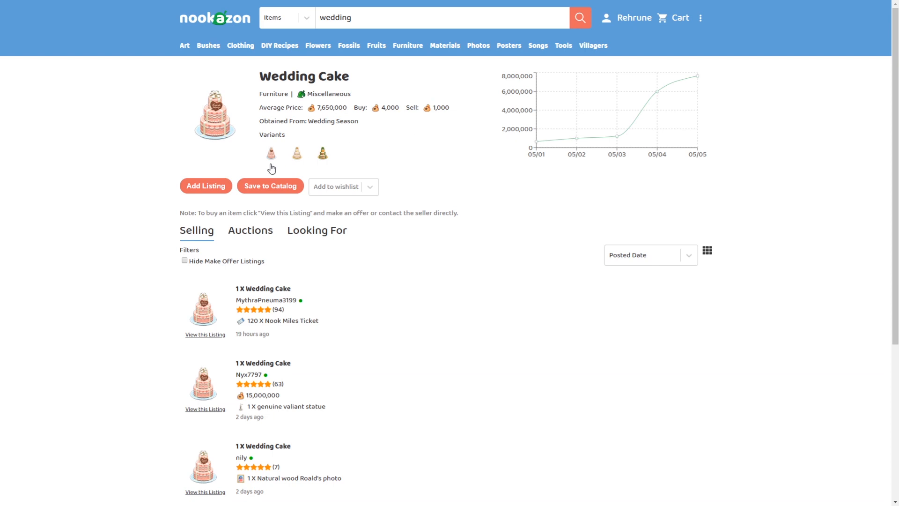
Cycle the Wedding Cake through Cute and Chic to the Garden variant
click(275, 153)
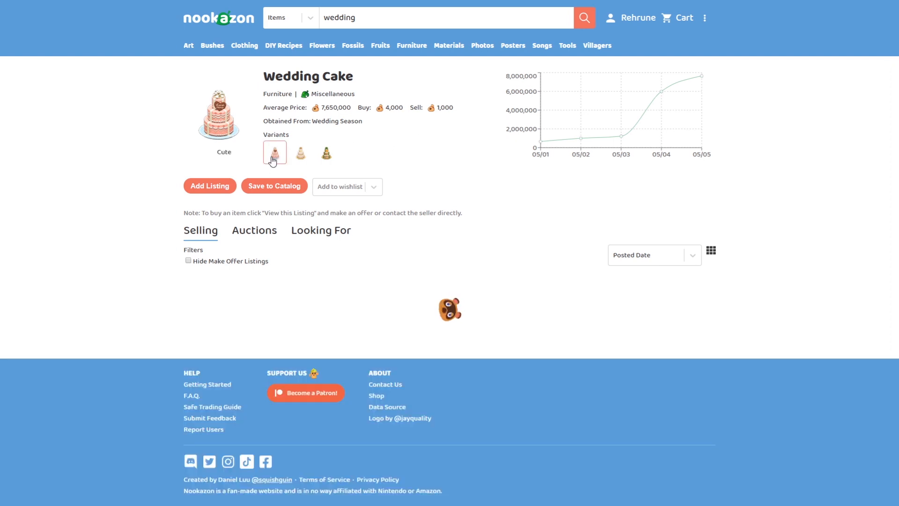
click(300, 152)
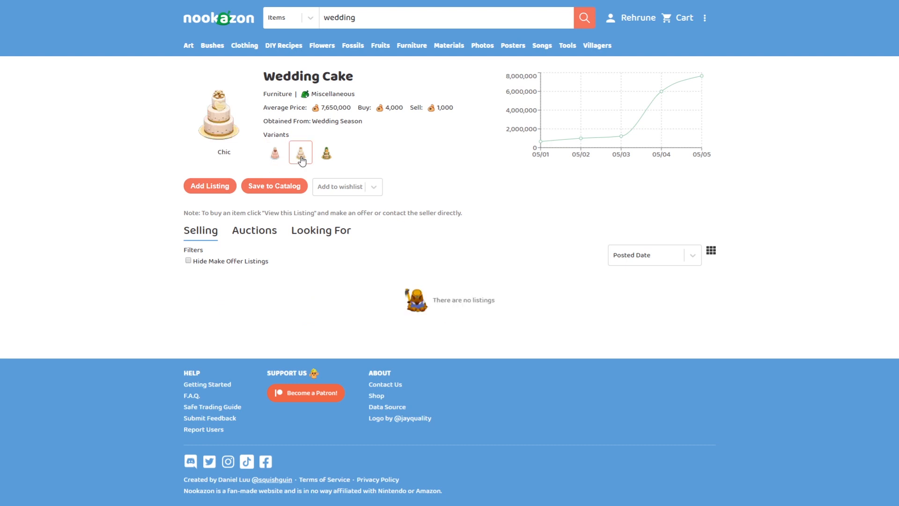
click(326, 152)
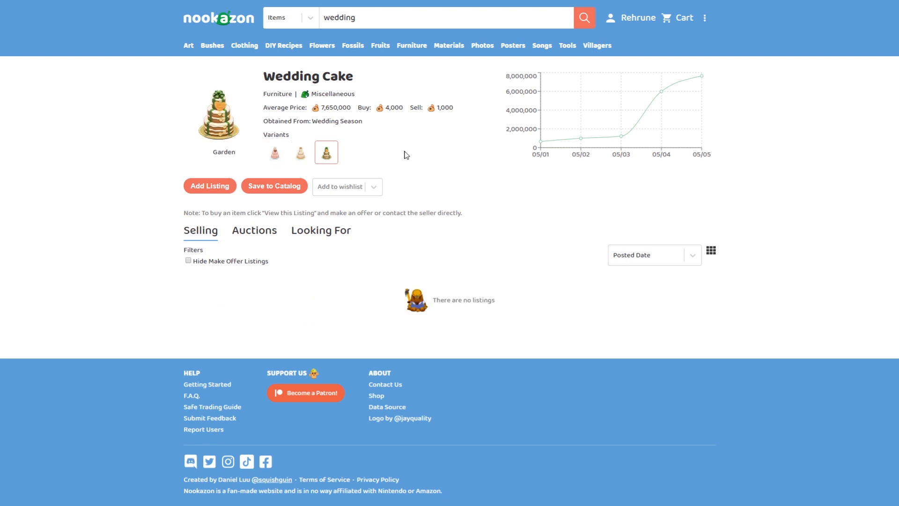
mouse_move(233, 119)
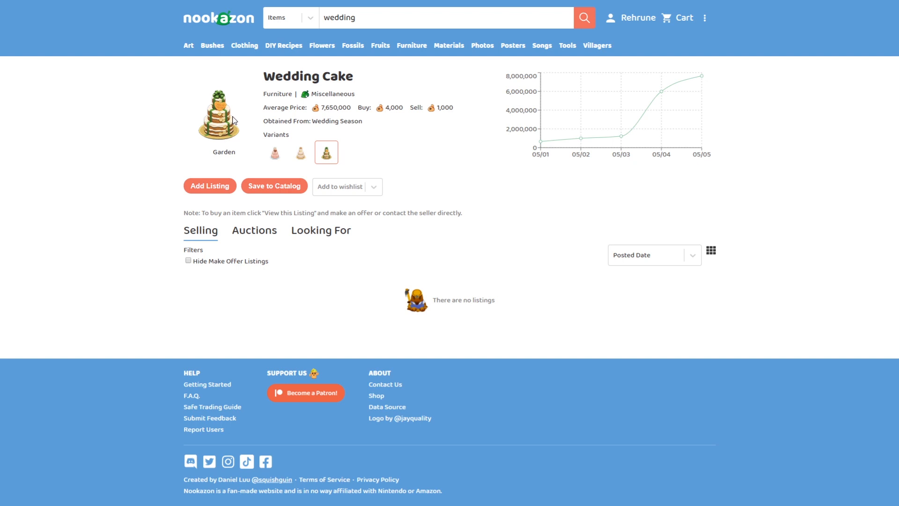
mouse_move(217, 96)
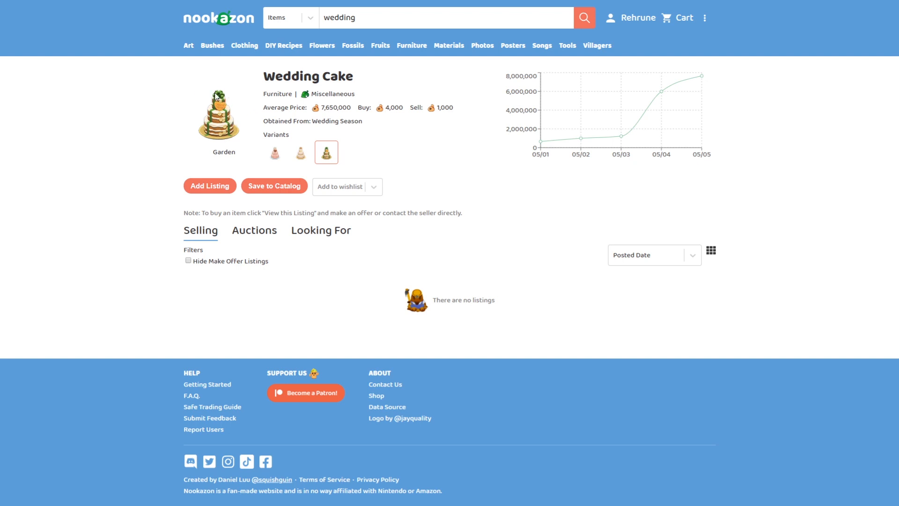
mouse_move(222, 84)
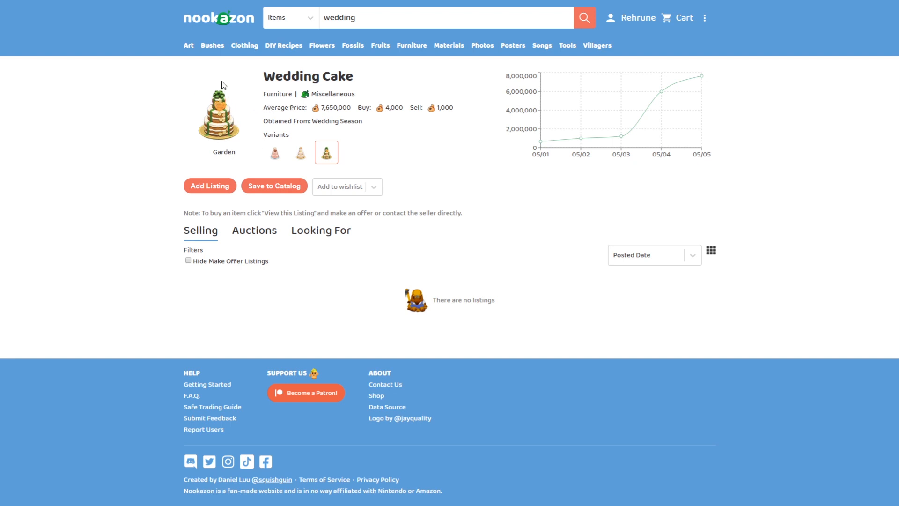
Return to the results and open the Wedding Bench page with its listings
click(583, 17)
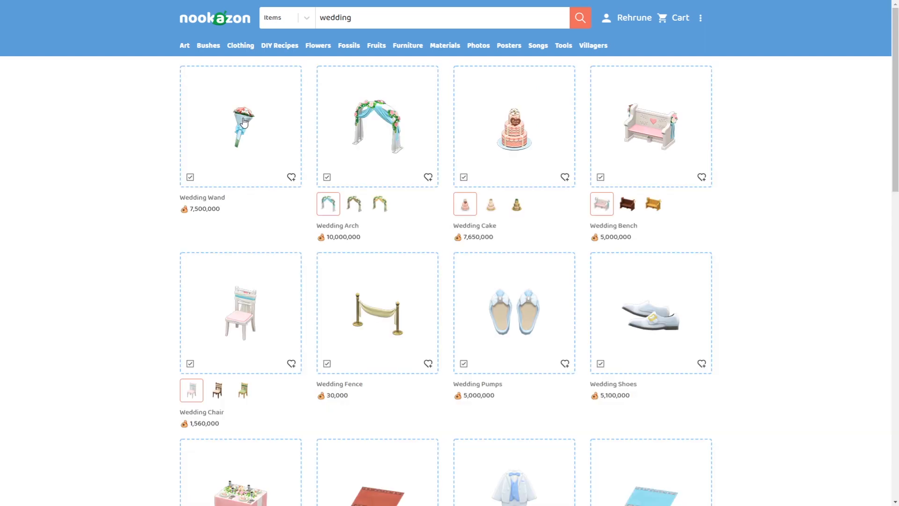
mouse_move(469, 237)
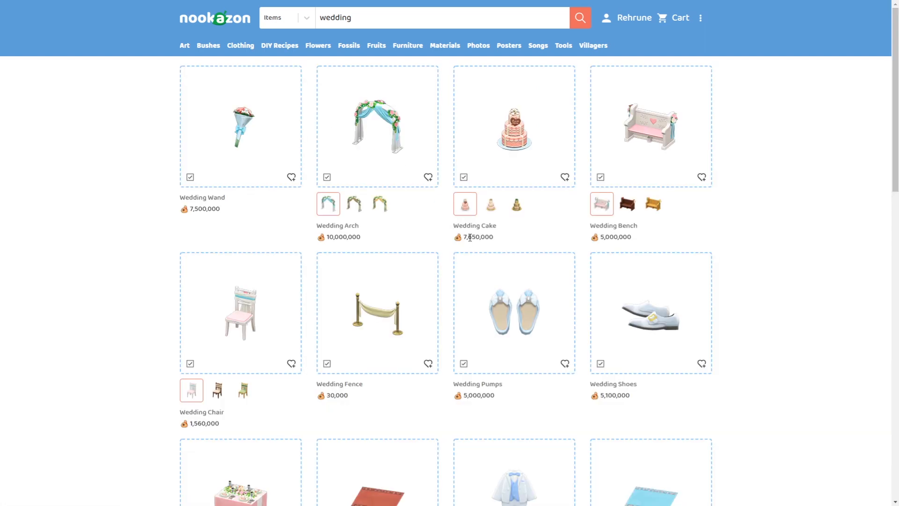
mouse_move(651, 170)
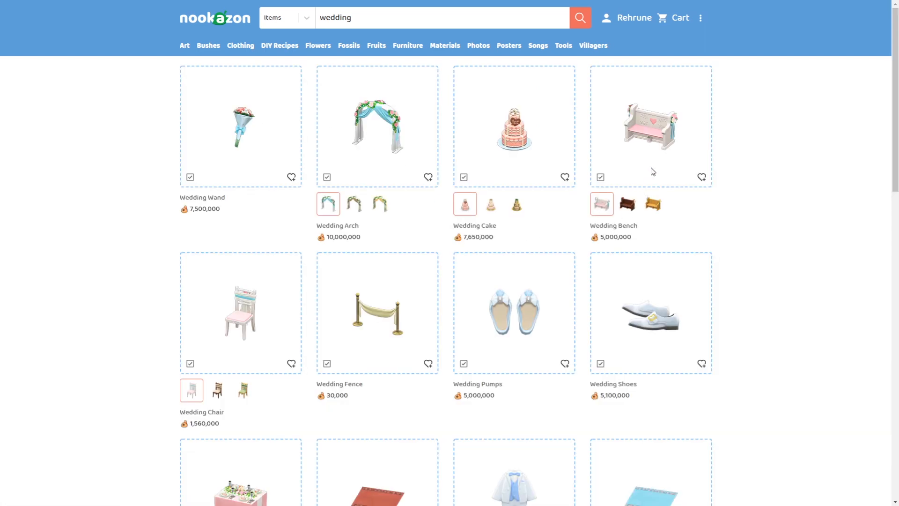
click(650, 127)
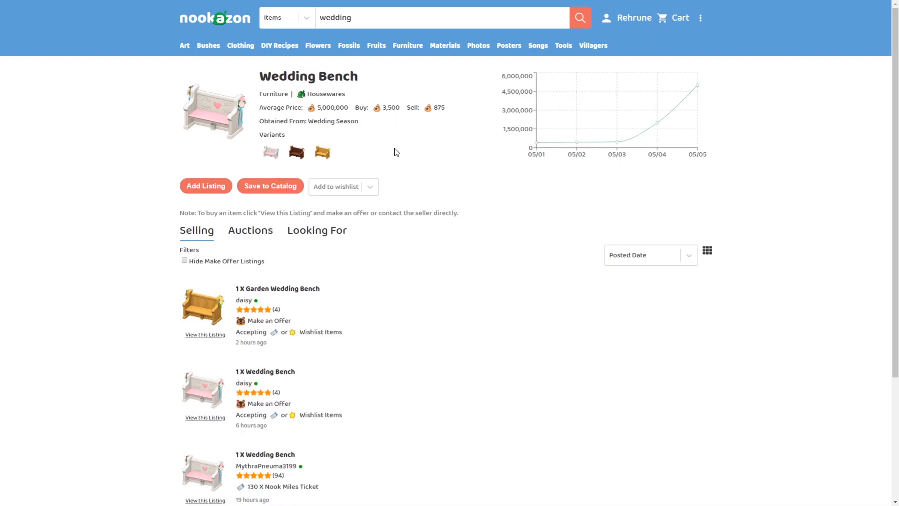
mouse_move(271, 151)
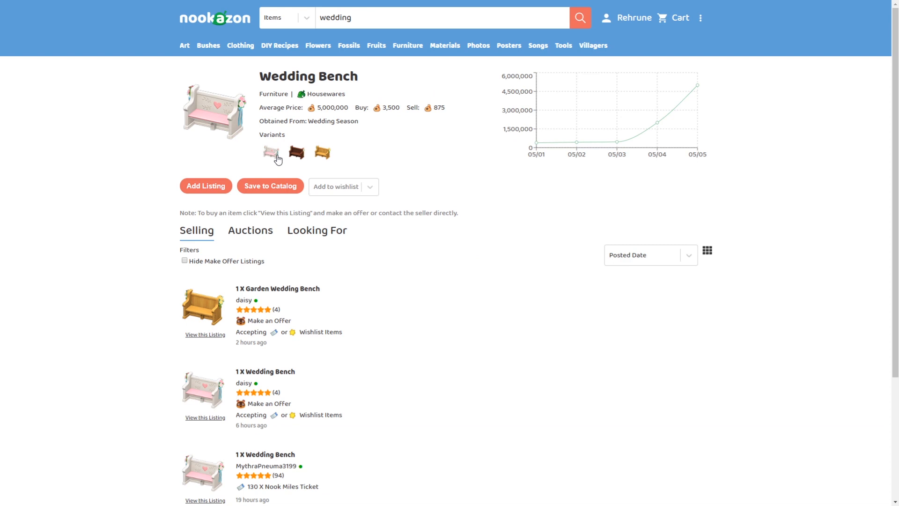
View the Wedding Bench's Chic and Garden variants
click(300, 152)
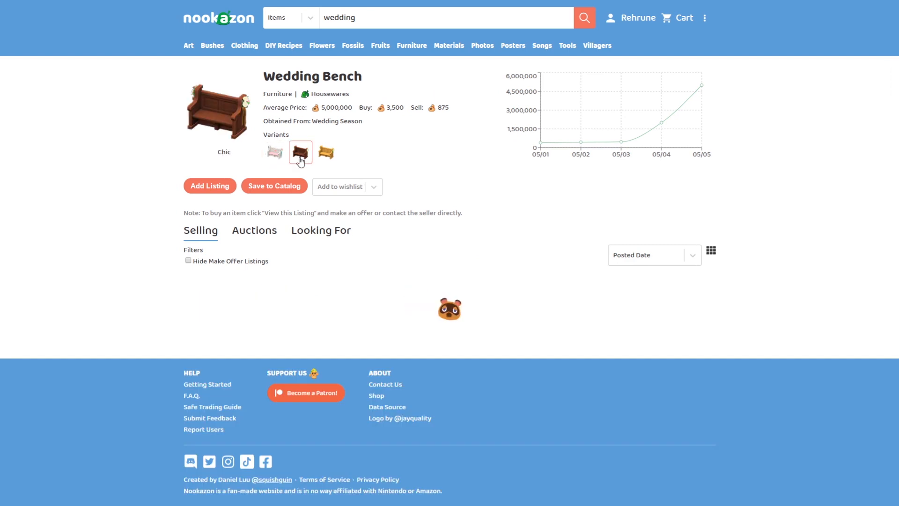
click(325, 152)
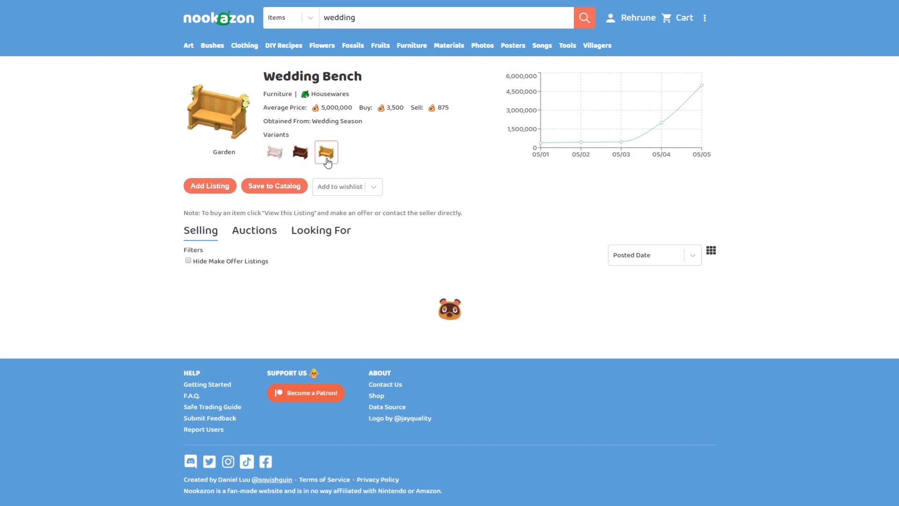
click(326, 152)
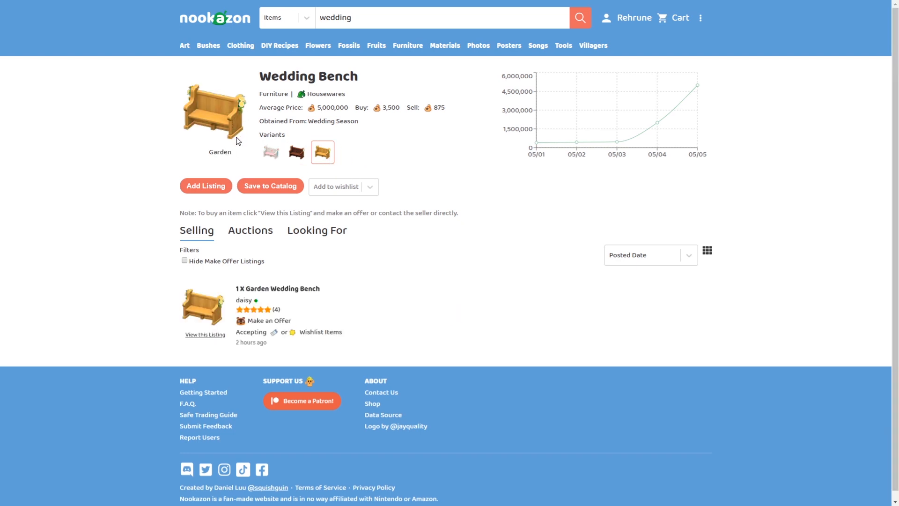
mouse_move(230, 119)
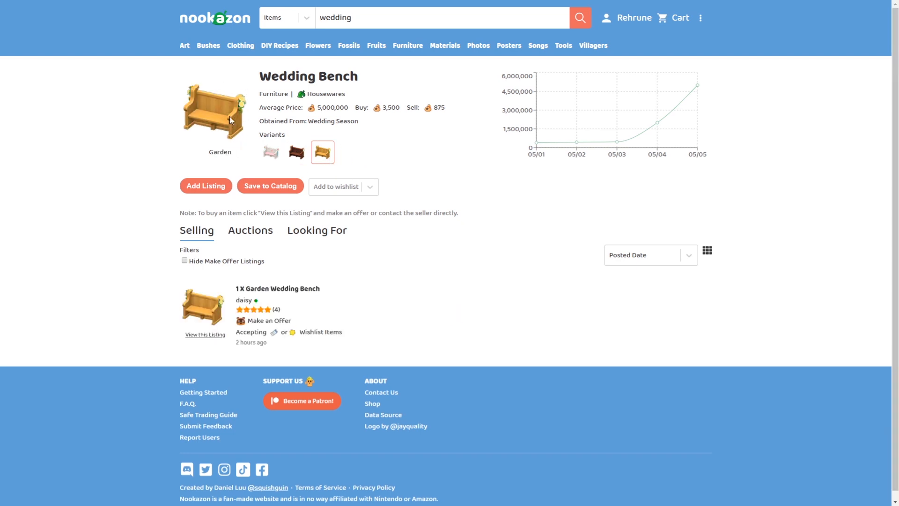
mouse_move(214, 157)
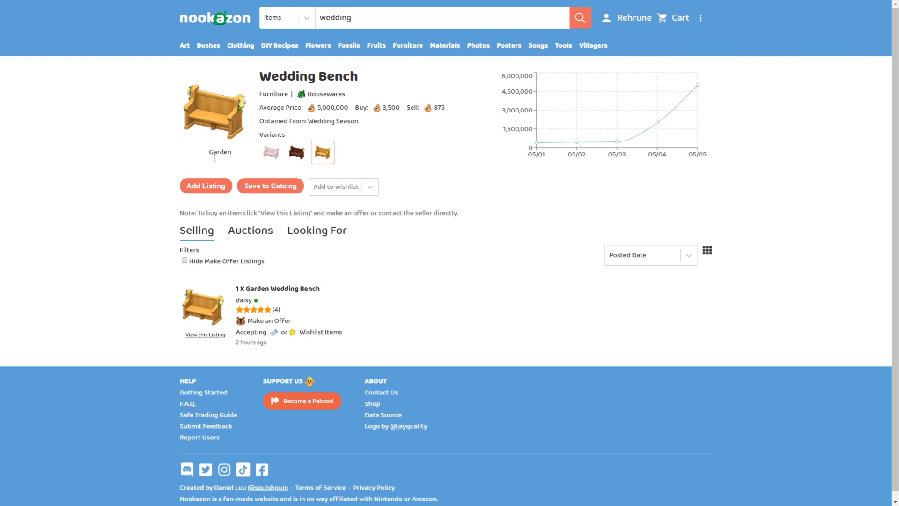
mouse_move(227, 145)
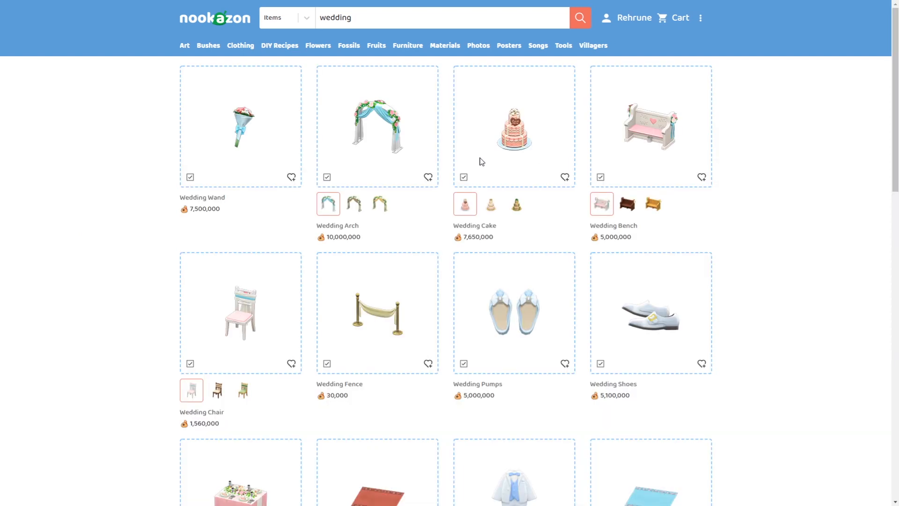
mouse_move(289, 303)
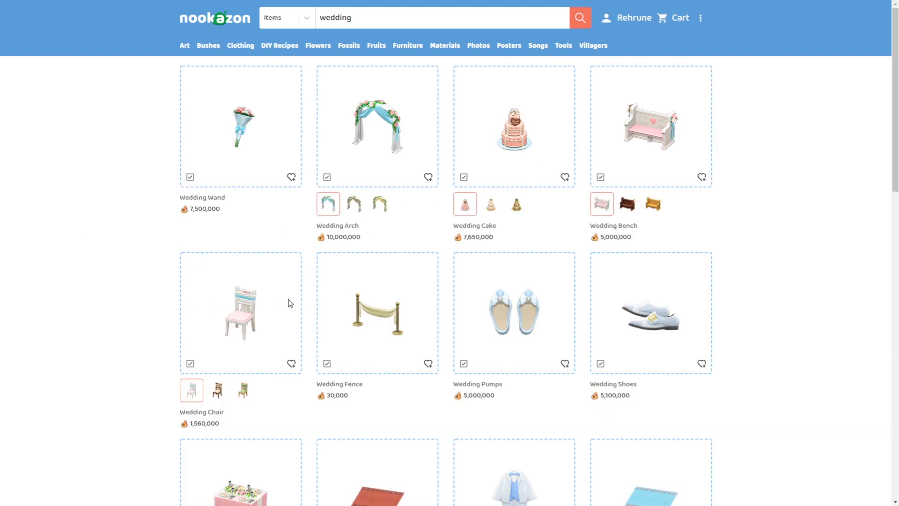
View the Wedding Chair's Cute, Chic and Garden variants, then return to the results grid
click(239, 311)
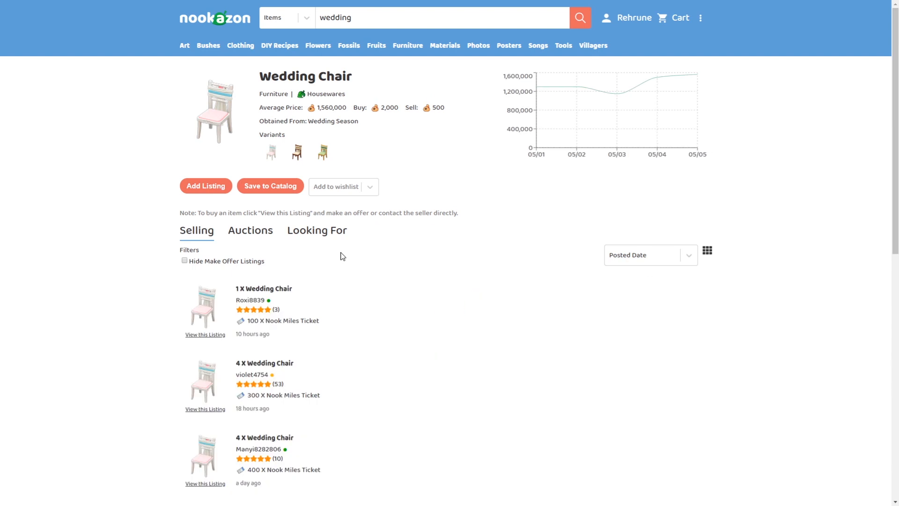
click(274, 152)
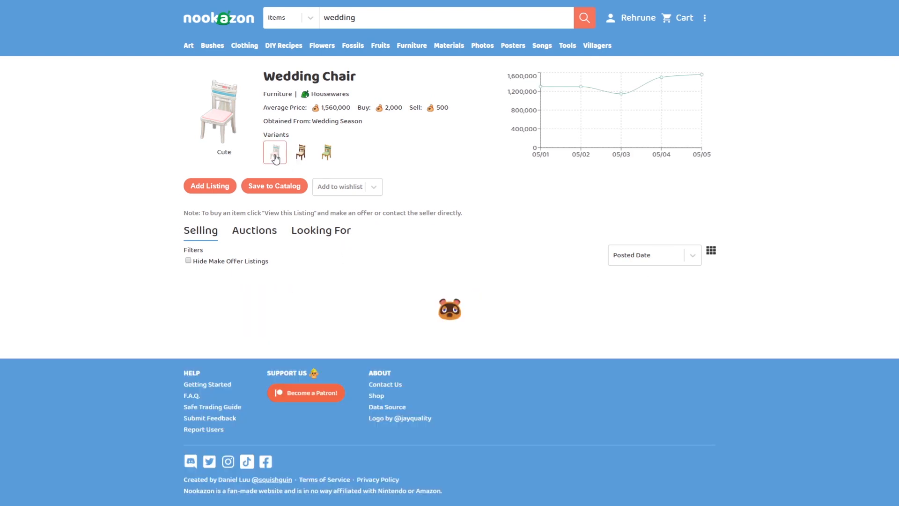
click(300, 151)
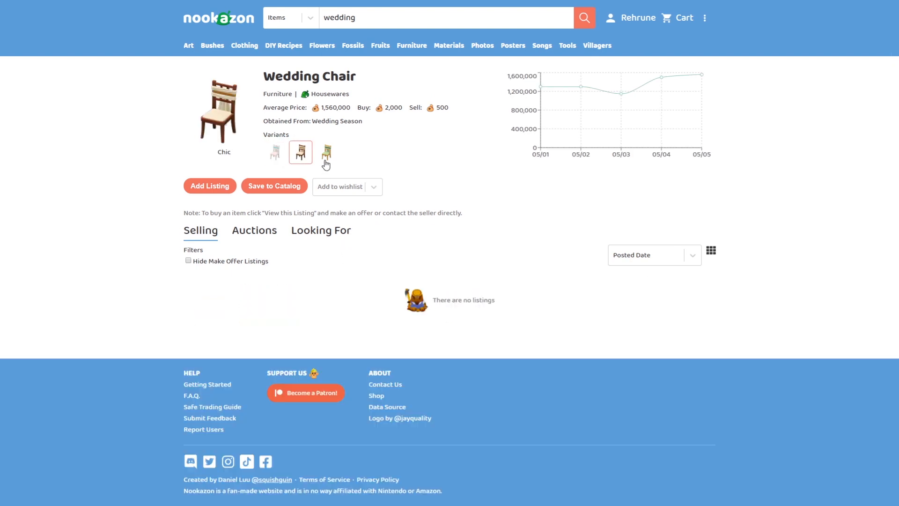
click(325, 152)
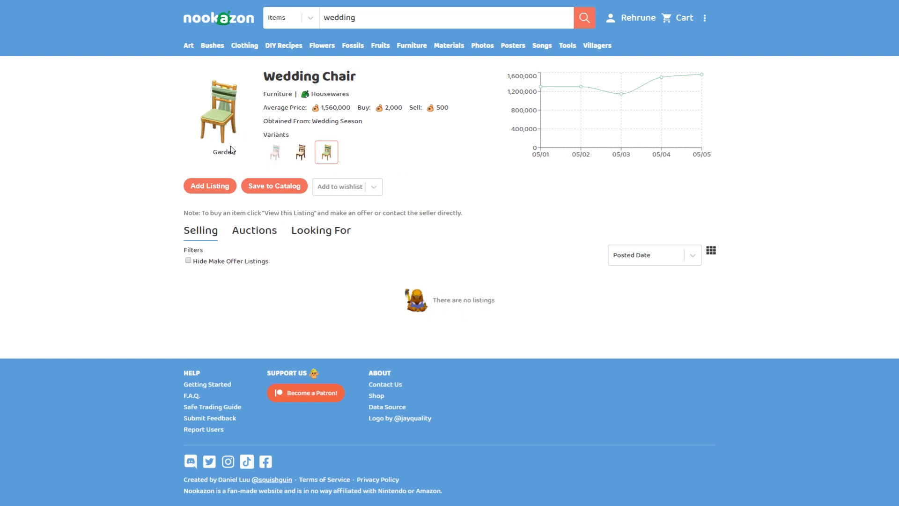
click(583, 17)
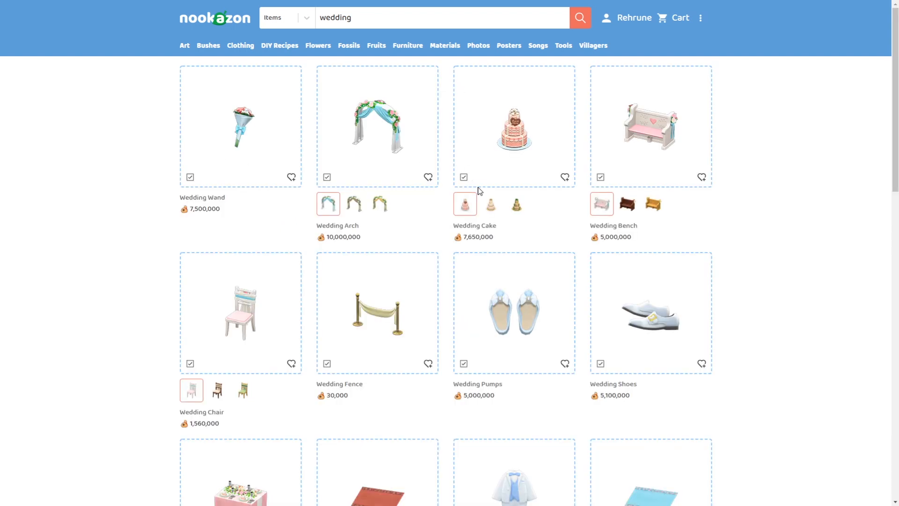
scroll(down, 3)
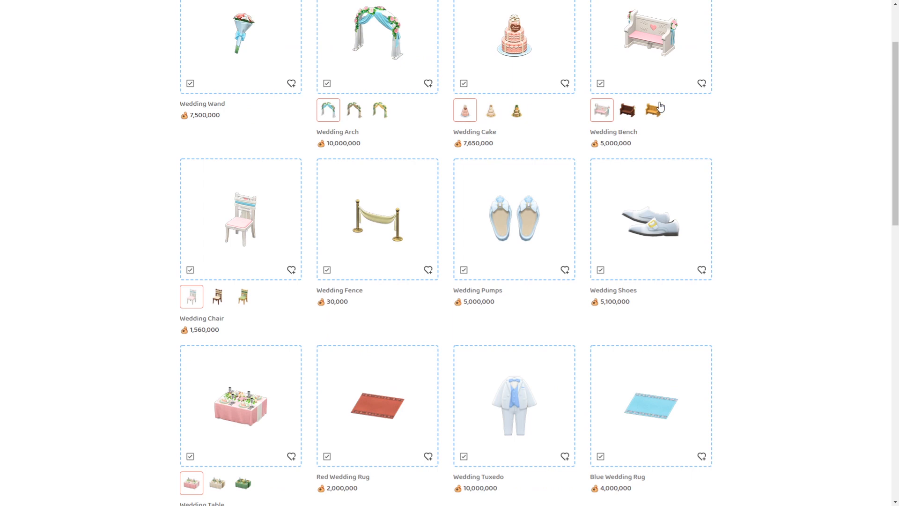
mouse_move(245, 253)
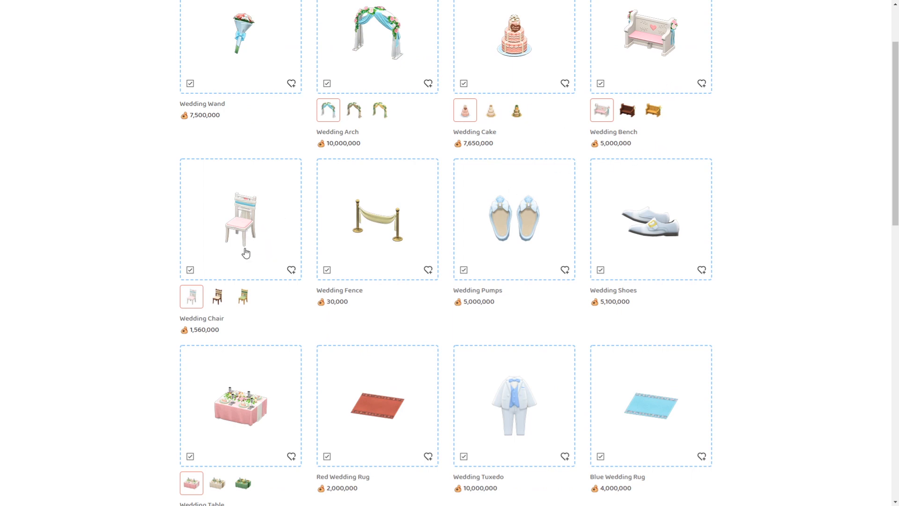
click(376, 219)
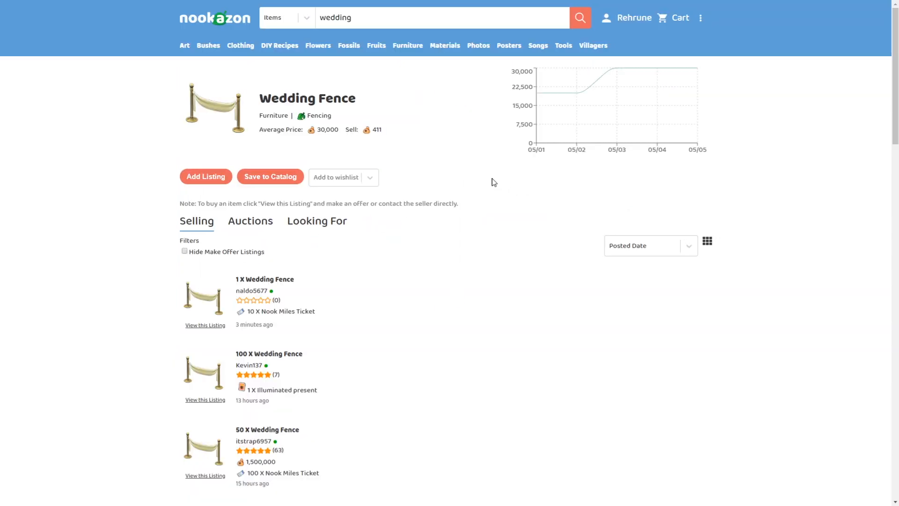
mouse_move(239, 136)
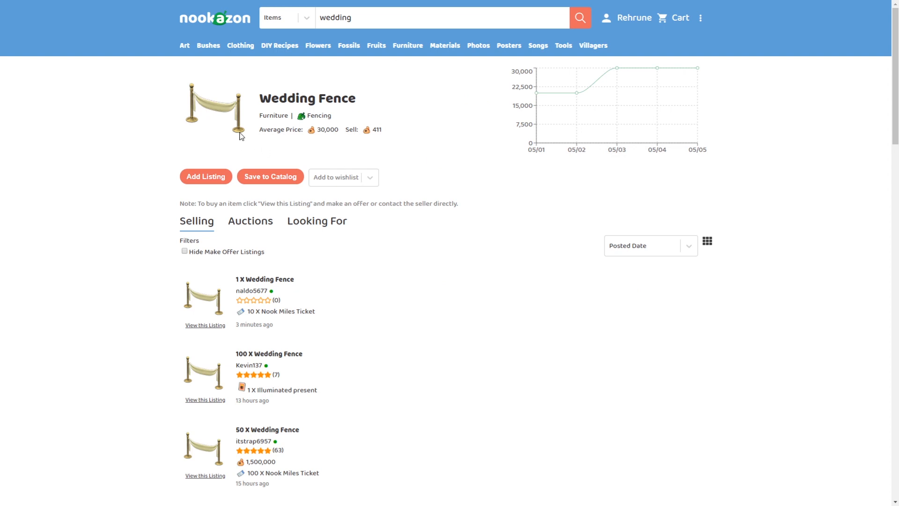
mouse_move(196, 94)
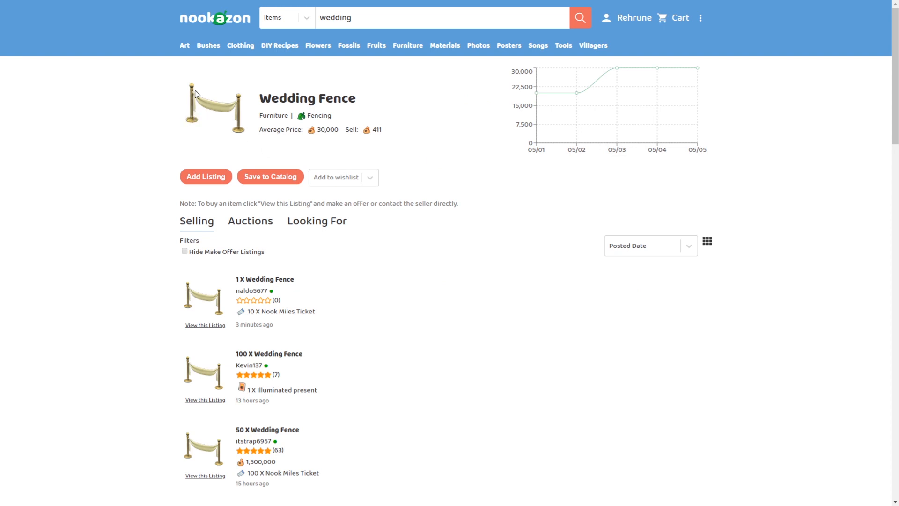
mouse_move(240, 134)
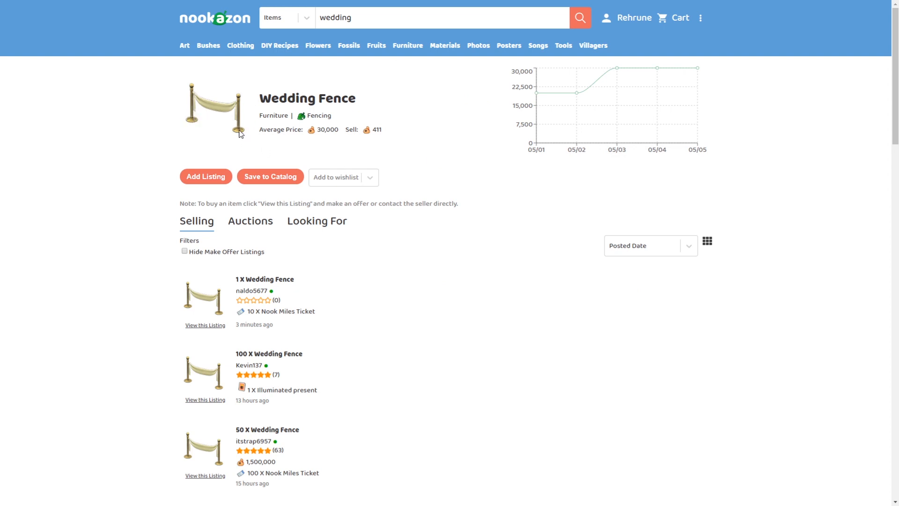
mouse_move(243, 149)
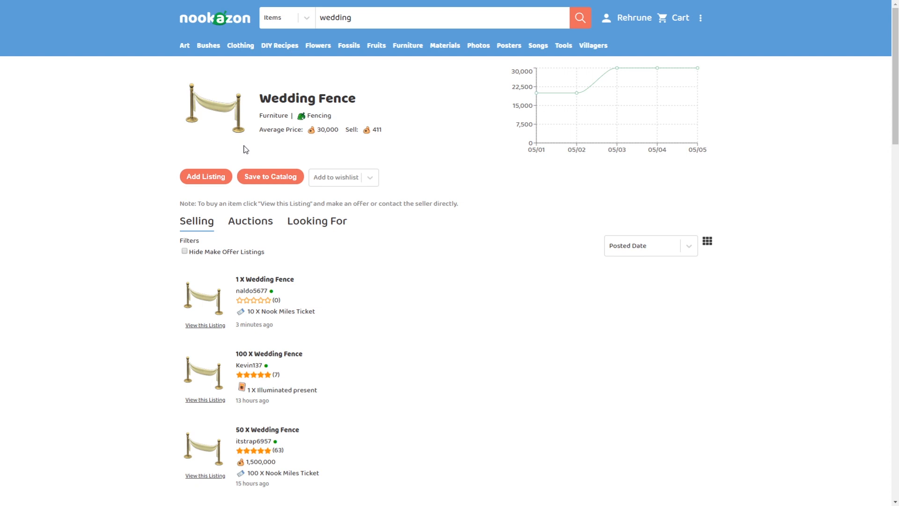
mouse_move(338, 121)
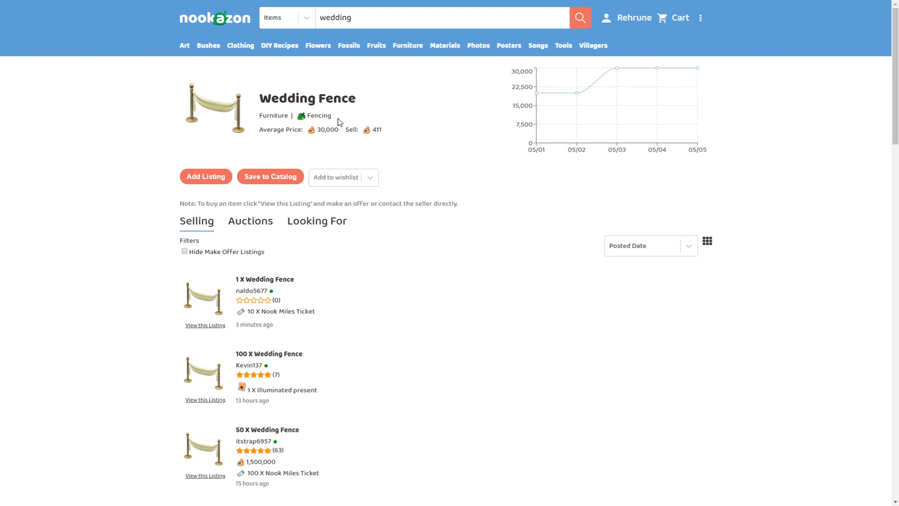
mouse_move(228, 131)
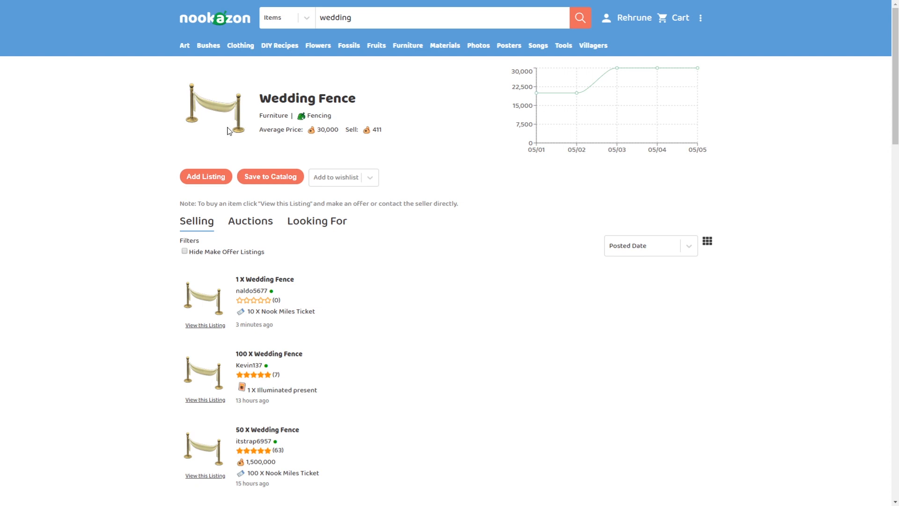
mouse_move(381, 155)
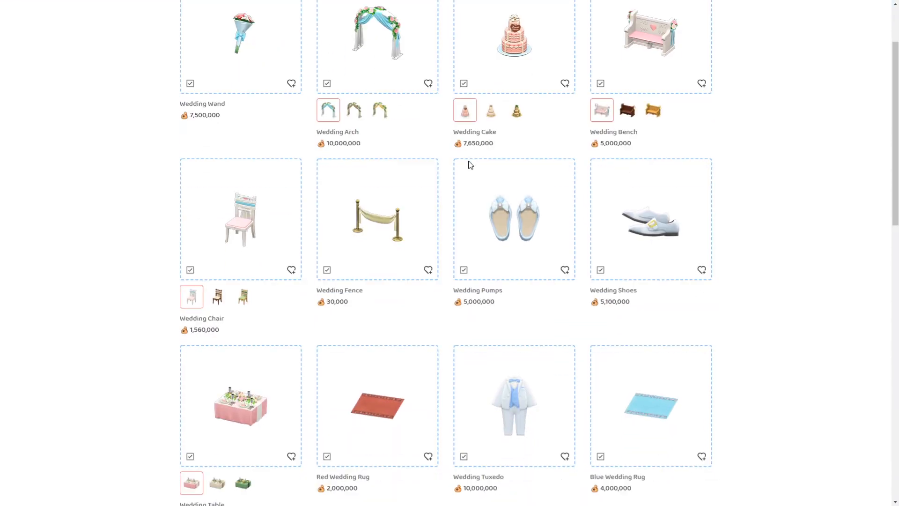
Open the Wedding Pumps page showing its price history and seller listings
click(513, 216)
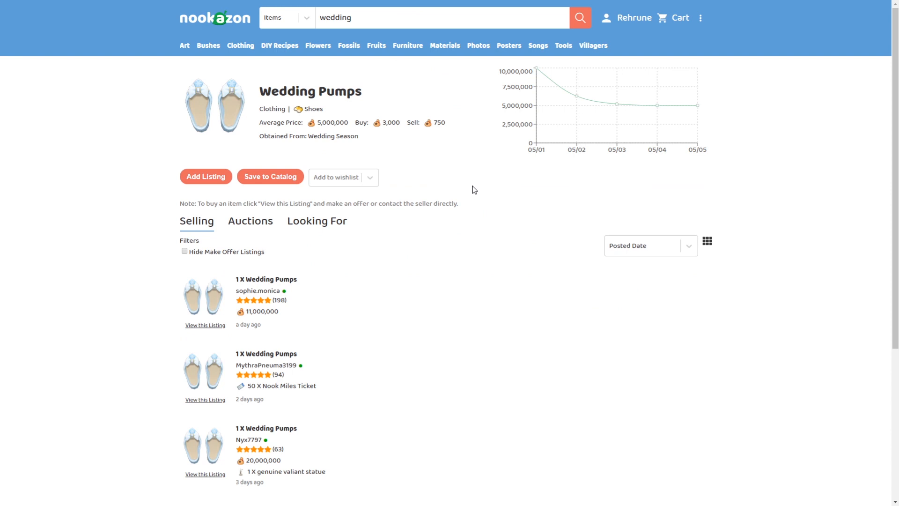
mouse_move(451, 177)
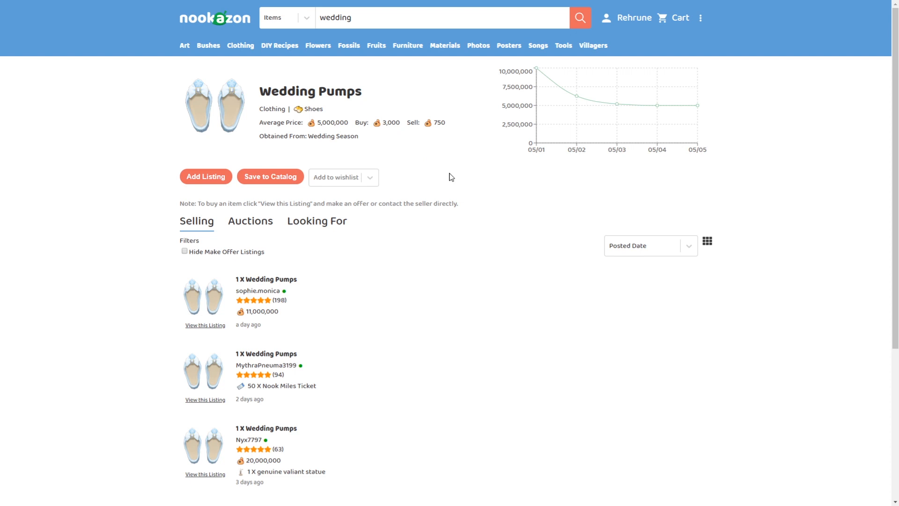
mouse_move(216, 135)
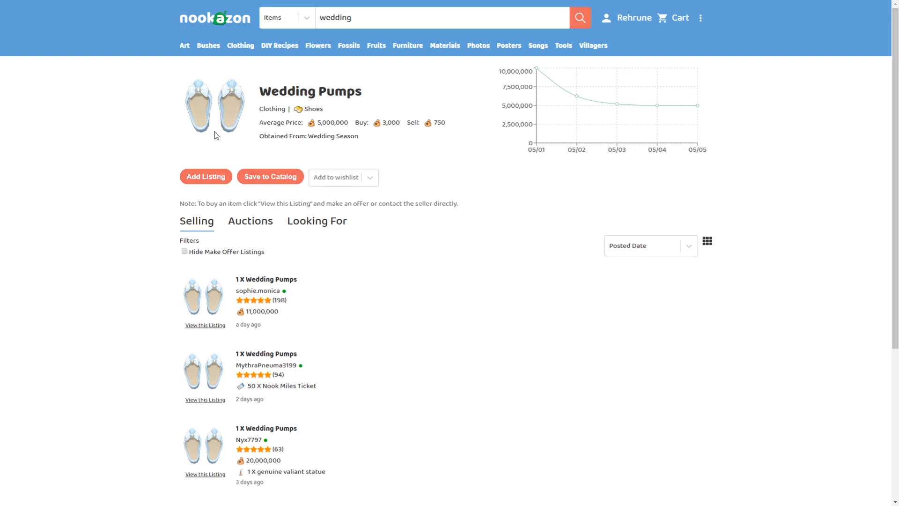
mouse_move(351, 167)
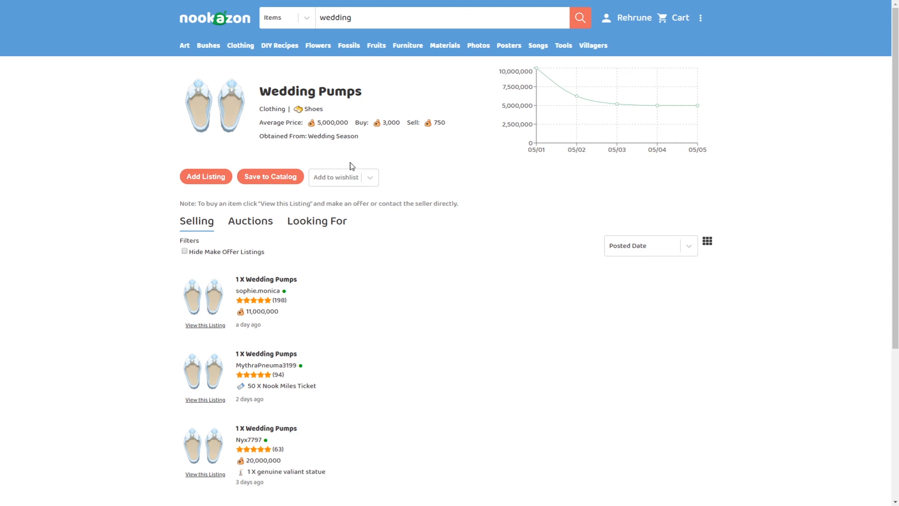
View the Wedding Shoes page, then return to the lower results like Wedding Tuxedo and Rugs
double_click(332, 122)
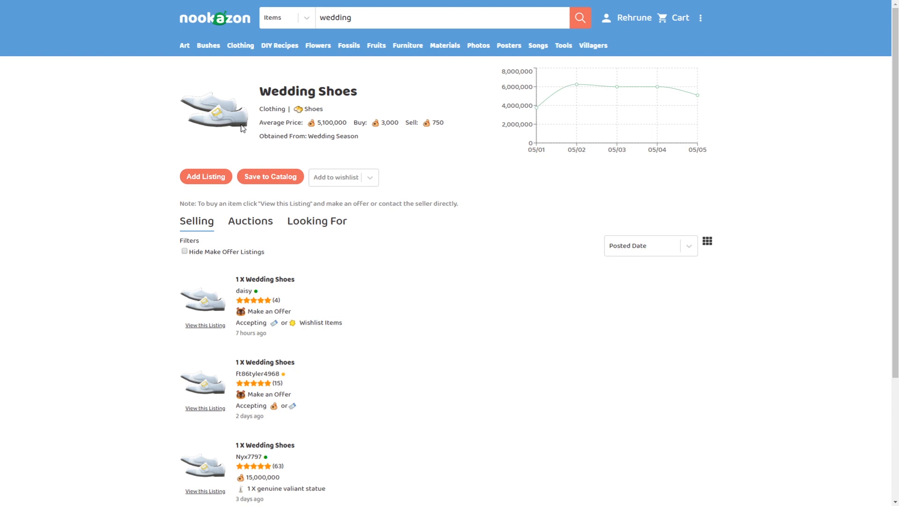
mouse_move(314, 132)
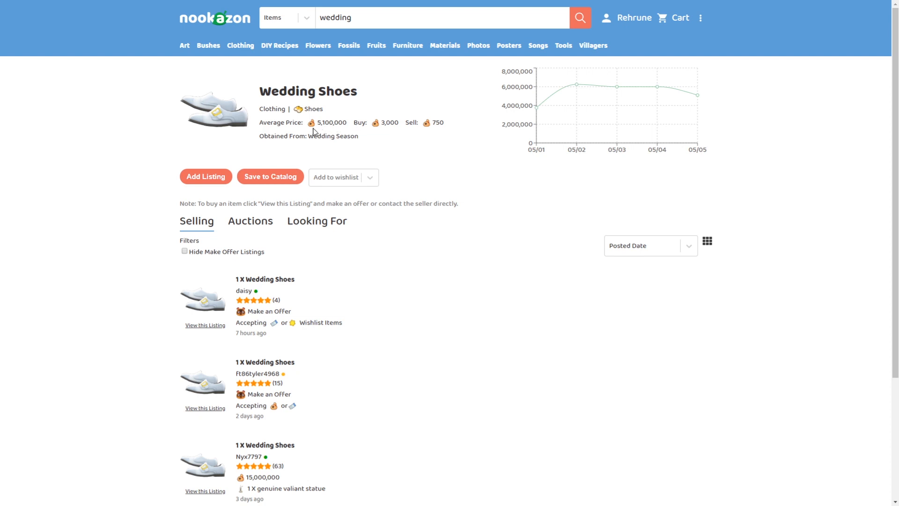
mouse_move(410, 106)
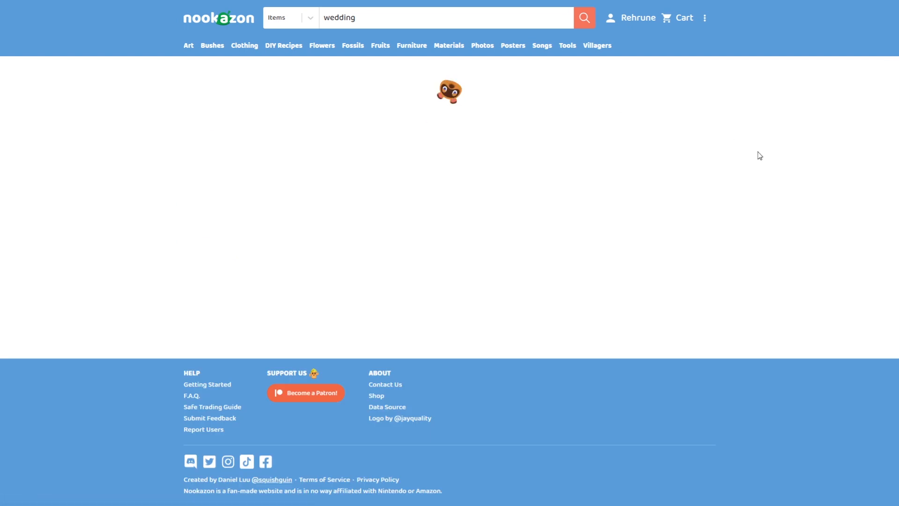
click(584, 17)
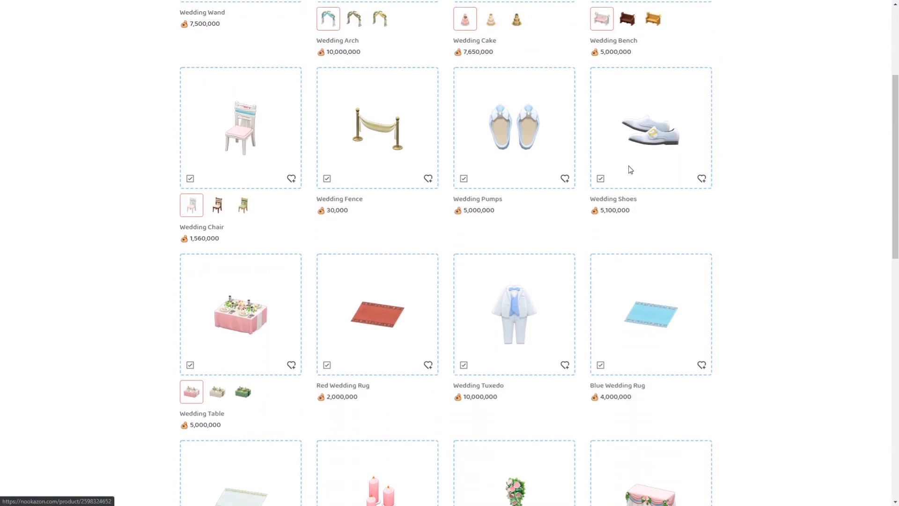
scroll(down, 3)
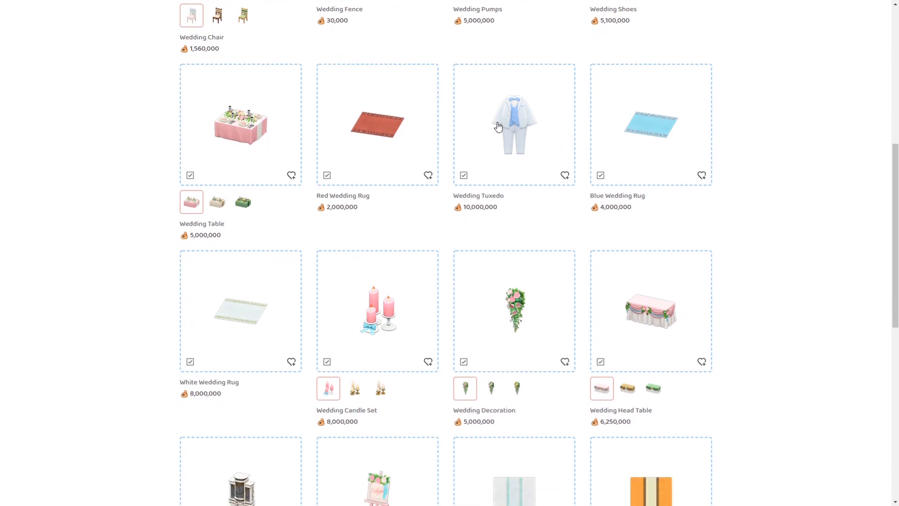
View the Wedding Table's Cute, Chic and Garden variant listings, ending back on Cute
click(241, 124)
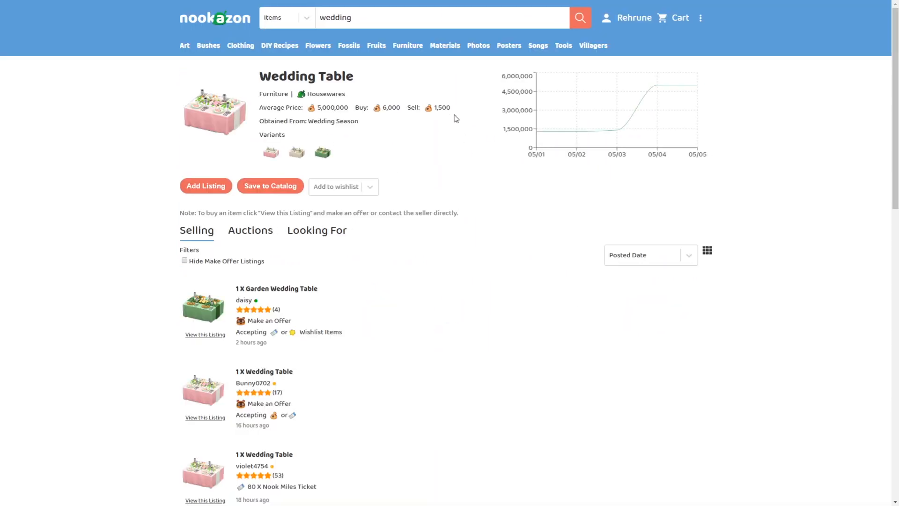
click(274, 151)
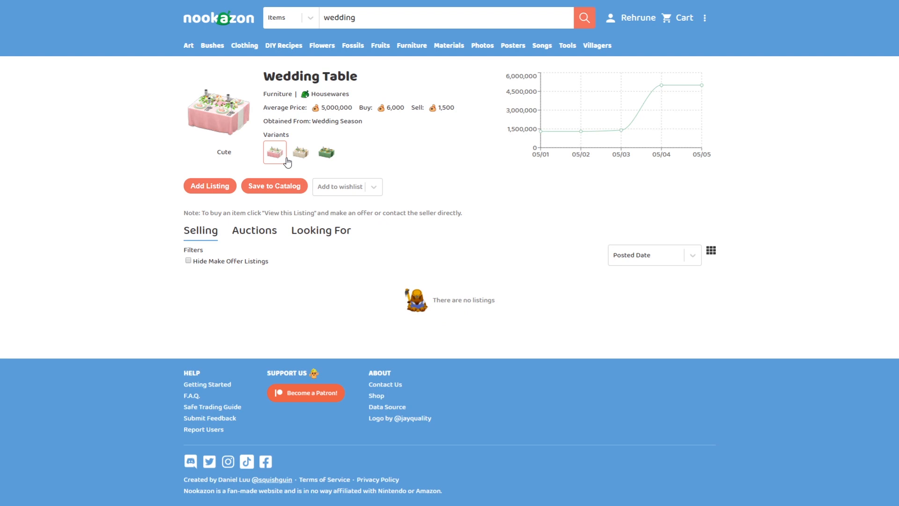
click(299, 152)
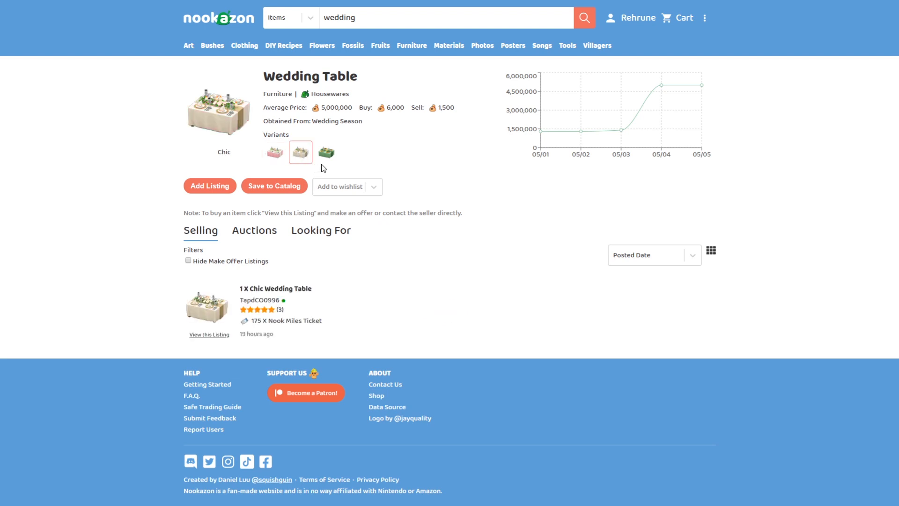
click(326, 151)
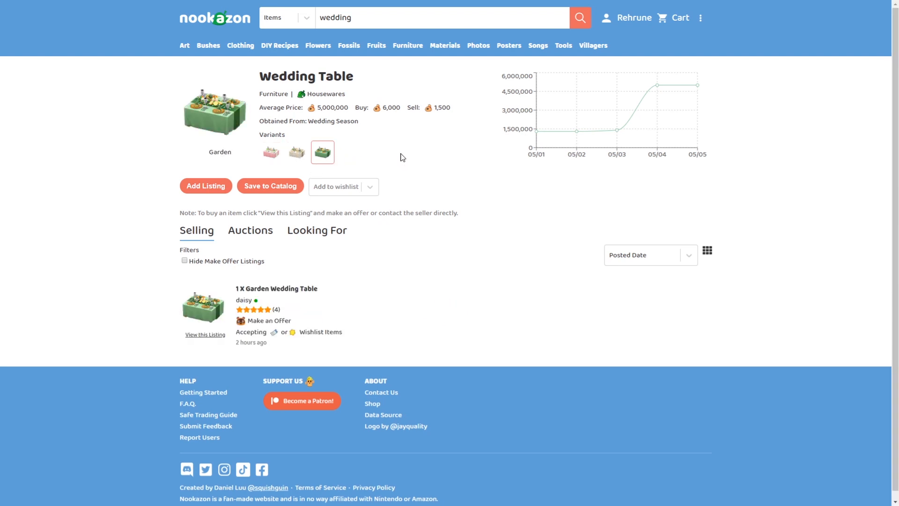
mouse_move(384, 119)
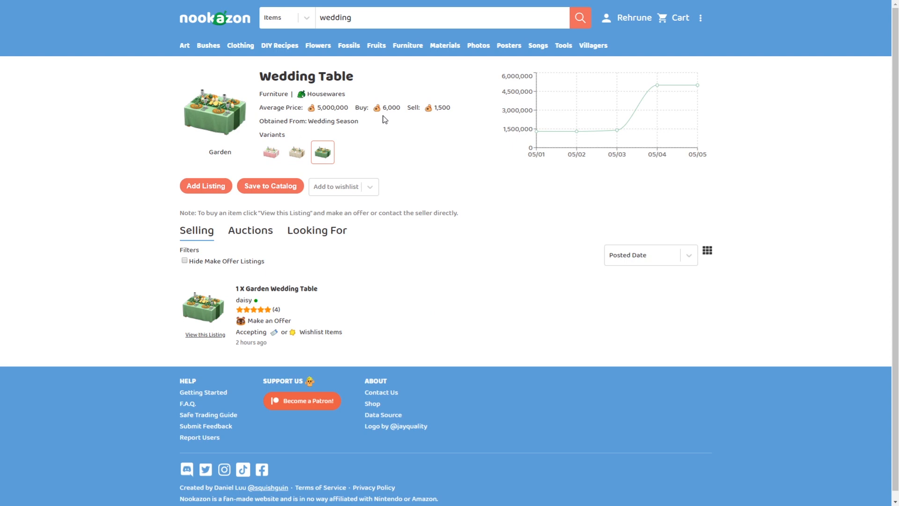
mouse_move(272, 152)
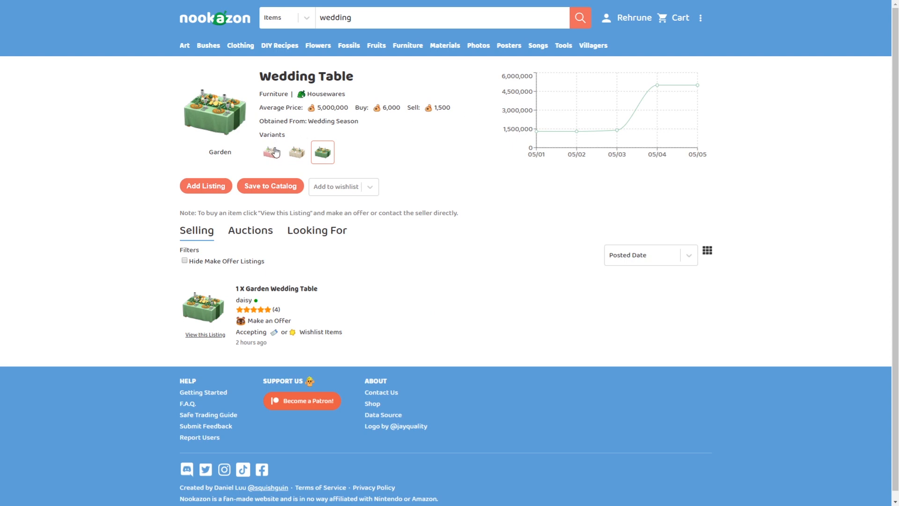
click(275, 151)
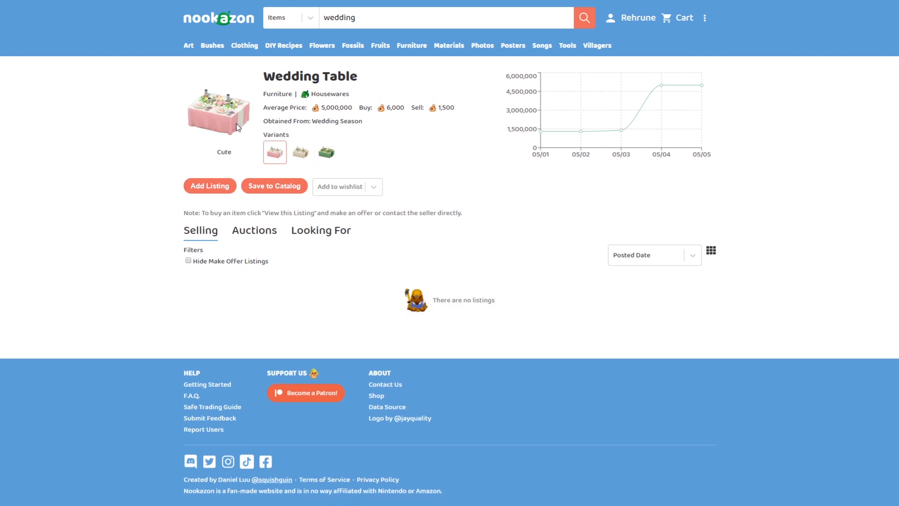
mouse_move(210, 138)
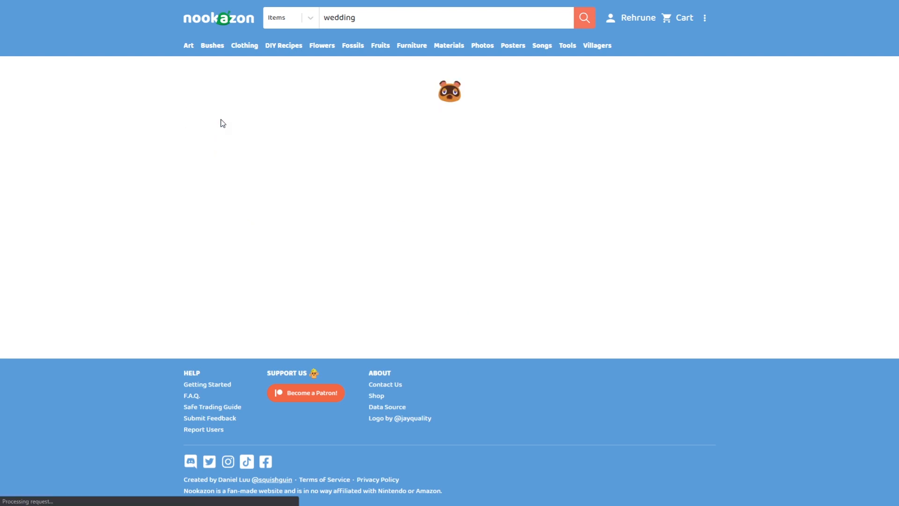
Return to the results and open the Red Wedding Rug page with its two seller listings
click(583, 16)
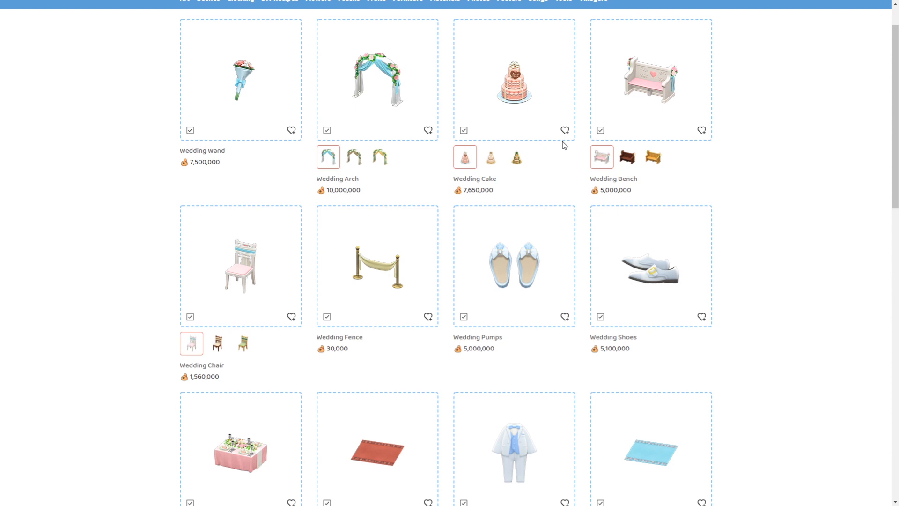
scroll(down, 3)
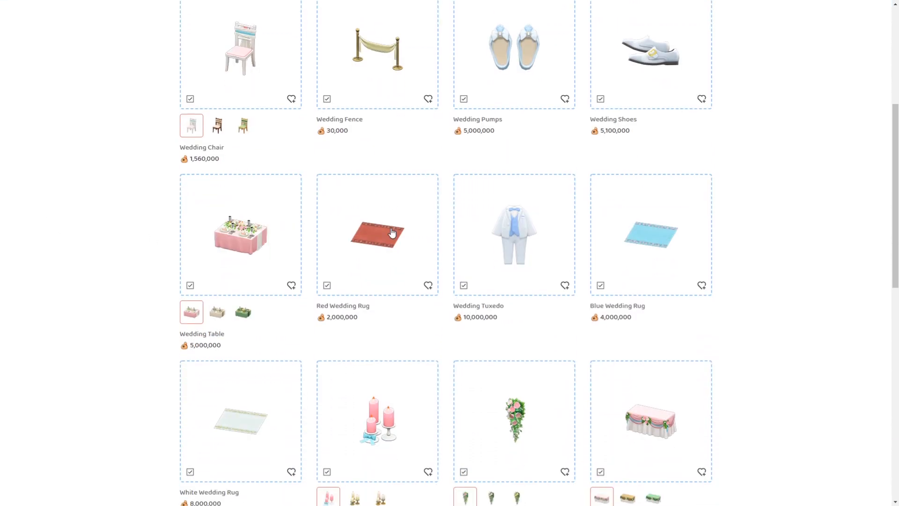
click(377, 234)
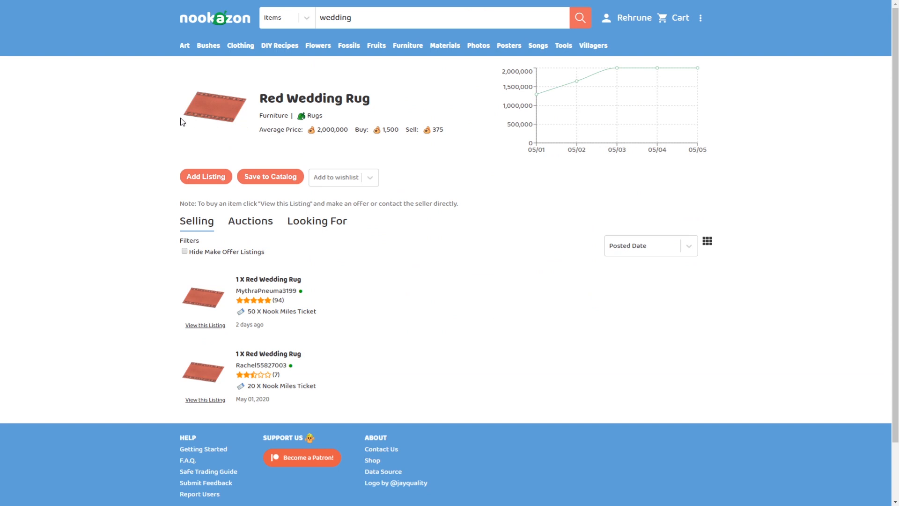
mouse_move(212, 120)
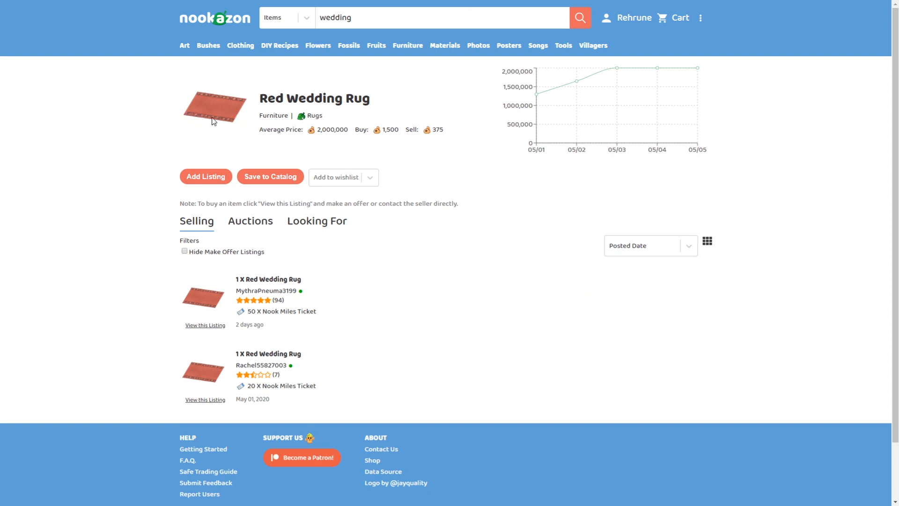
mouse_move(190, 130)
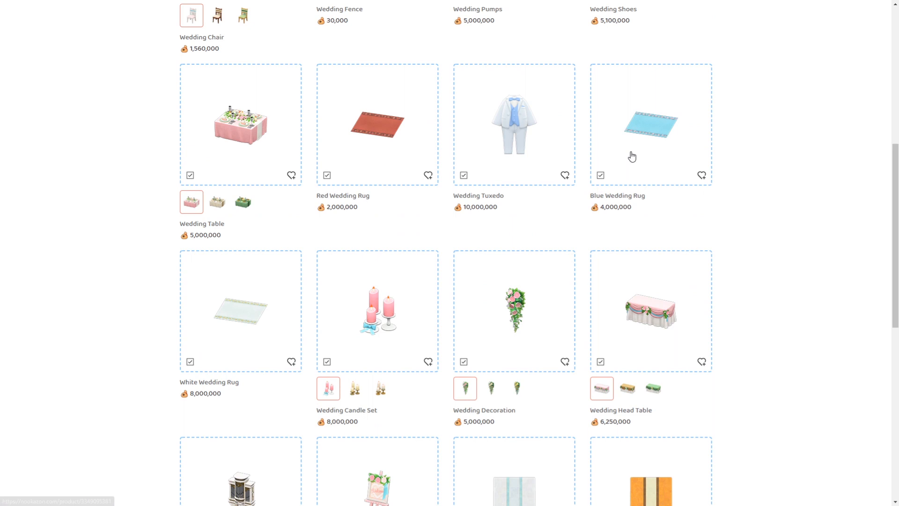
mouse_move(527, 141)
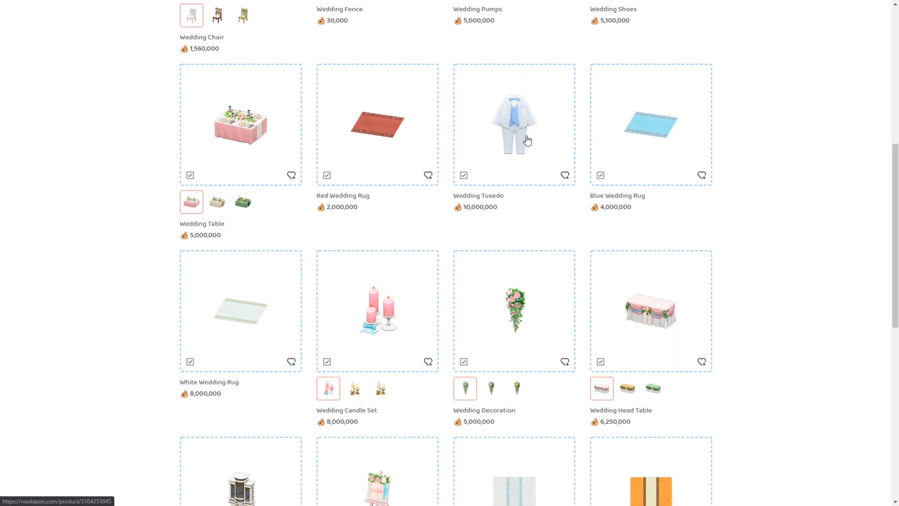
mouse_move(459, 216)
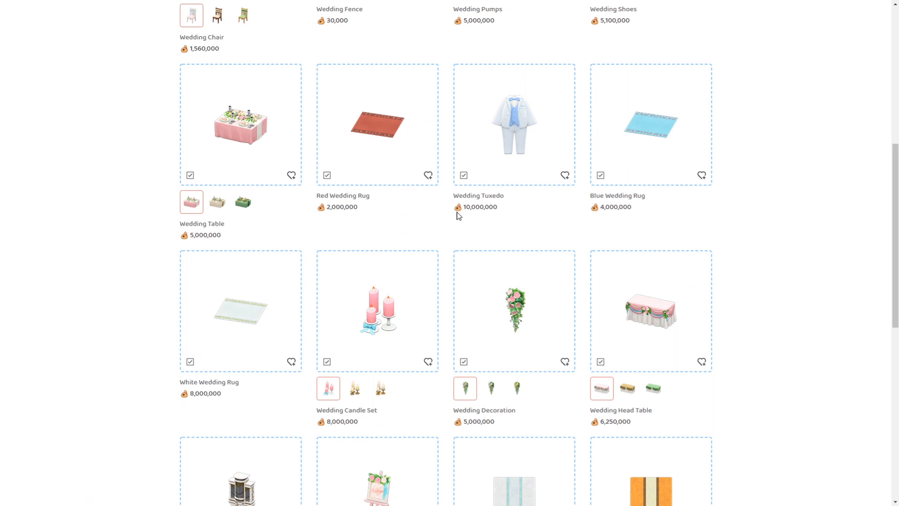
mouse_move(497, 177)
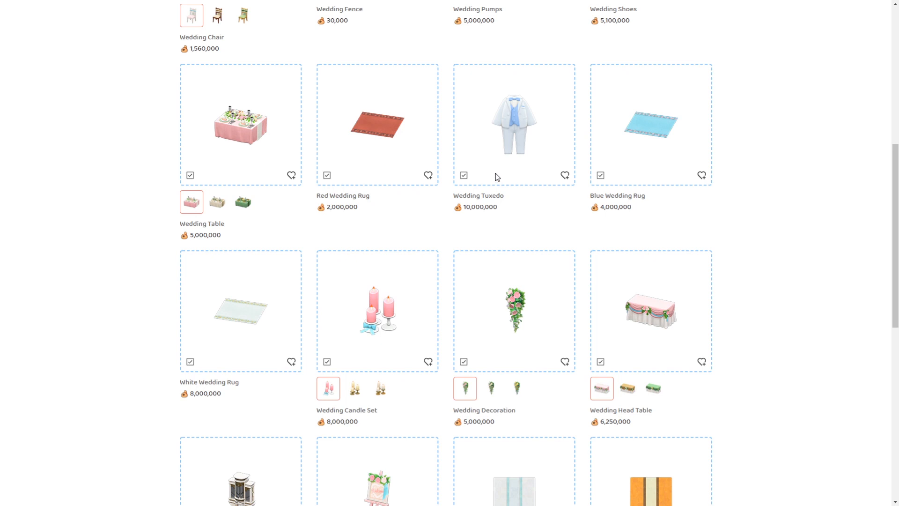
Go back to the results and choose the Blue Wedding Rug
scroll(down, 3)
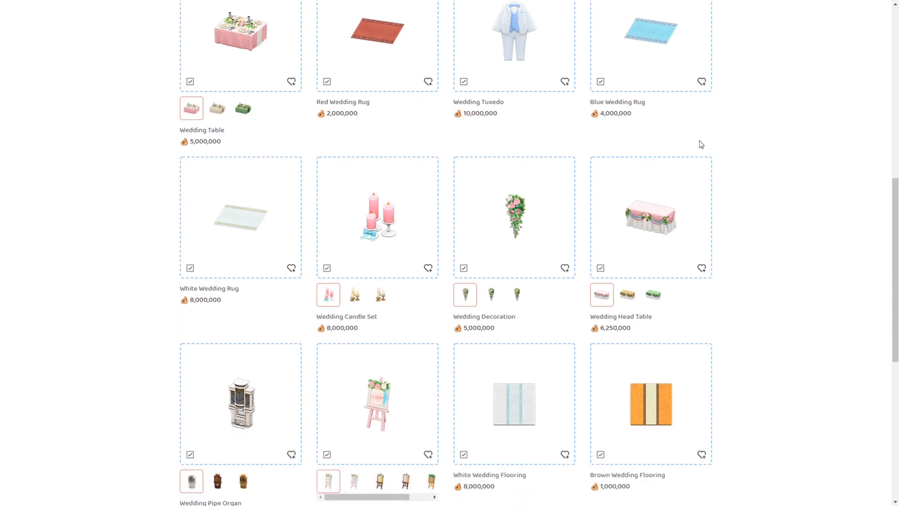
click(584, 17)
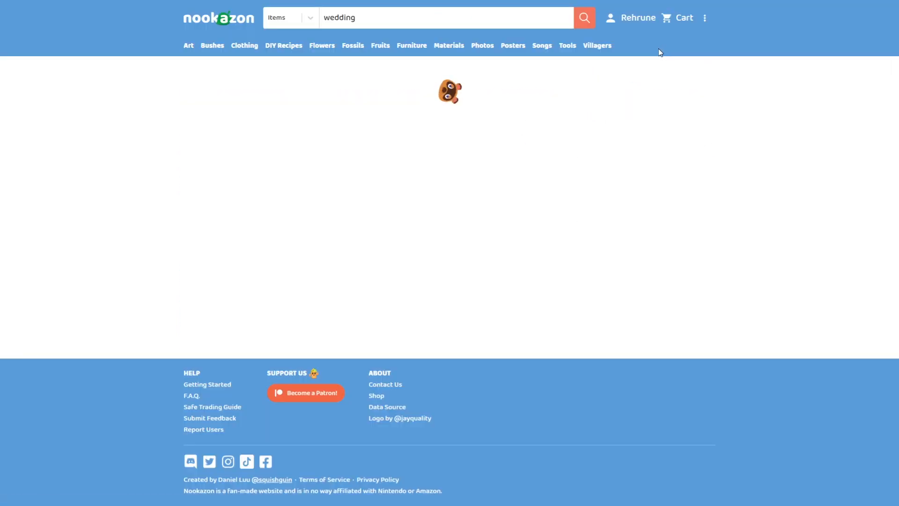
Return from the Blue Wedding Rug page to the wedding search results
click(583, 16)
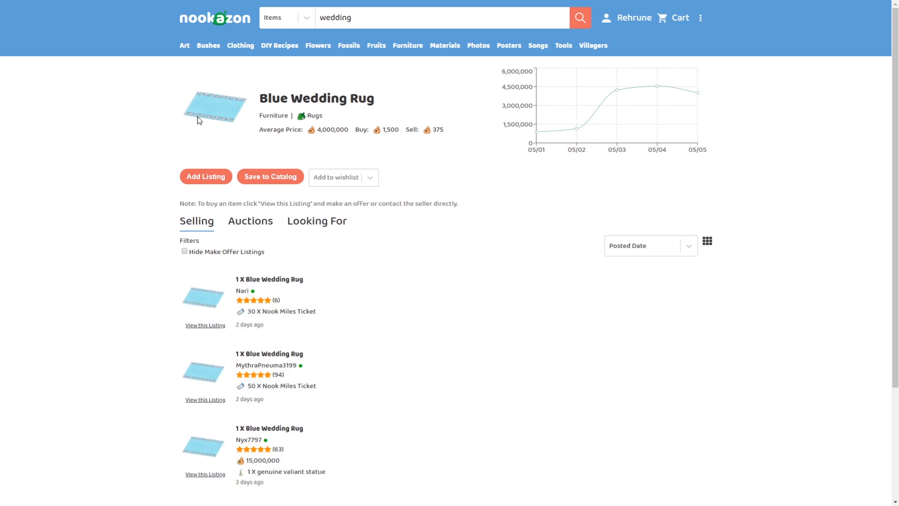
mouse_move(241, 128)
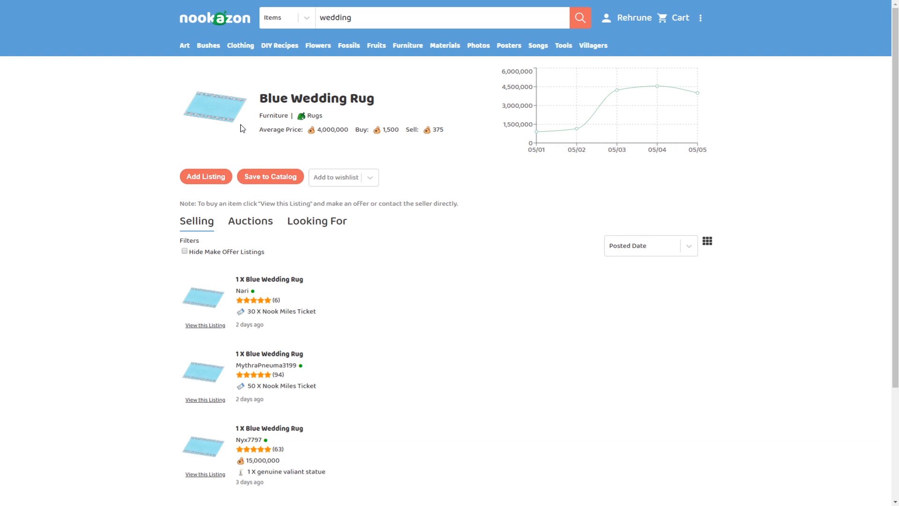
mouse_move(356, 106)
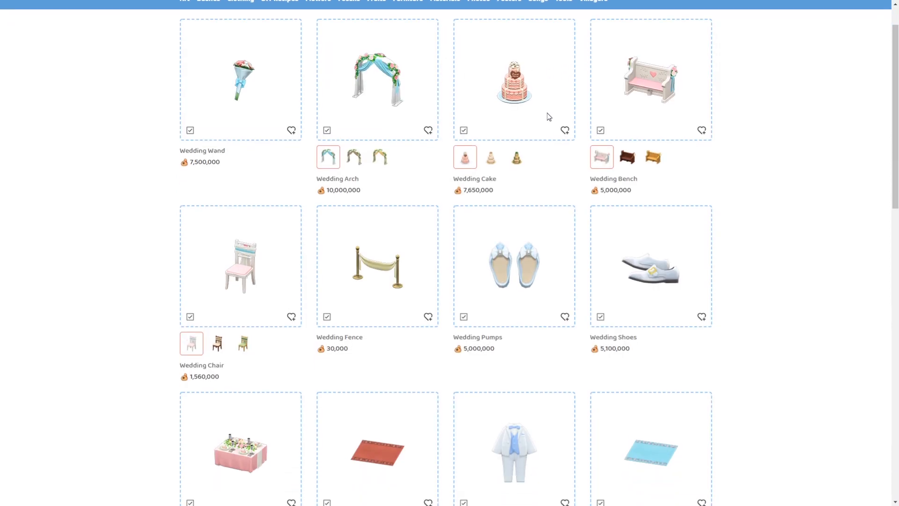
Scroll down the White Wedding Rug page to review its price history and listings
scroll(down, 3)
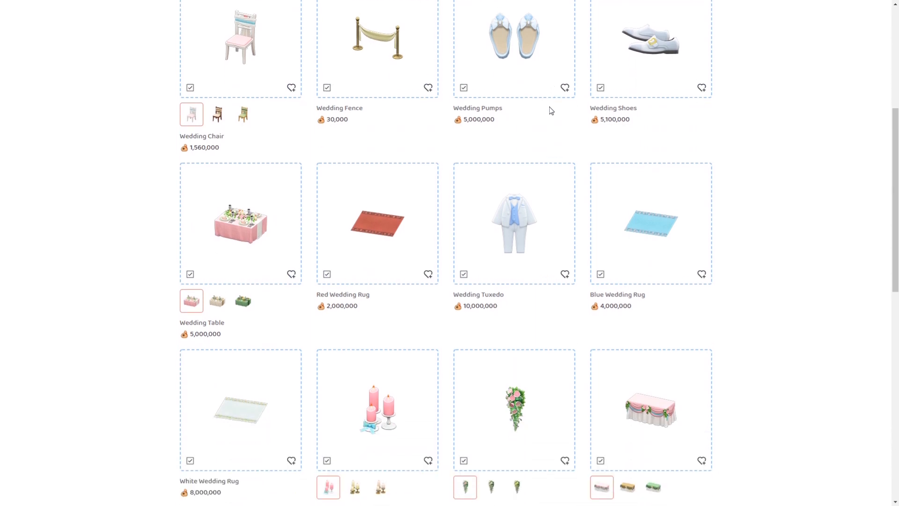
scroll(down, 3)
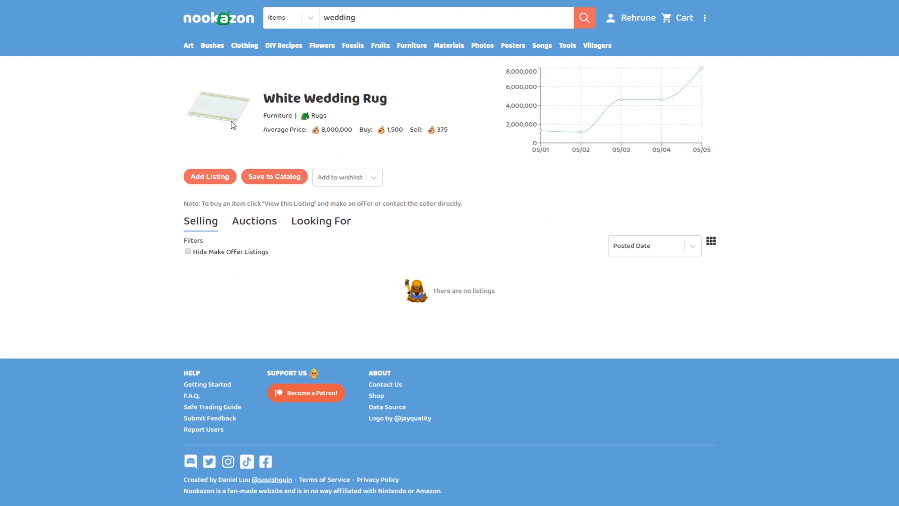
mouse_move(241, 119)
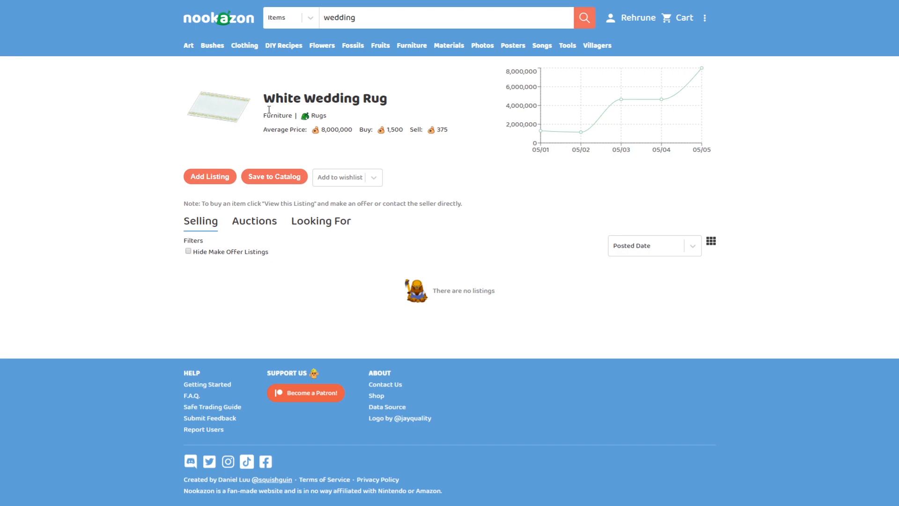
mouse_move(221, 124)
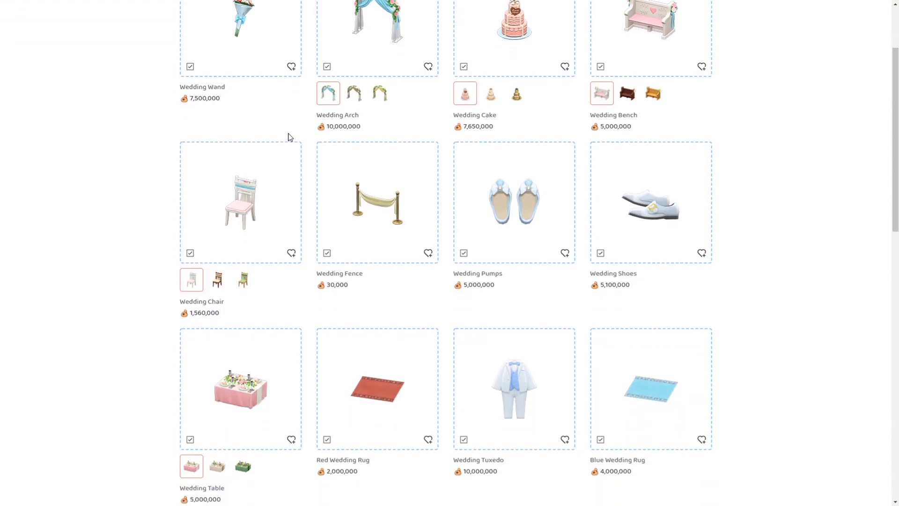
Open the Wedding Candle Set page and compare its Cute and Chic variants
scroll(down, 3)
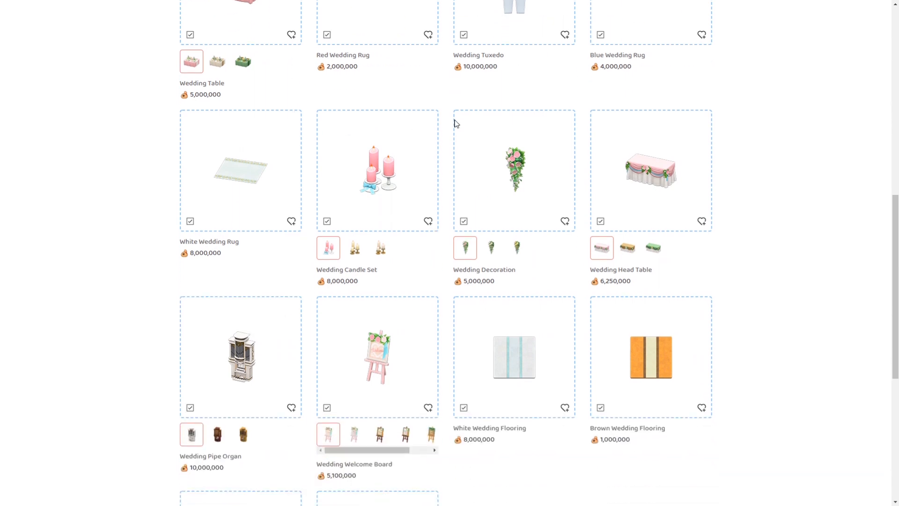
click(377, 169)
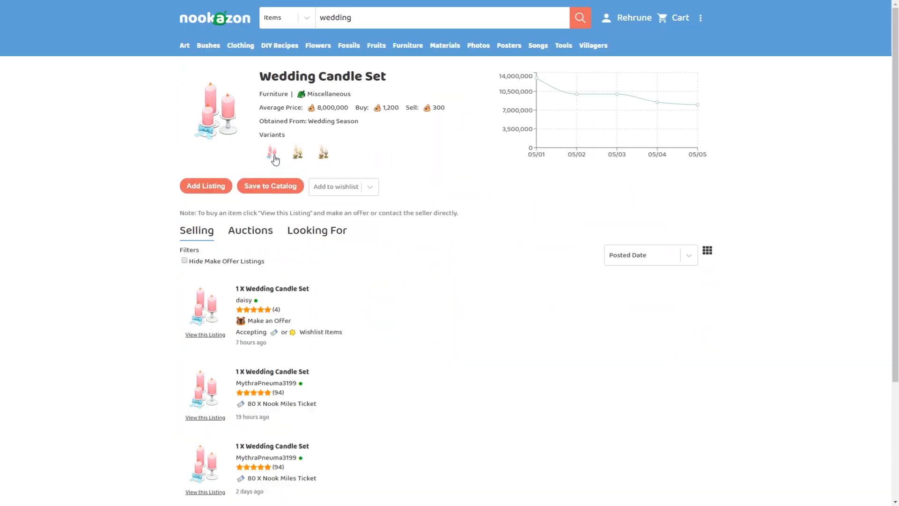
click(274, 151)
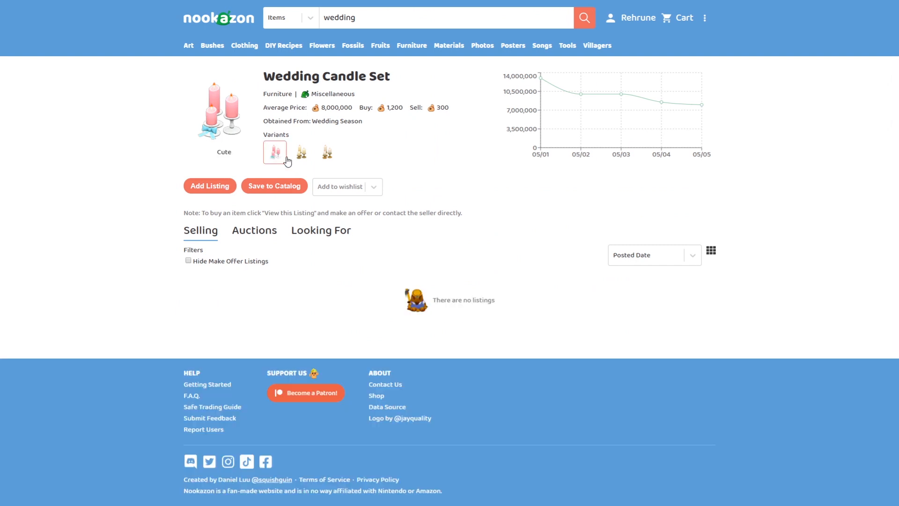
click(300, 151)
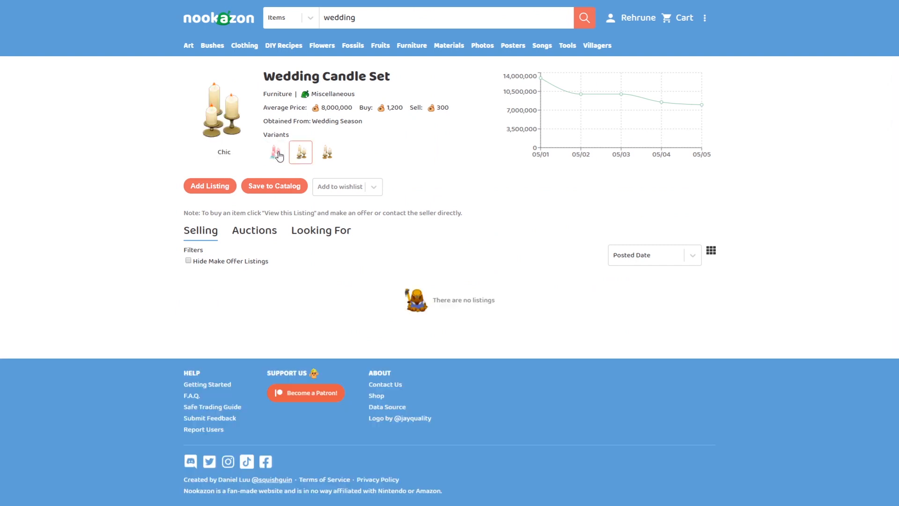
click(274, 152)
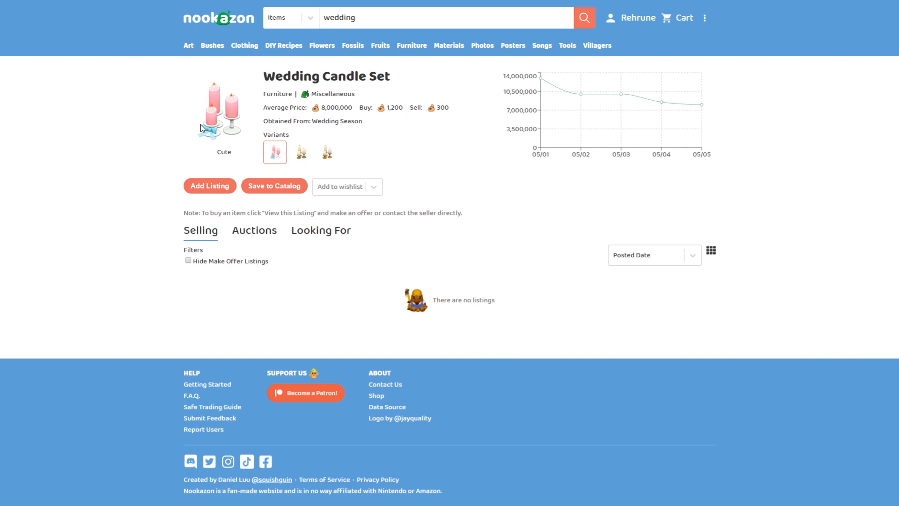
click(301, 151)
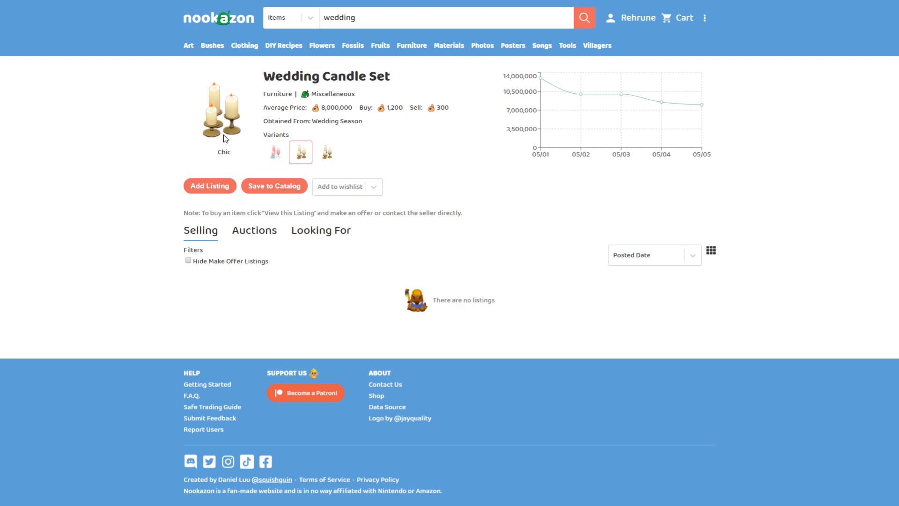
click(274, 151)
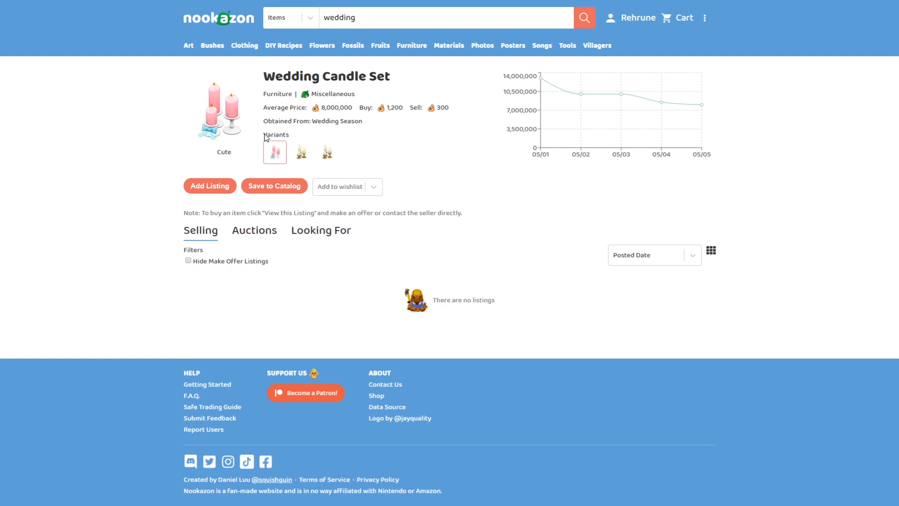
click(300, 152)
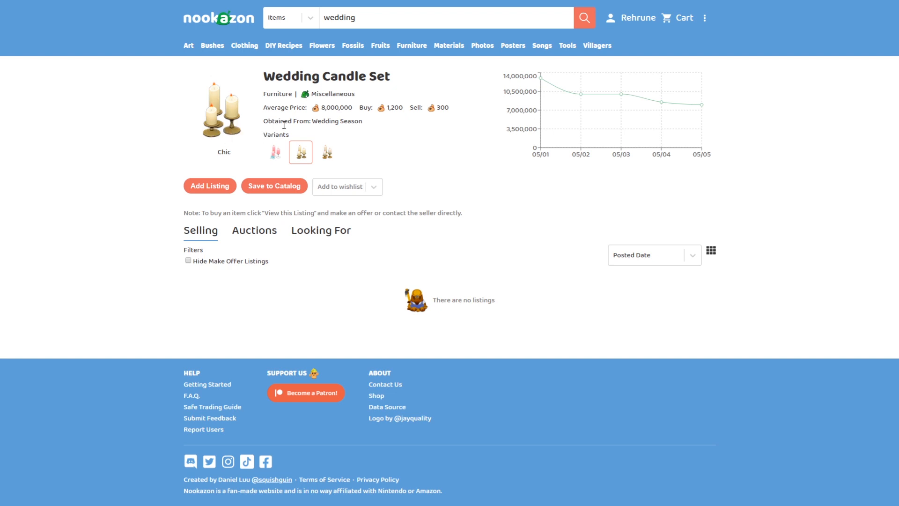
View the Garden variant of the candle set, then return to the wedding results
click(326, 152)
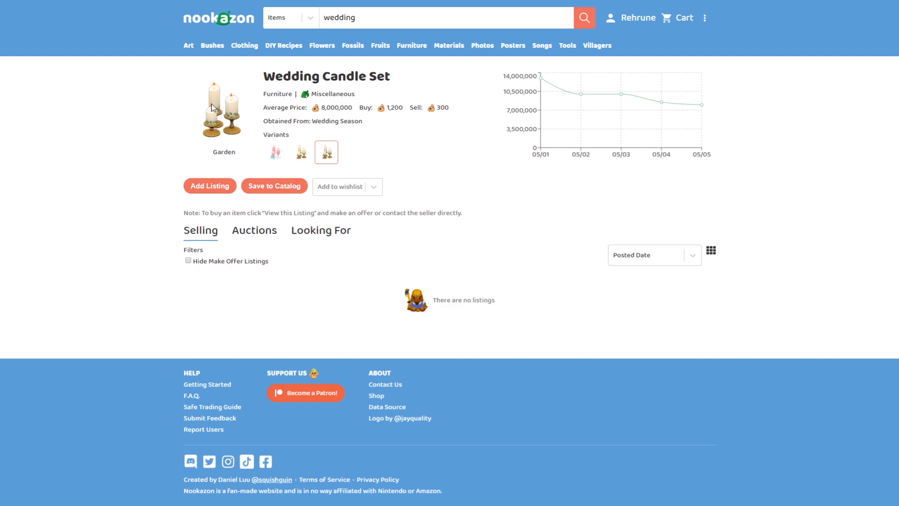
mouse_move(259, 121)
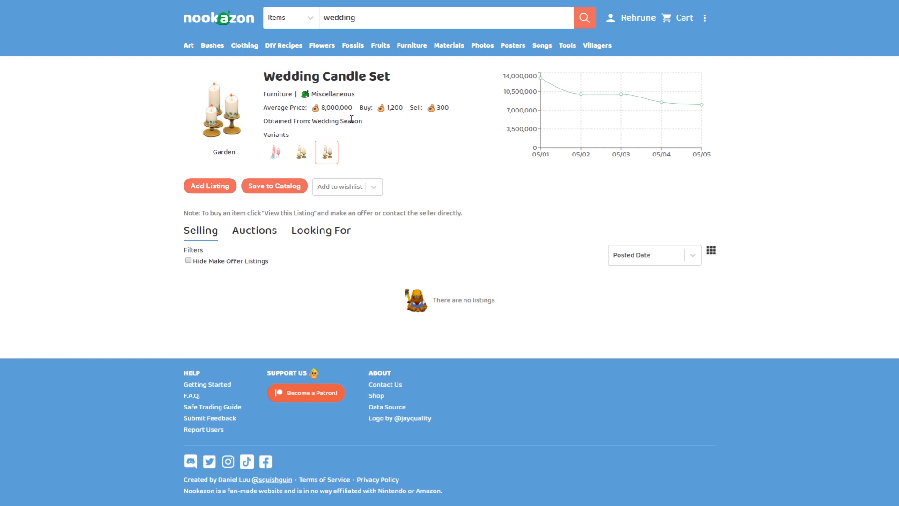
mouse_move(367, 118)
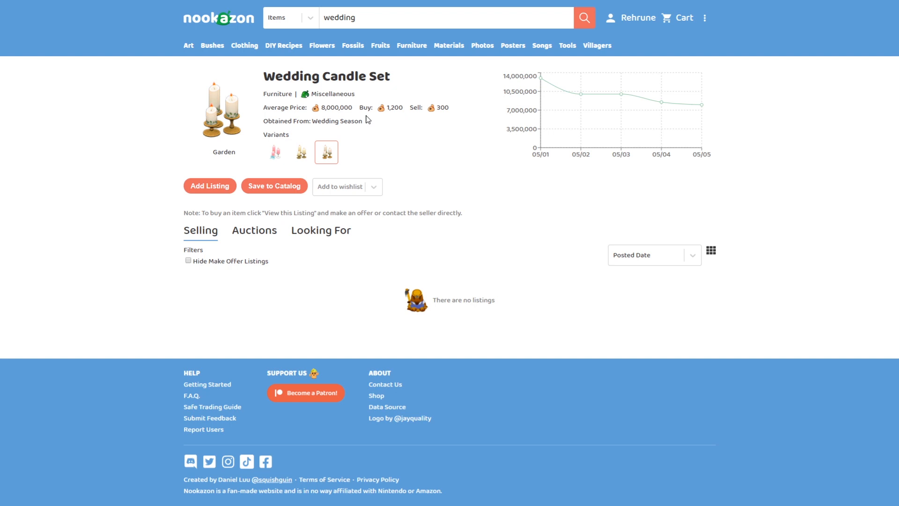
mouse_move(280, 140)
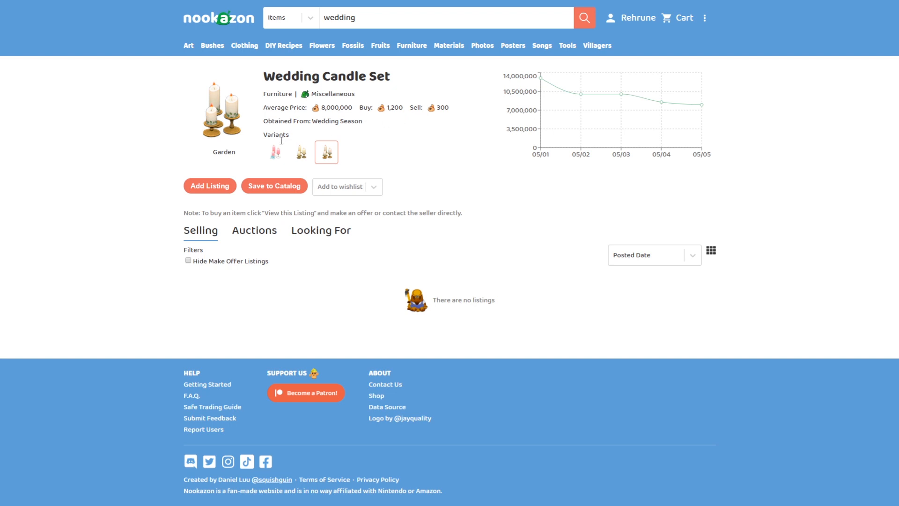
click(583, 17)
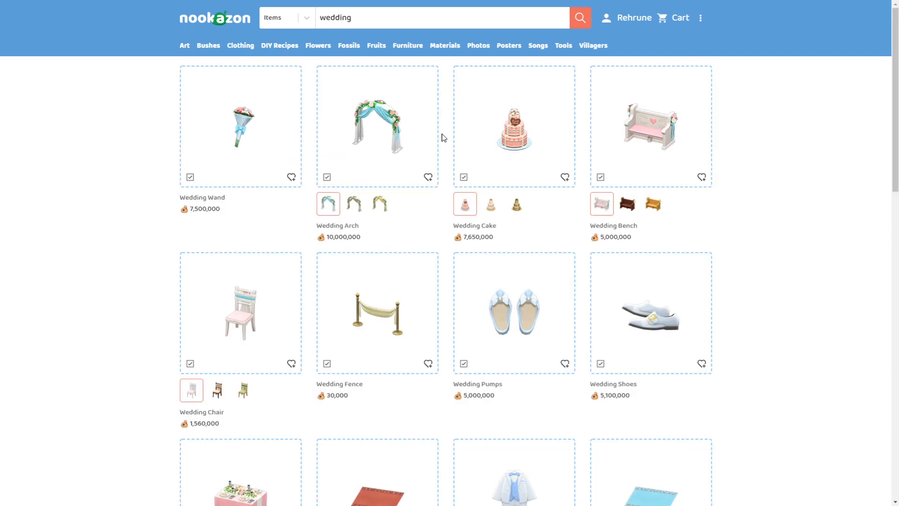
Open the Wedding Decoration item page from the wedding results
scroll(down, 3)
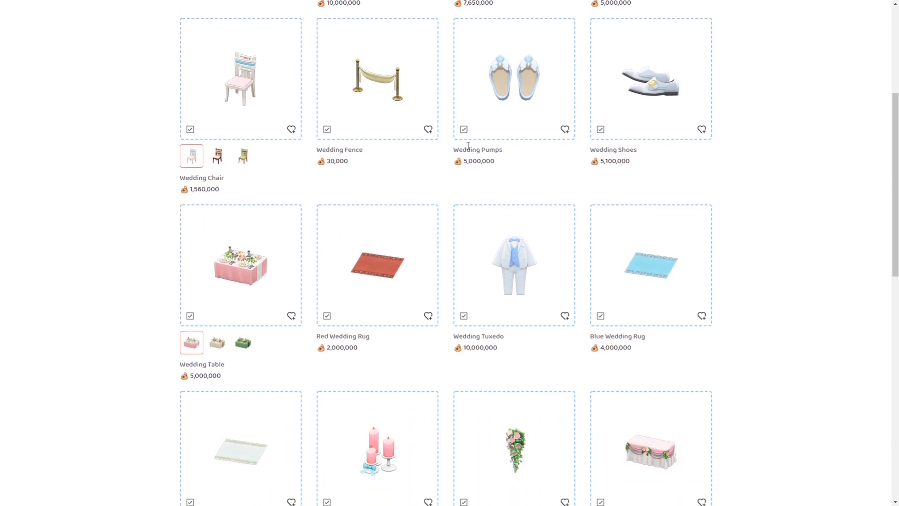
scroll(down, 3)
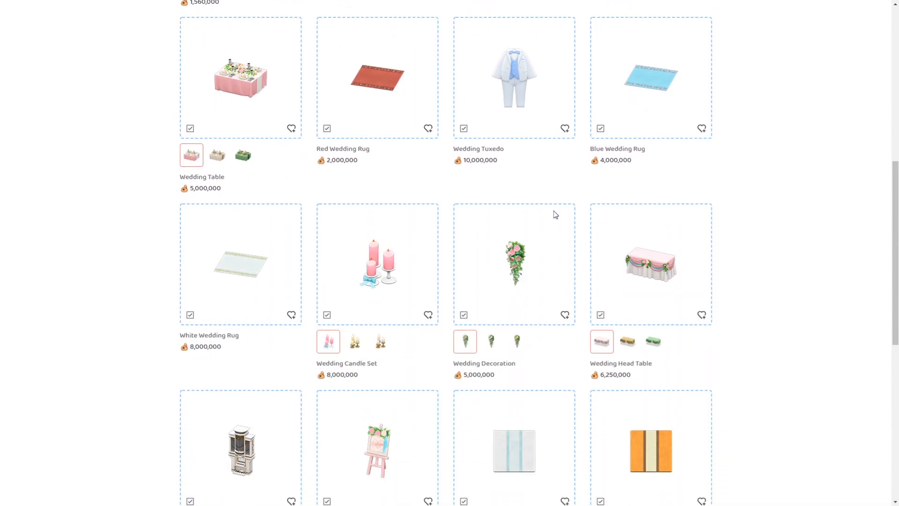
click(512, 262)
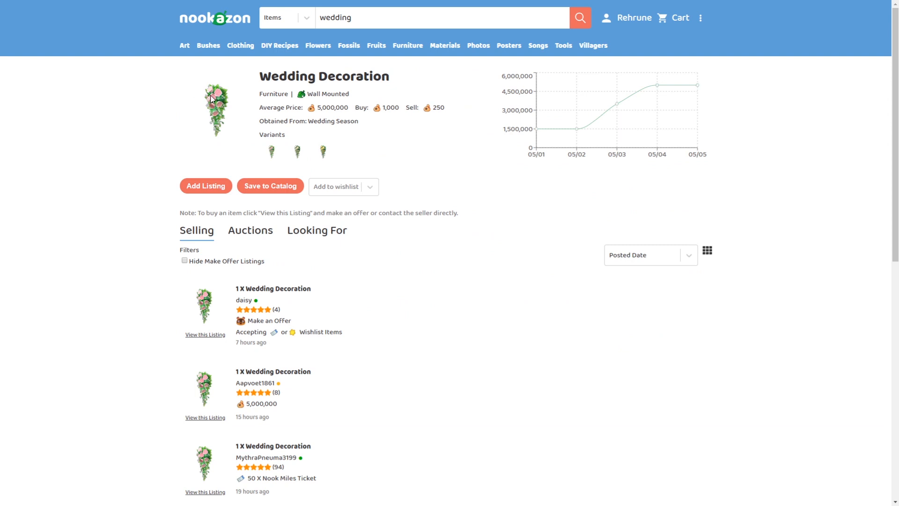
mouse_move(223, 106)
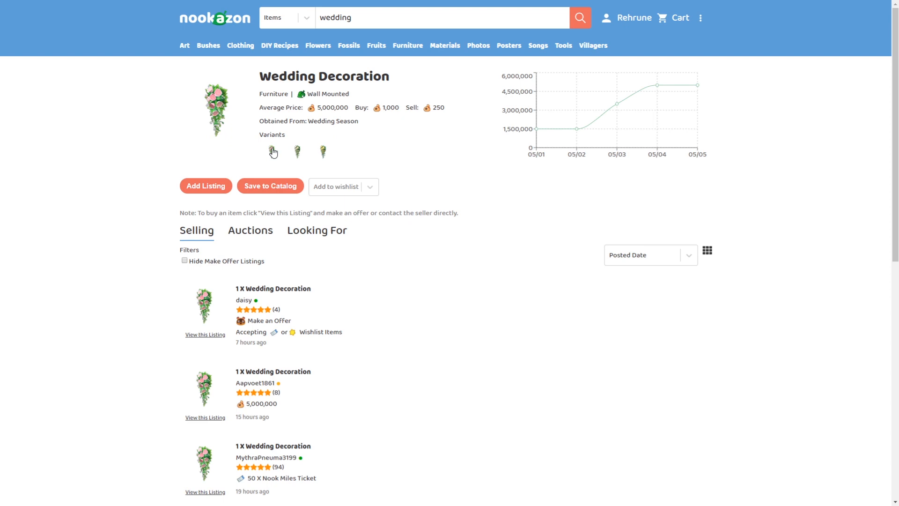
mouse_move(346, 168)
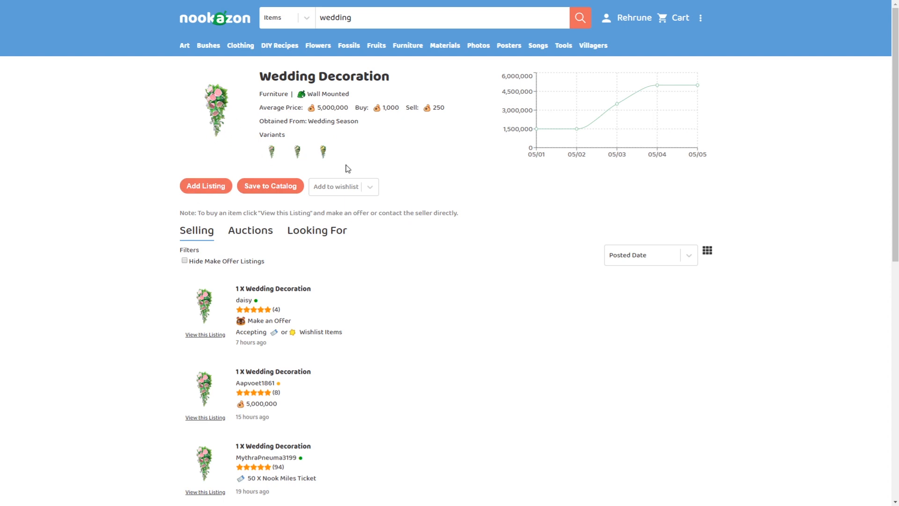
Cycle through the Chic, Garden and Cute decoration variants, ending on Garden, then return to the results
click(300, 152)
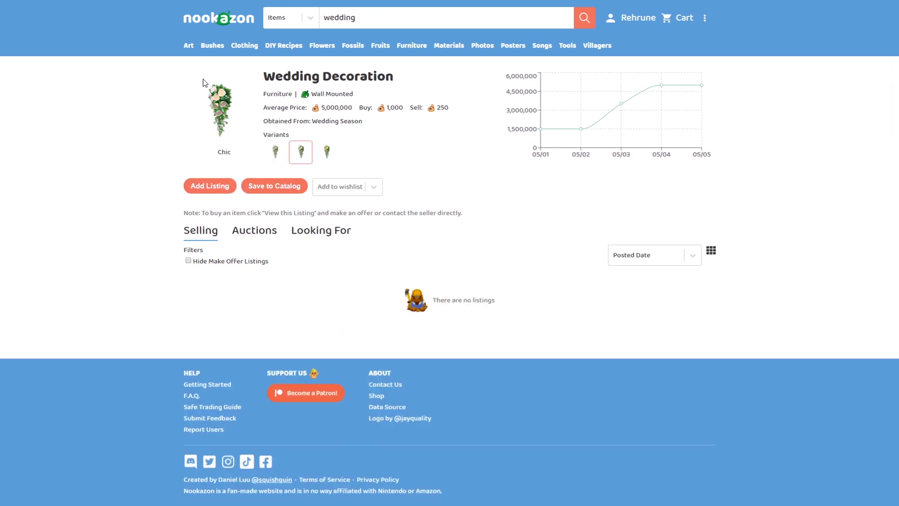
mouse_move(232, 102)
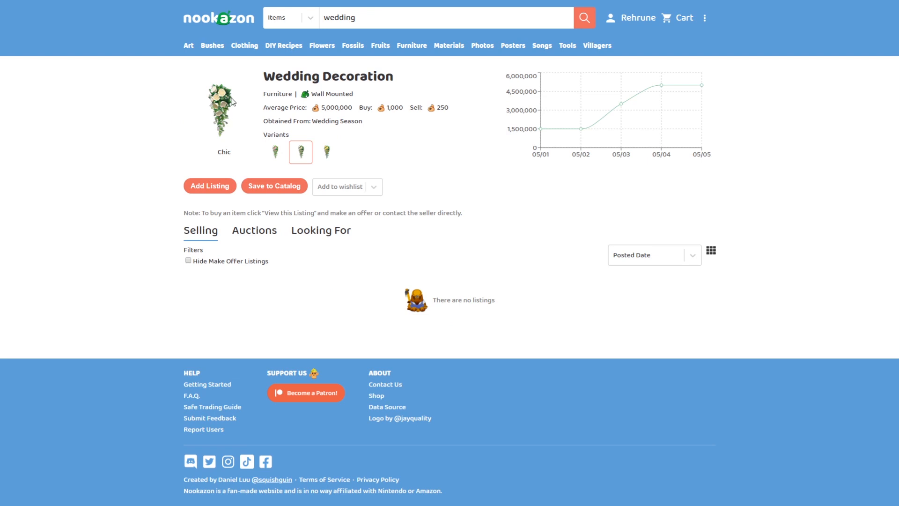
click(326, 152)
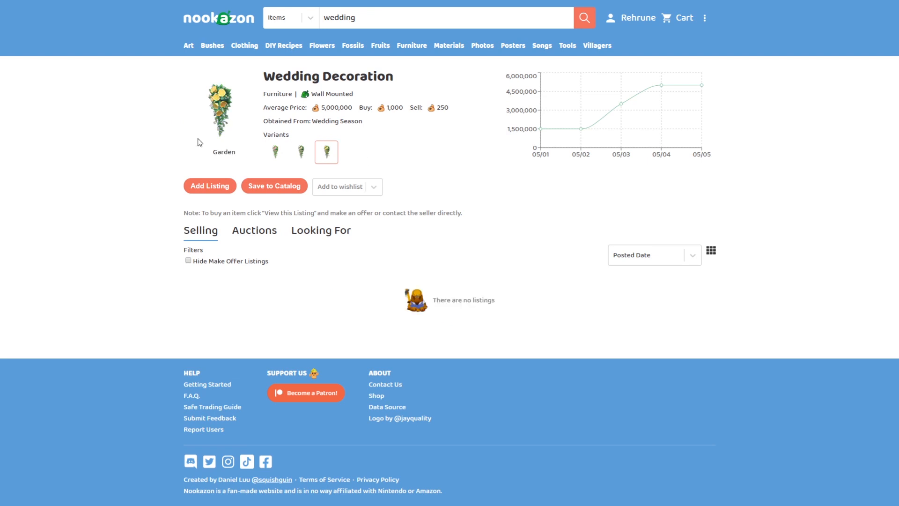
mouse_move(306, 154)
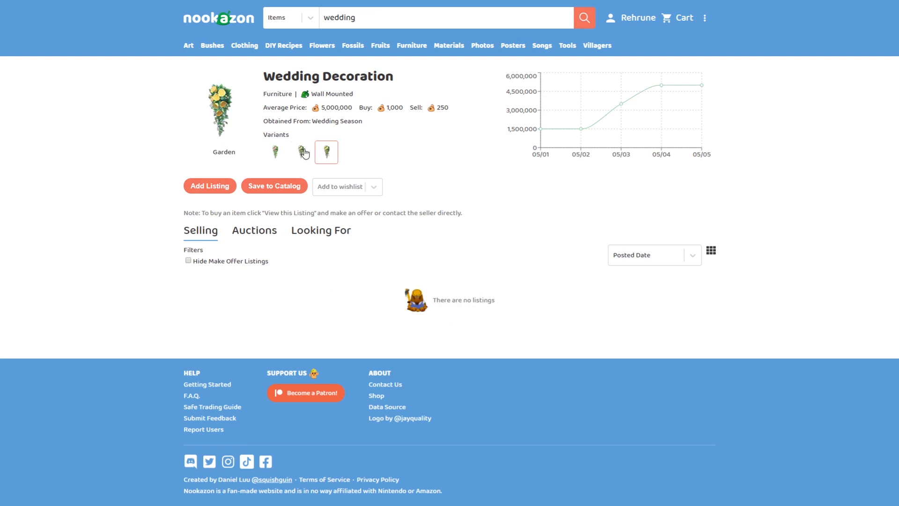
click(270, 151)
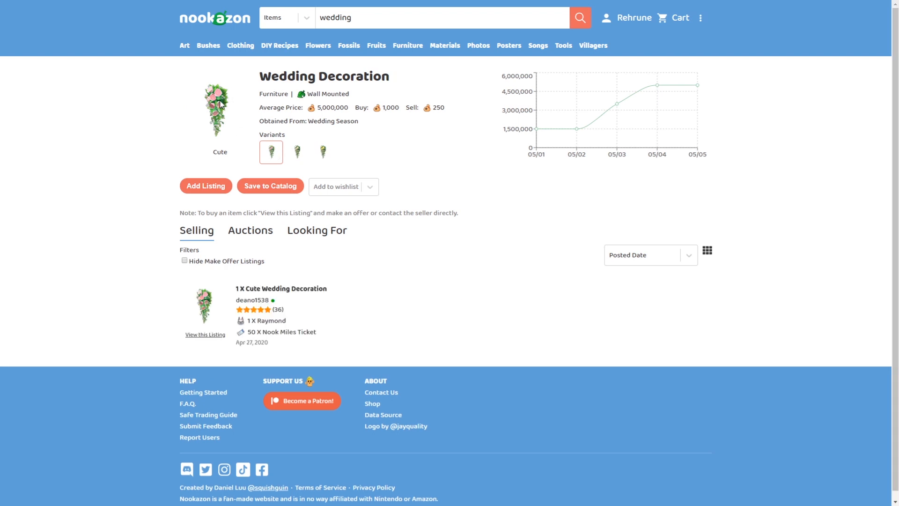
click(300, 151)
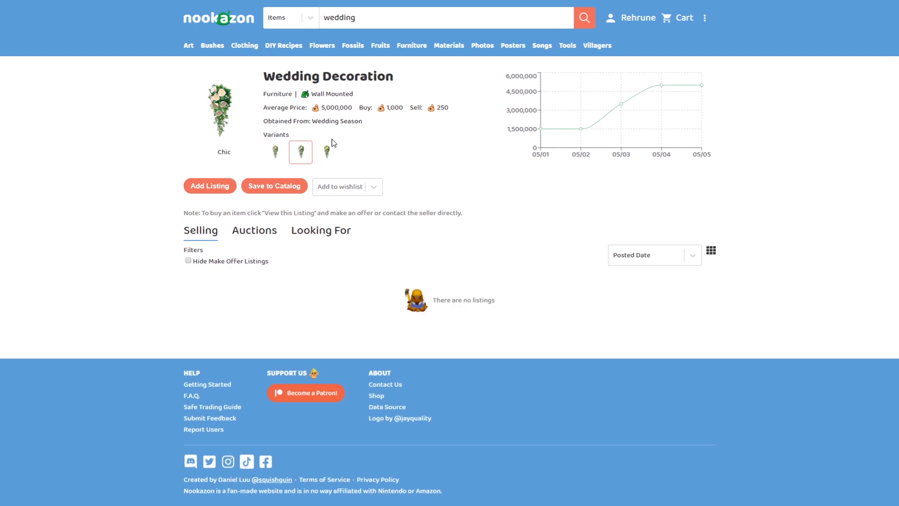
click(326, 152)
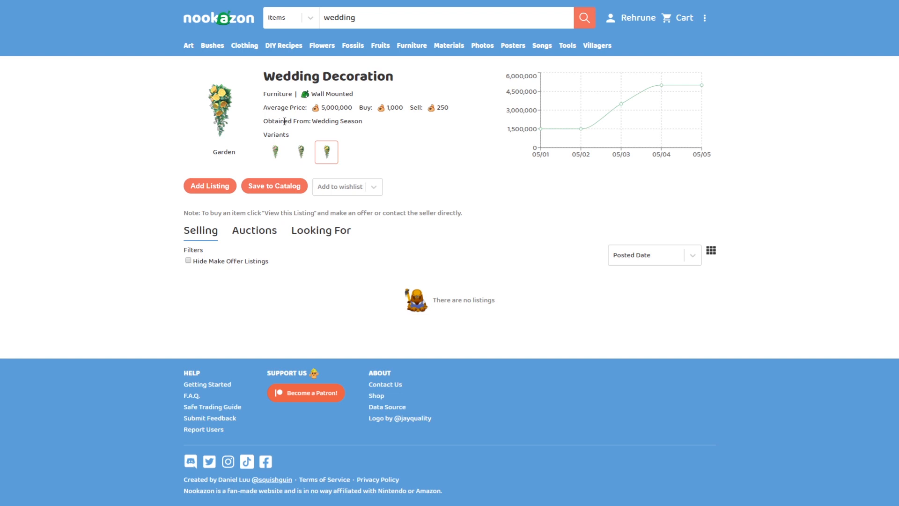
mouse_move(221, 112)
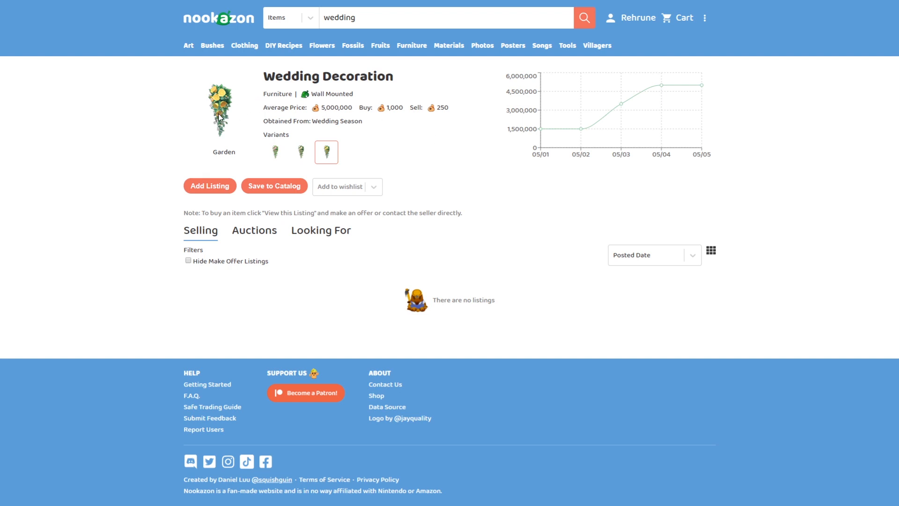
mouse_move(230, 96)
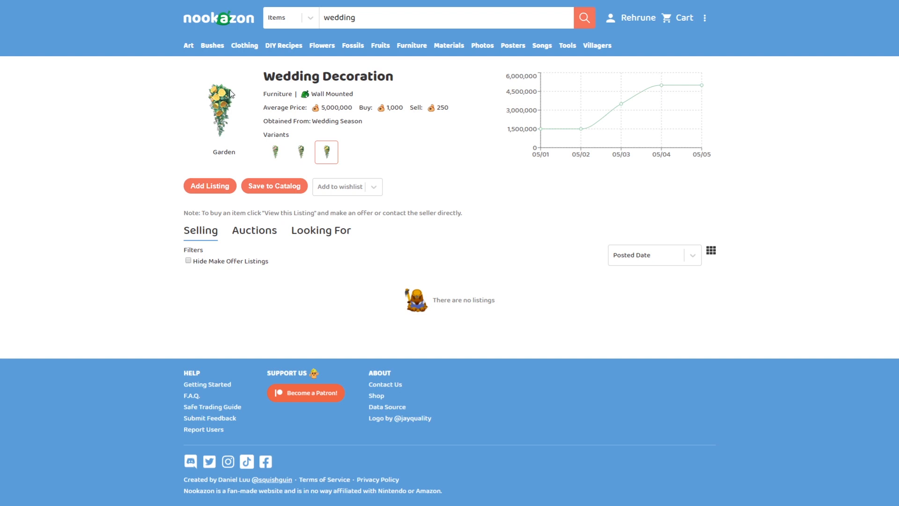
mouse_move(209, 98)
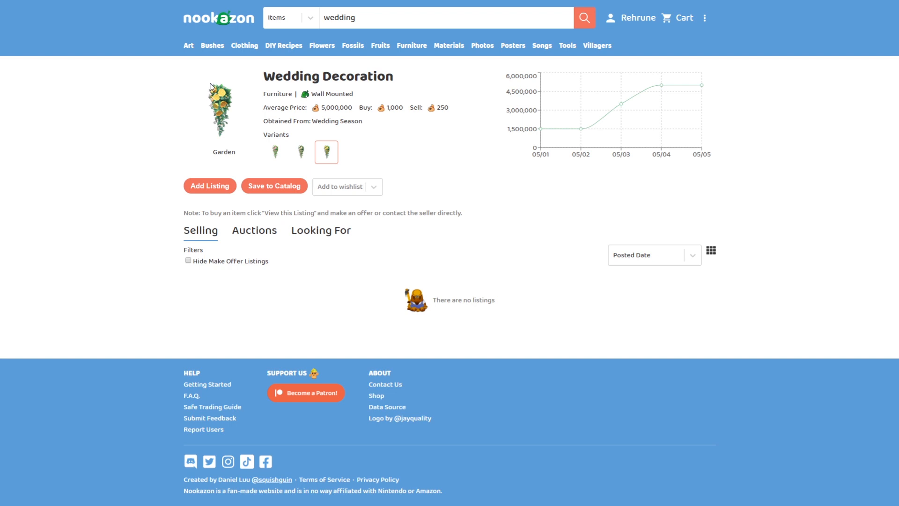
mouse_move(239, 127)
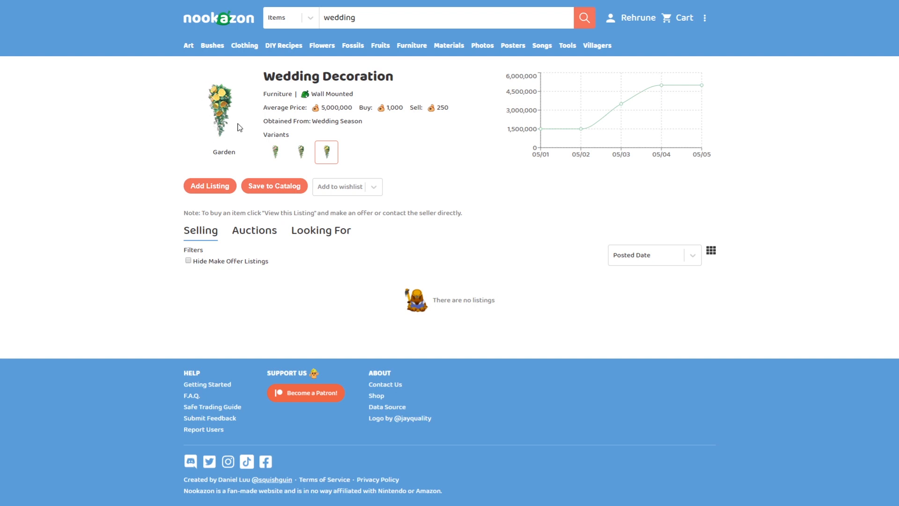
mouse_move(229, 150)
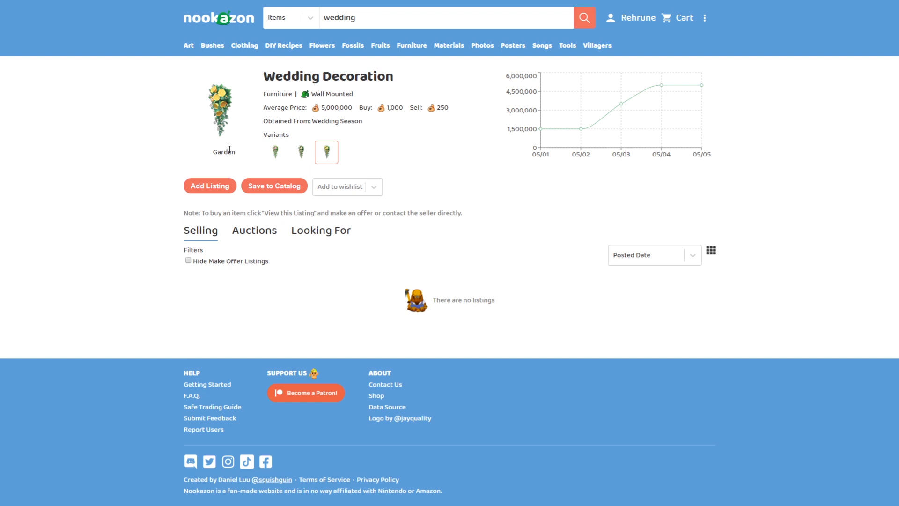
click(583, 17)
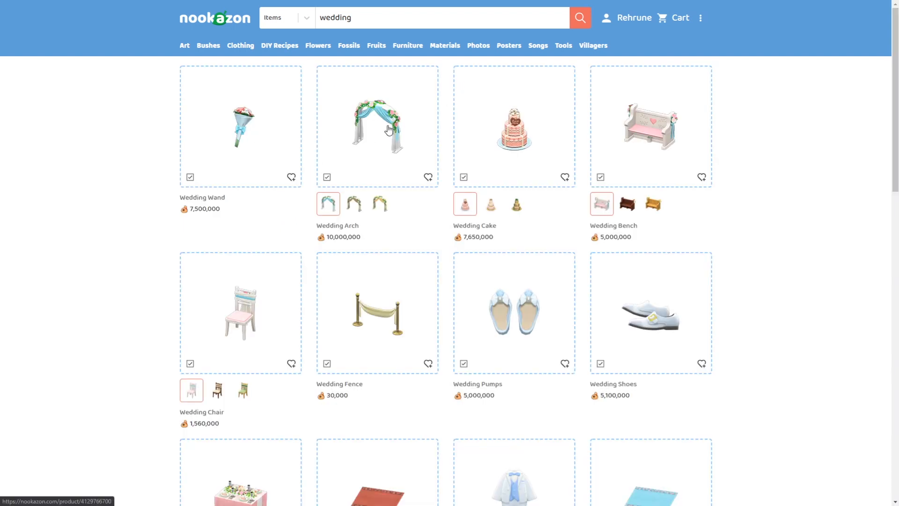
Open the Wedding Head Table page, view its Cute variant, then return to the results
scroll(down, 3)
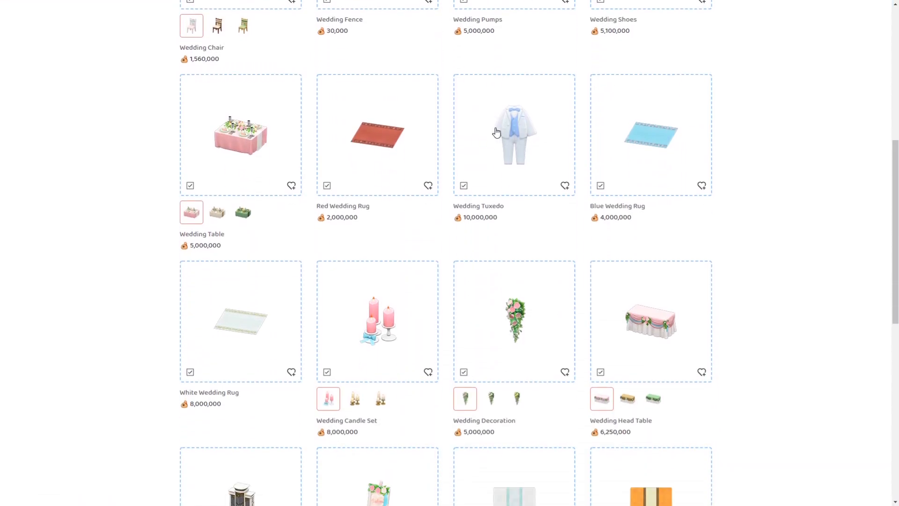
scroll(down, 3)
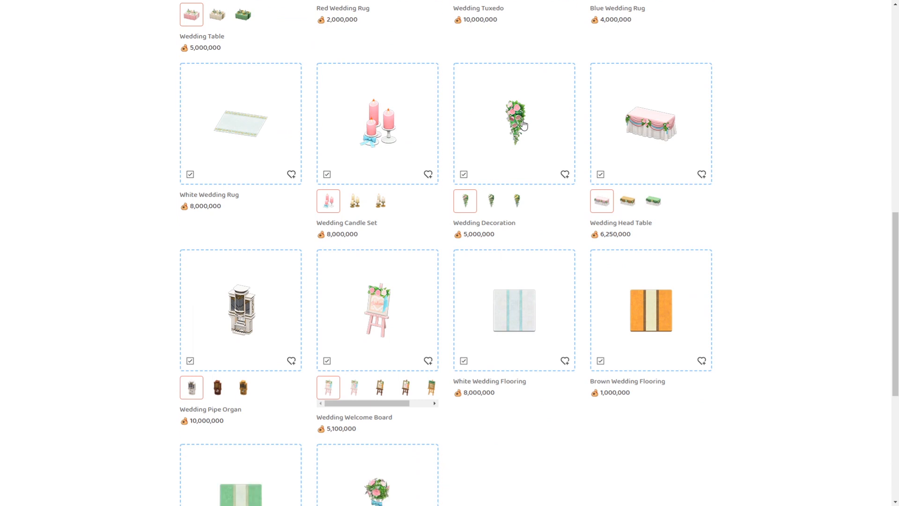
click(650, 122)
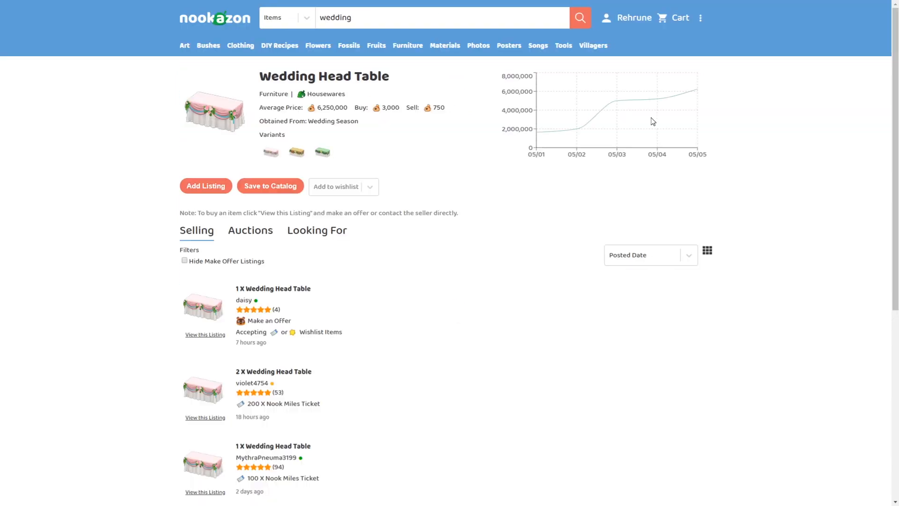
mouse_move(576, 111)
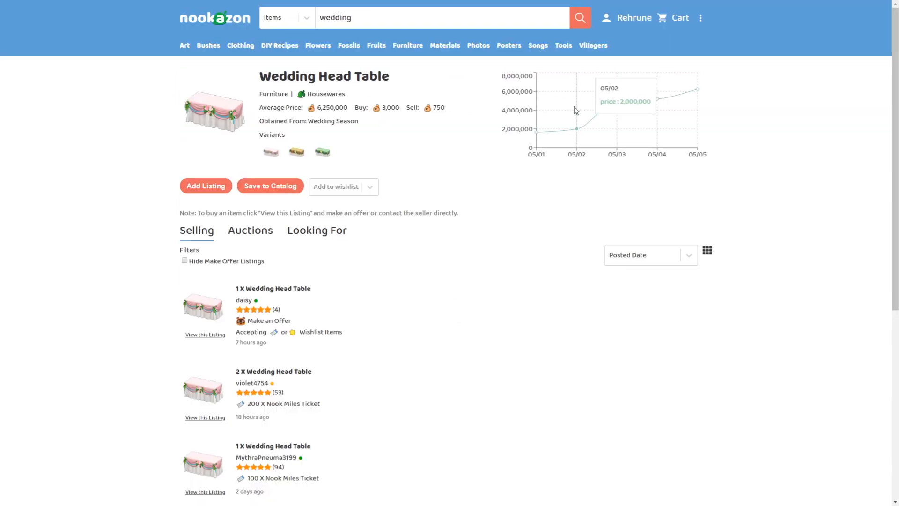
mouse_move(264, 118)
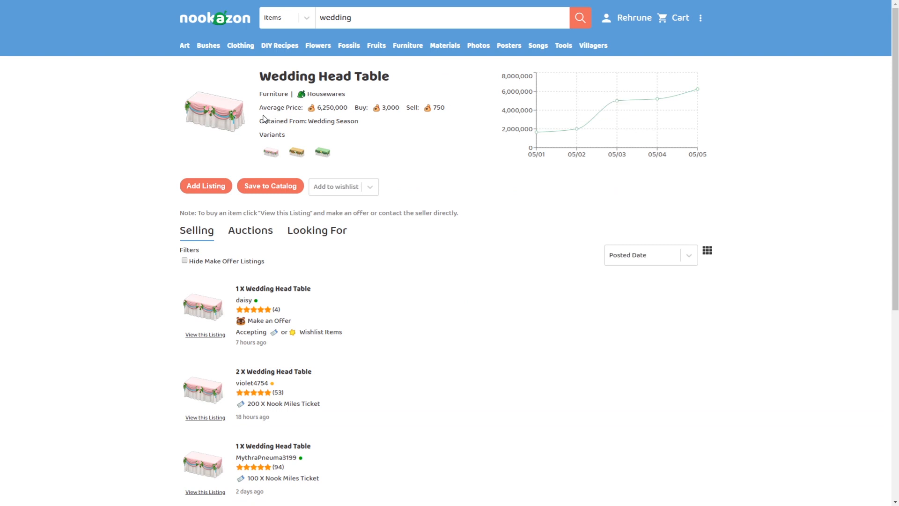
mouse_move(270, 152)
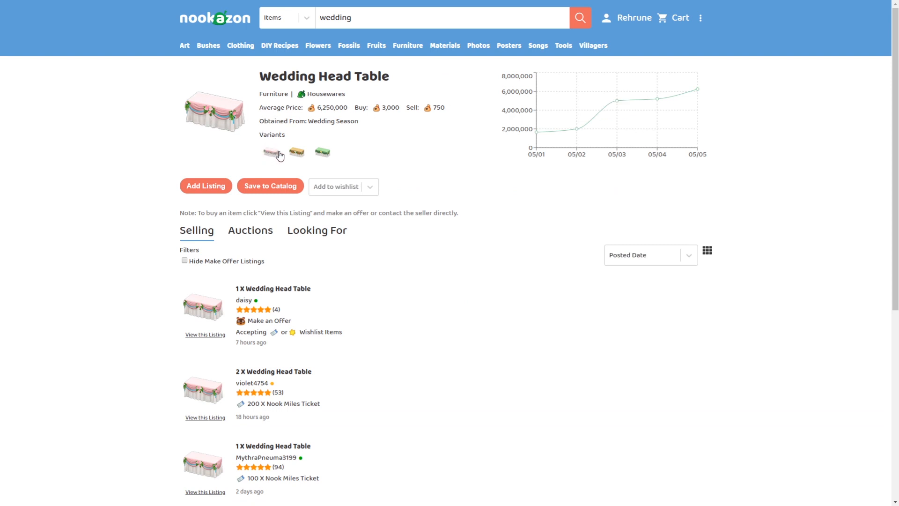
mouse_move(243, 112)
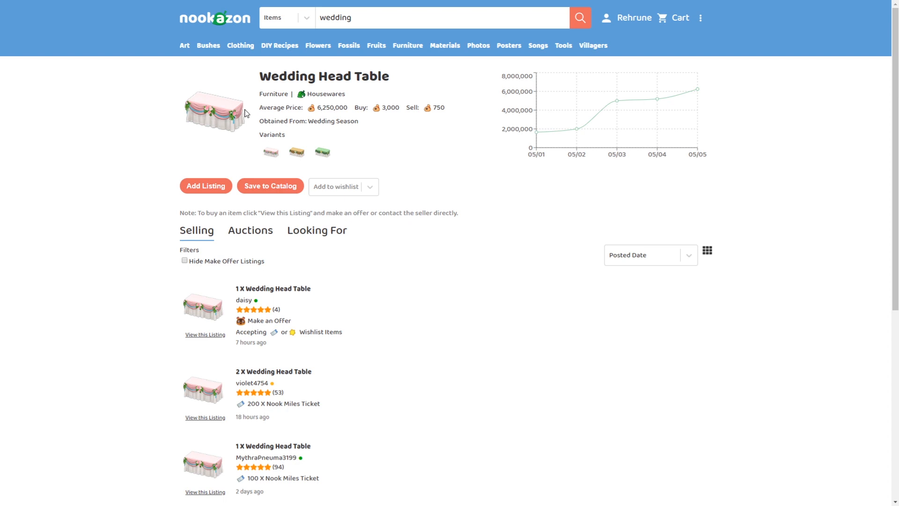
click(274, 151)
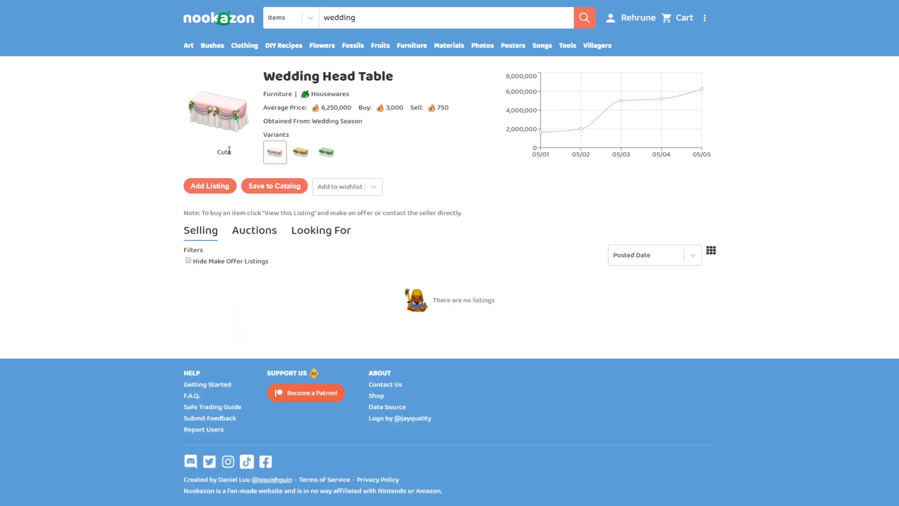
mouse_move(135, 130)
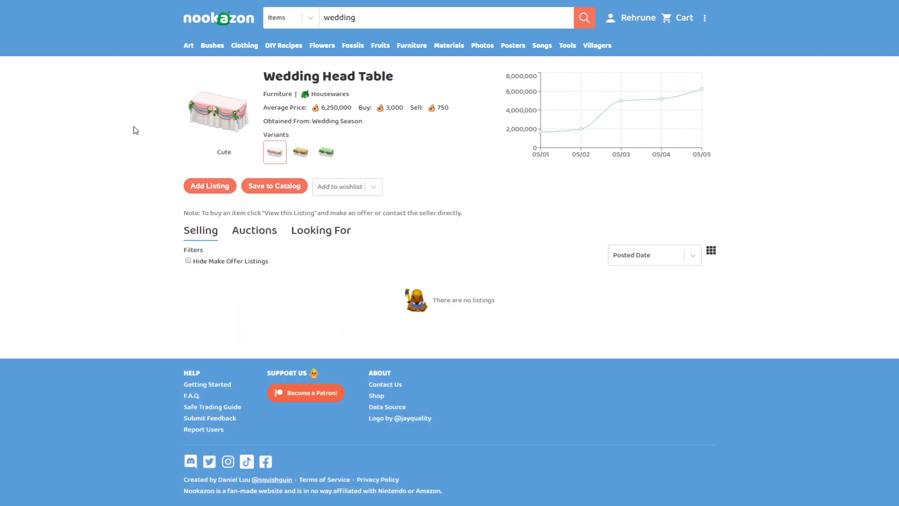
mouse_move(235, 164)
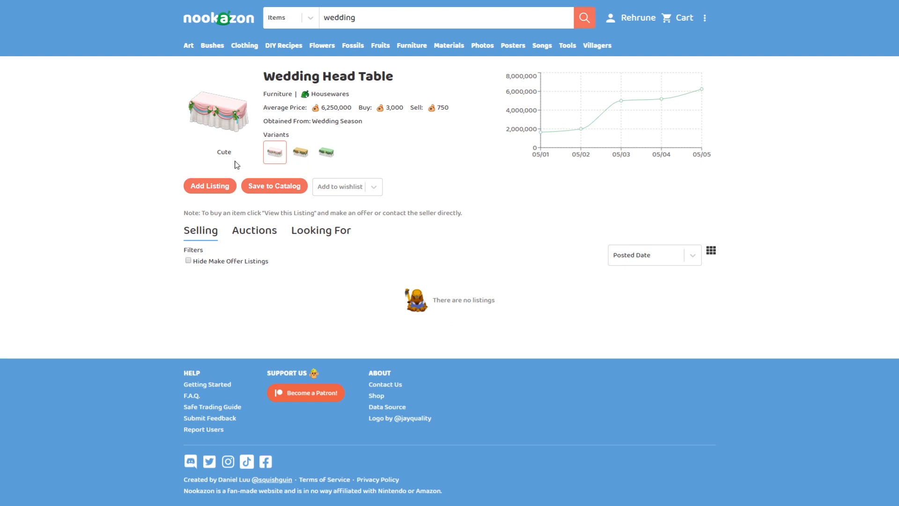
mouse_move(206, 167)
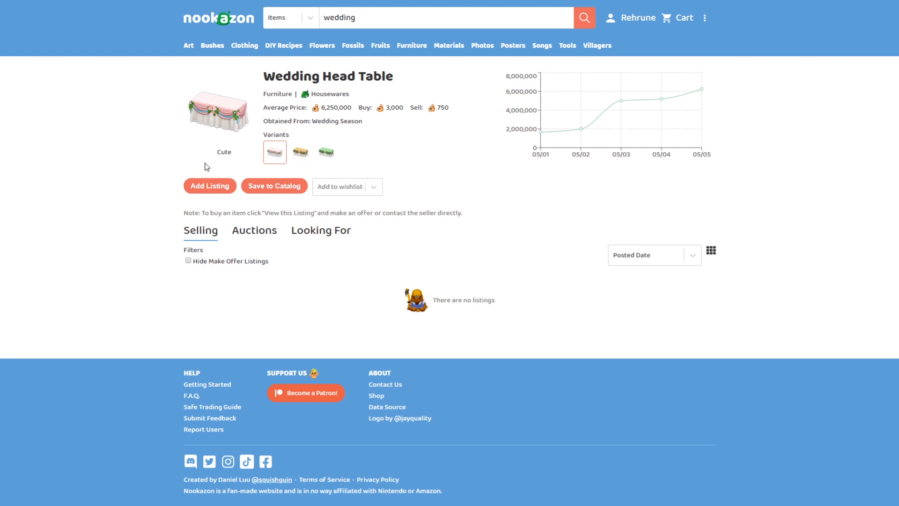
mouse_move(226, 146)
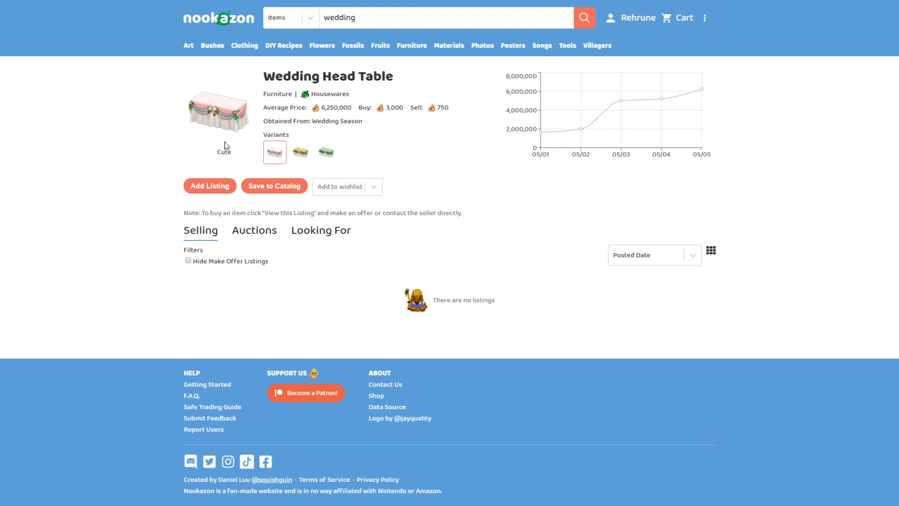
mouse_move(226, 135)
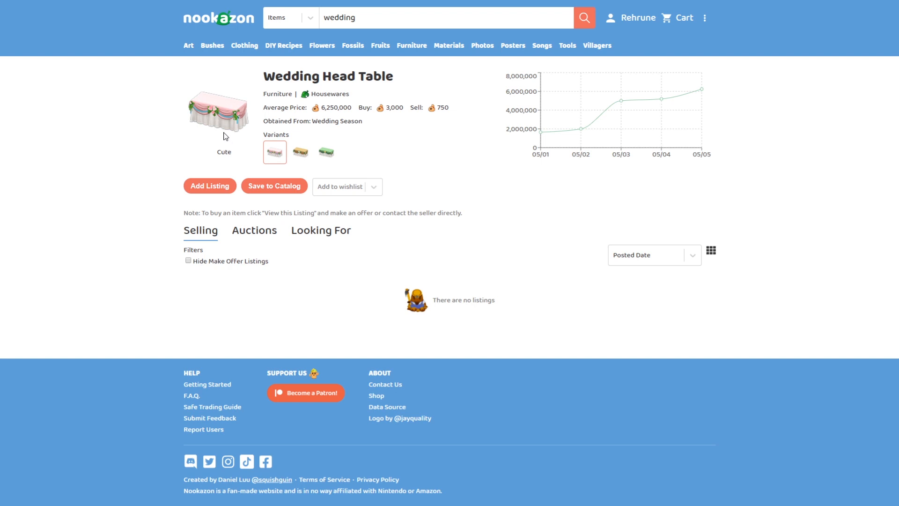
mouse_move(292, 151)
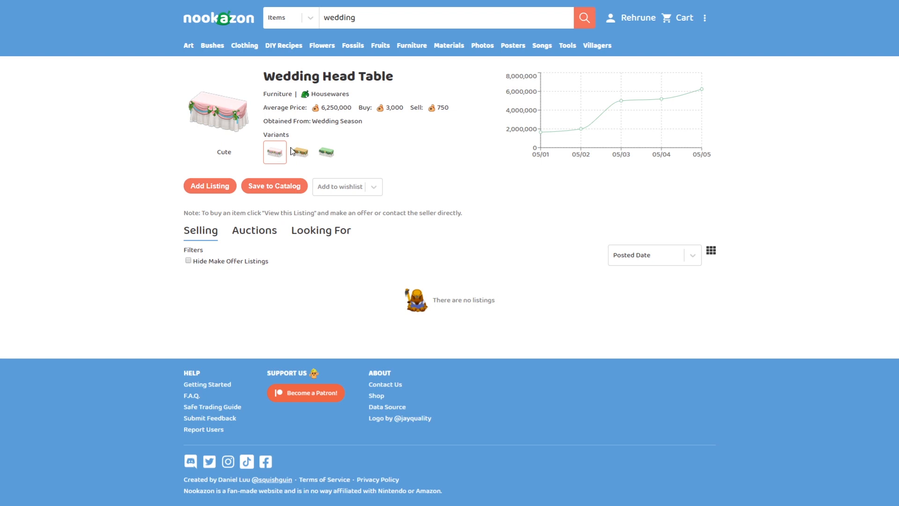
click(325, 151)
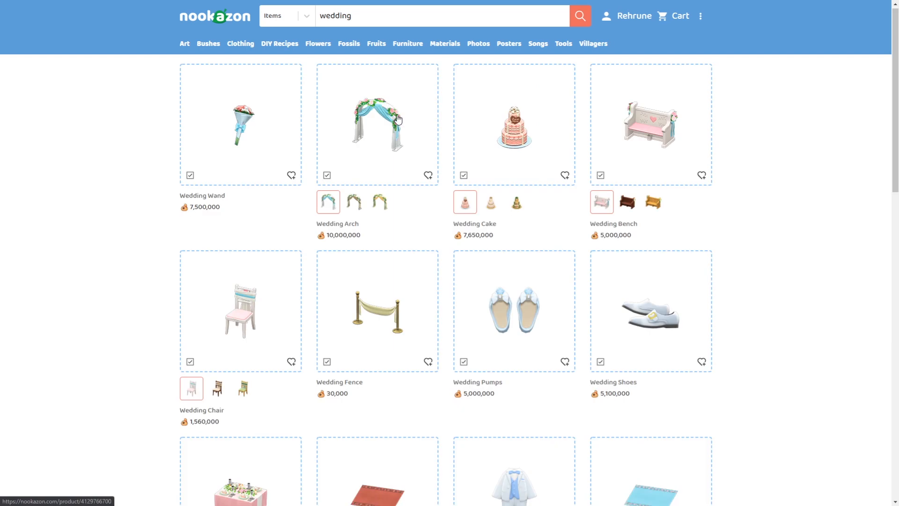
Open the Wedding Pipe Organ item page from further down the results
scroll(down, 3)
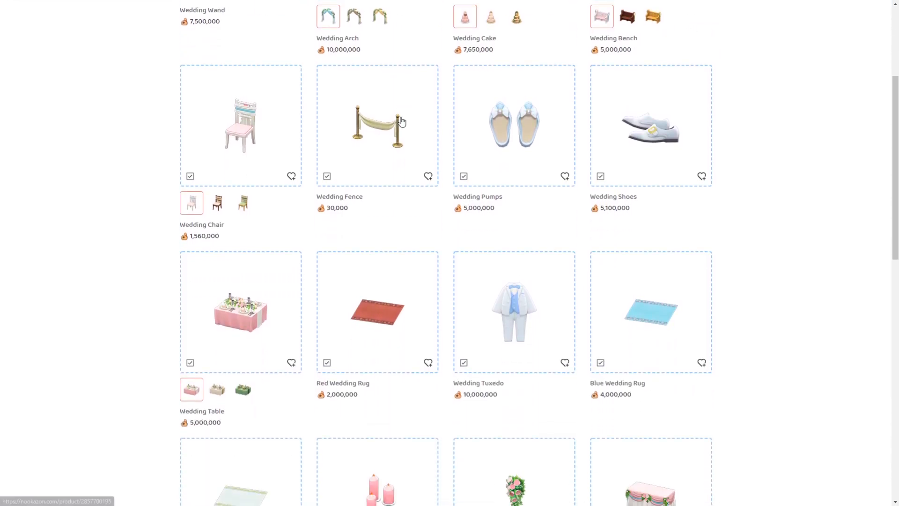
scroll(down, 3)
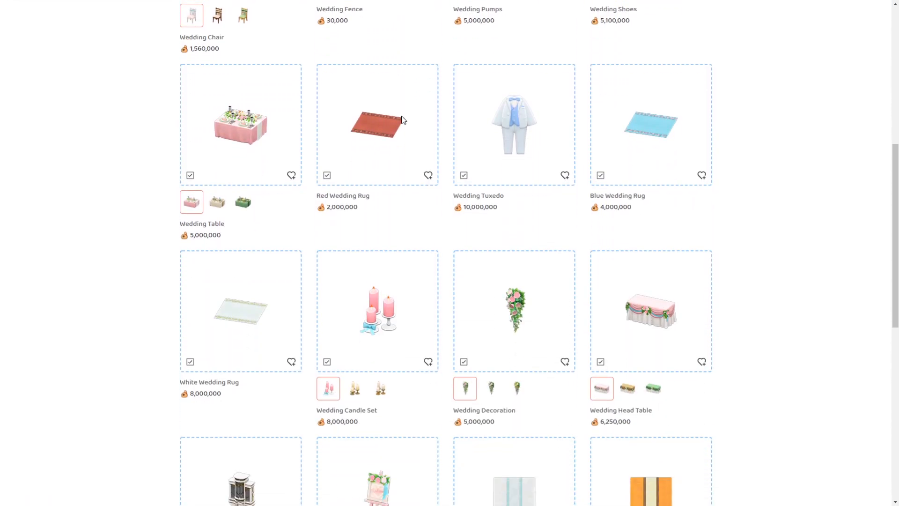
scroll(down, 3)
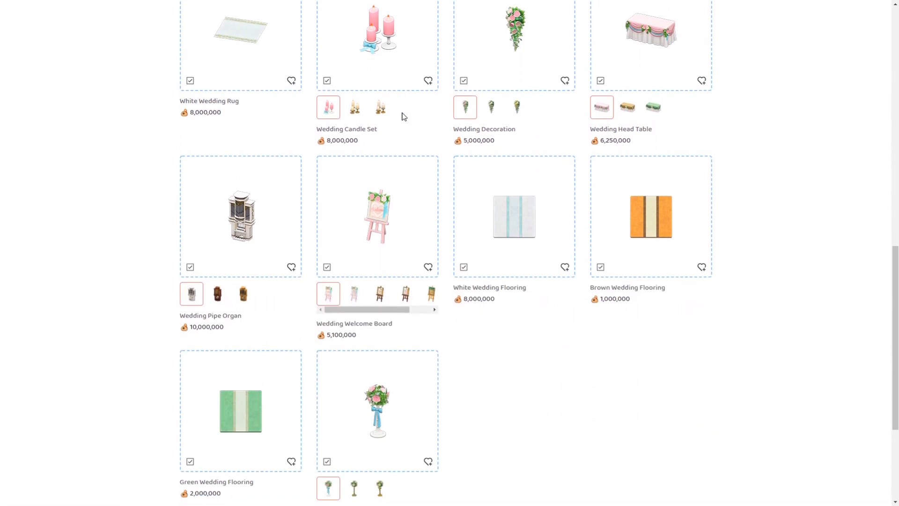
scroll(down, 3)
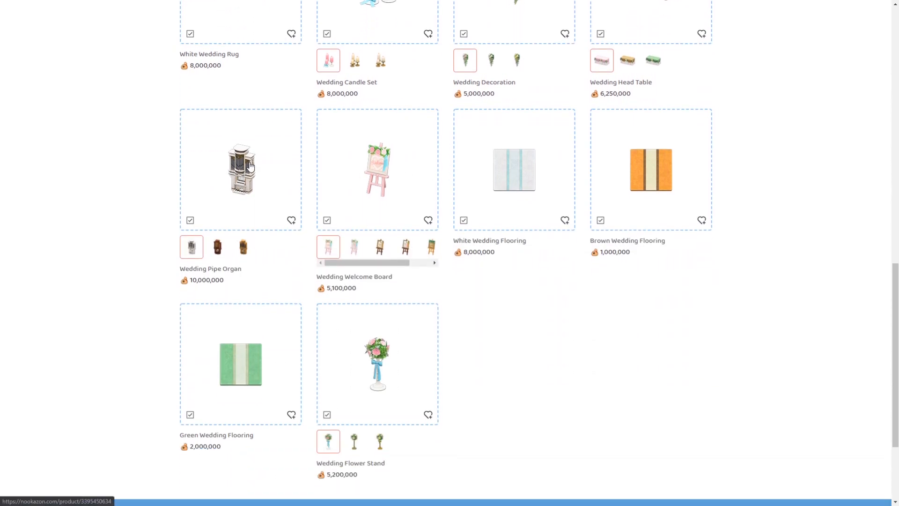
click(241, 169)
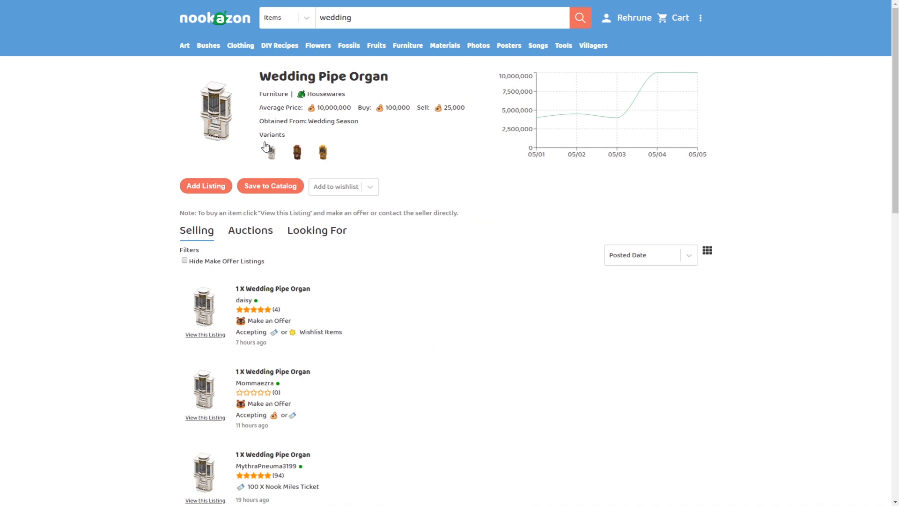
mouse_move(382, 109)
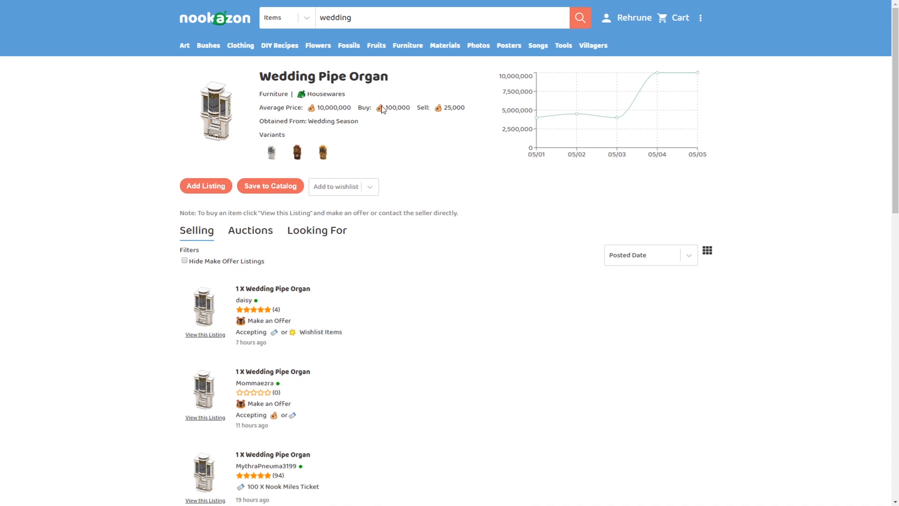
mouse_move(302, 132)
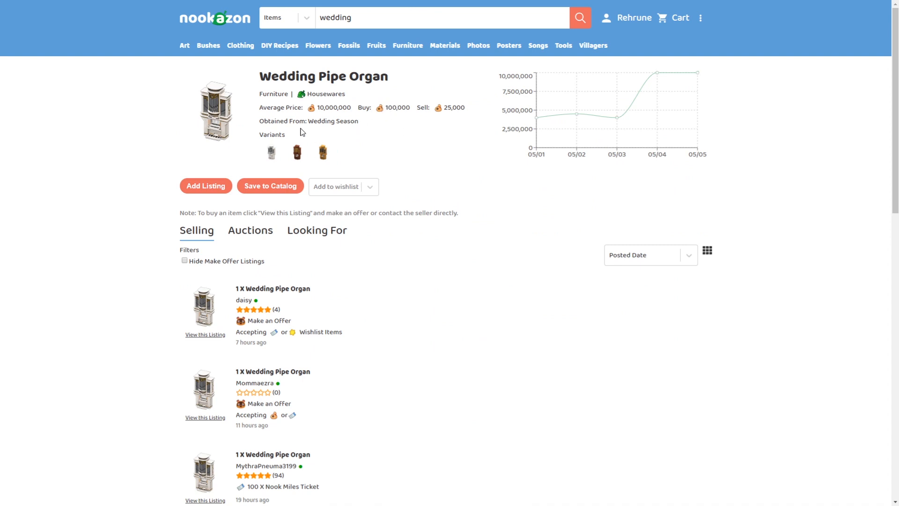
mouse_move(323, 110)
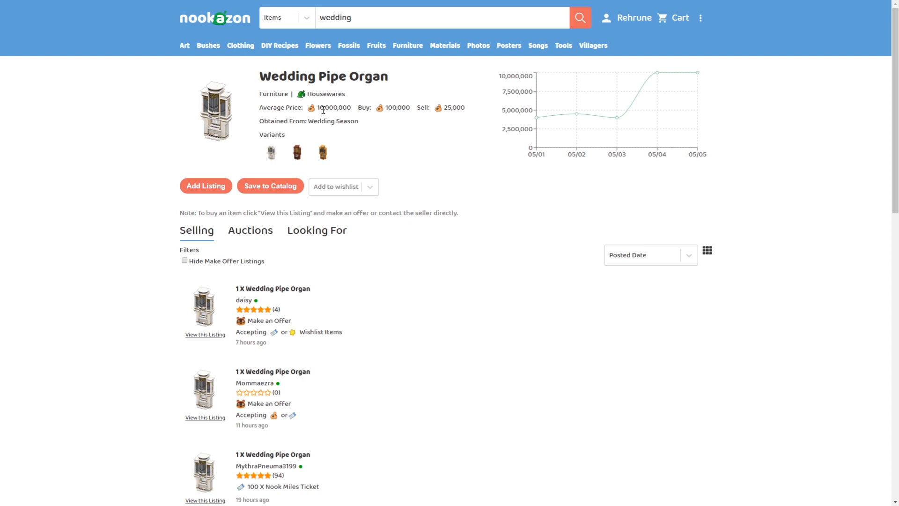
View the White, Dark Brown and third colour variants of the pipe organ
click(274, 152)
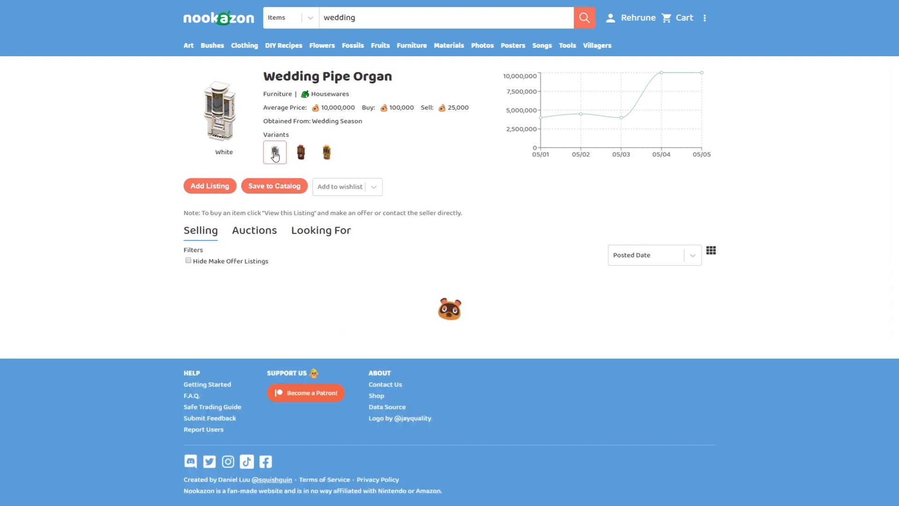
click(274, 151)
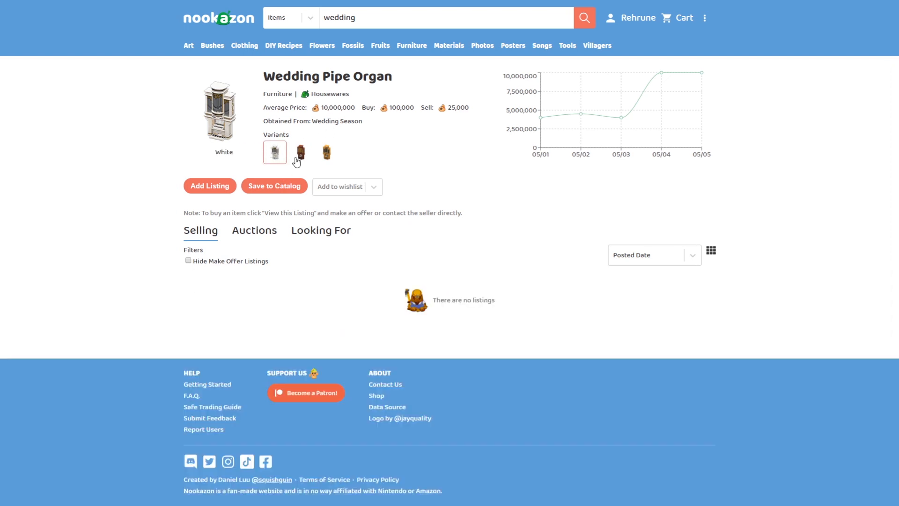
click(300, 152)
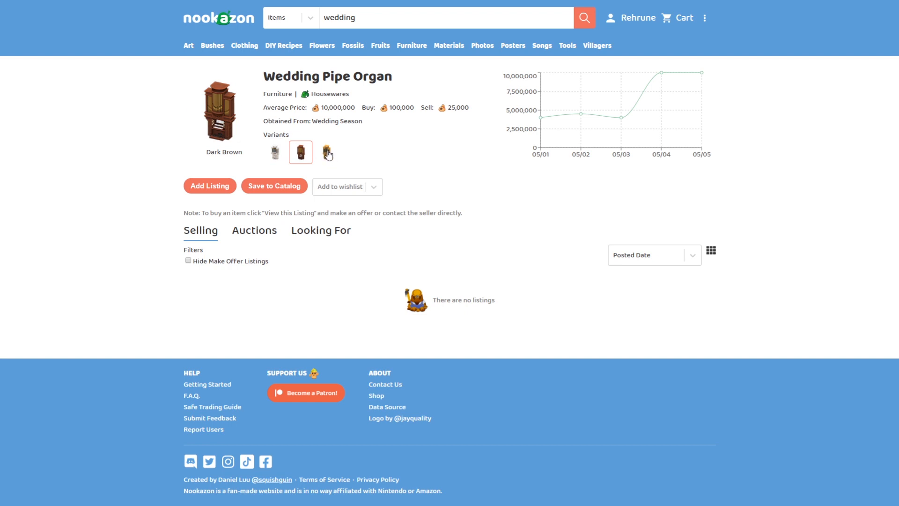
click(326, 152)
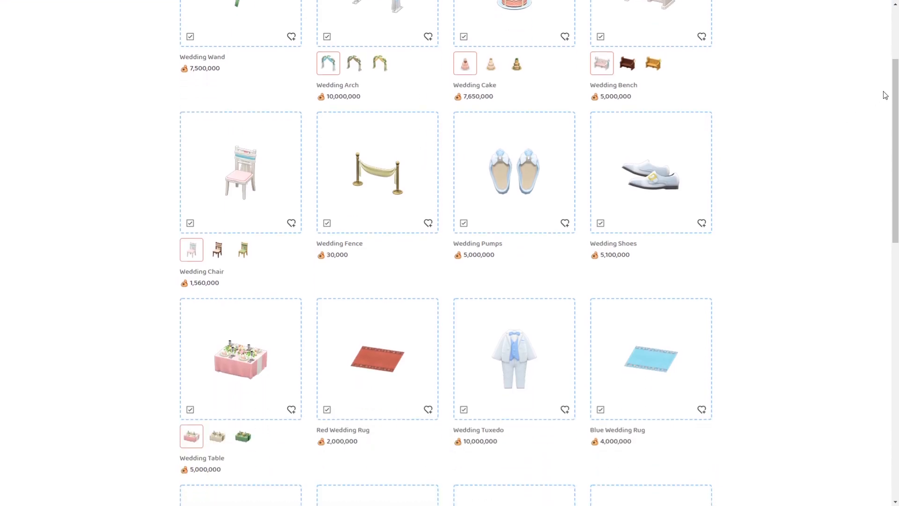
Open the Wedding Welcome Board page and view its Cute Message and Cute Reese & Cyrus variants
scroll(down, 3)
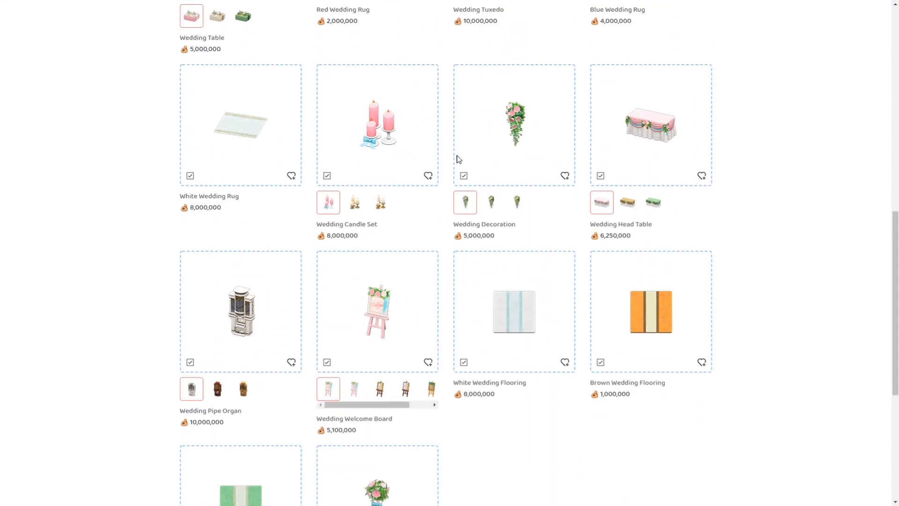
click(376, 311)
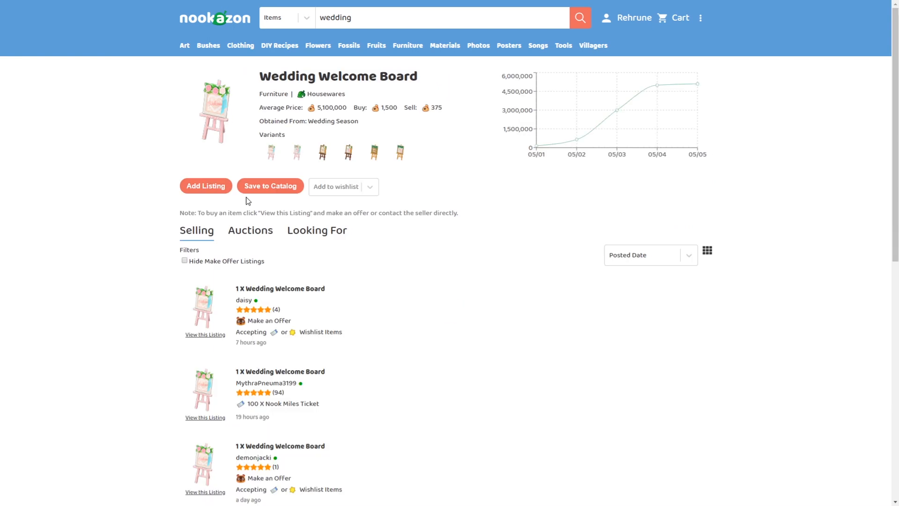
mouse_move(346, 302)
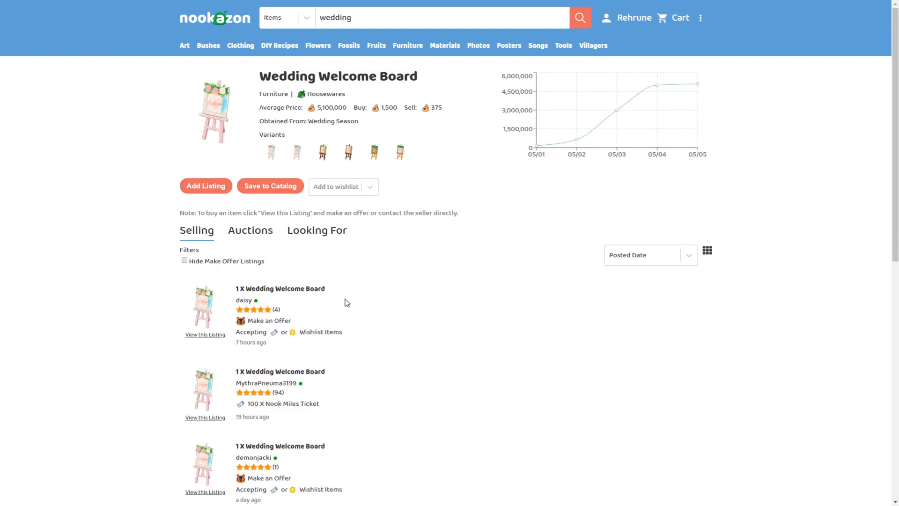
mouse_move(335, 329)
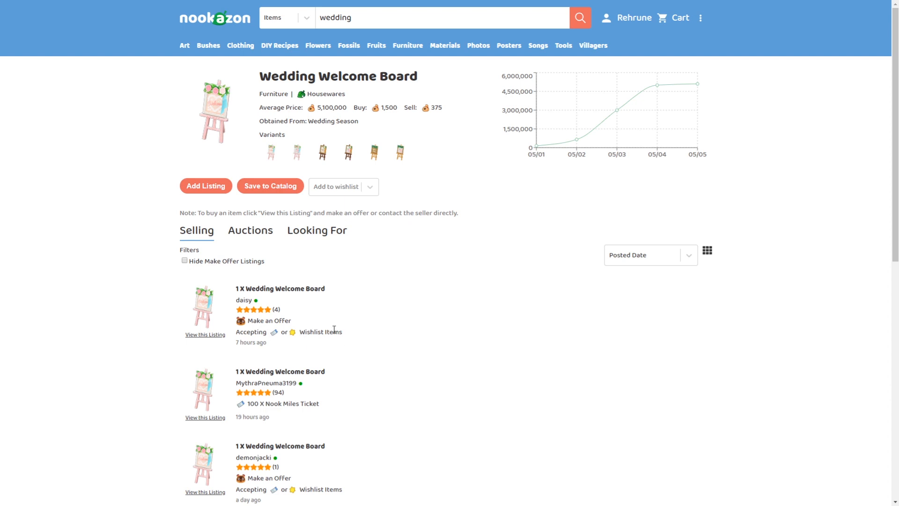
scroll(down, 3)
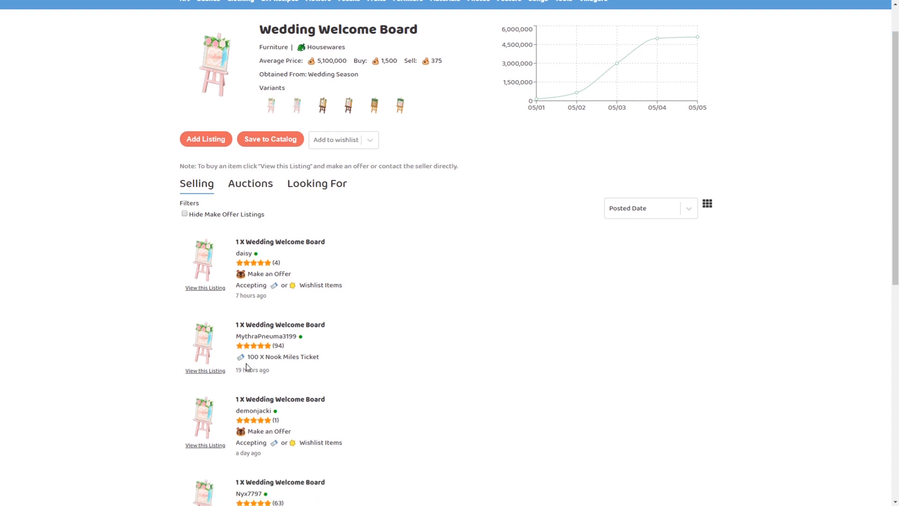
scroll(up, 3)
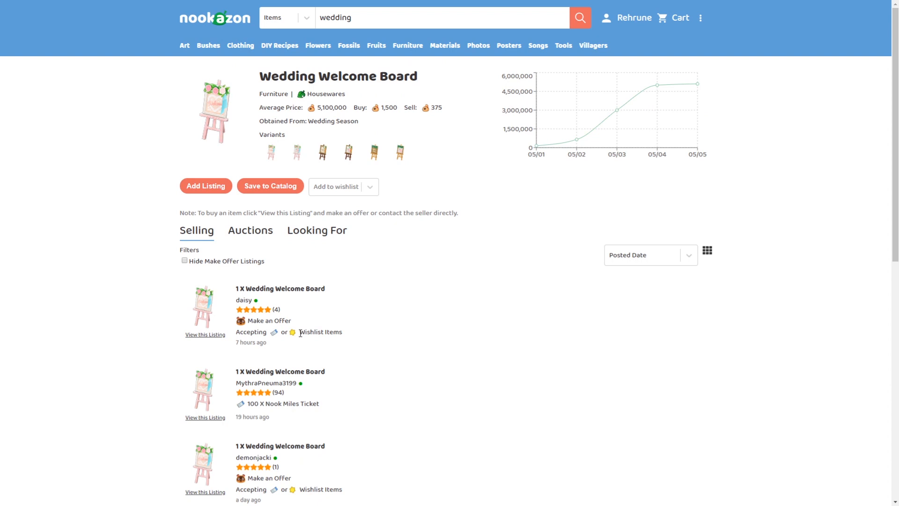
click(274, 152)
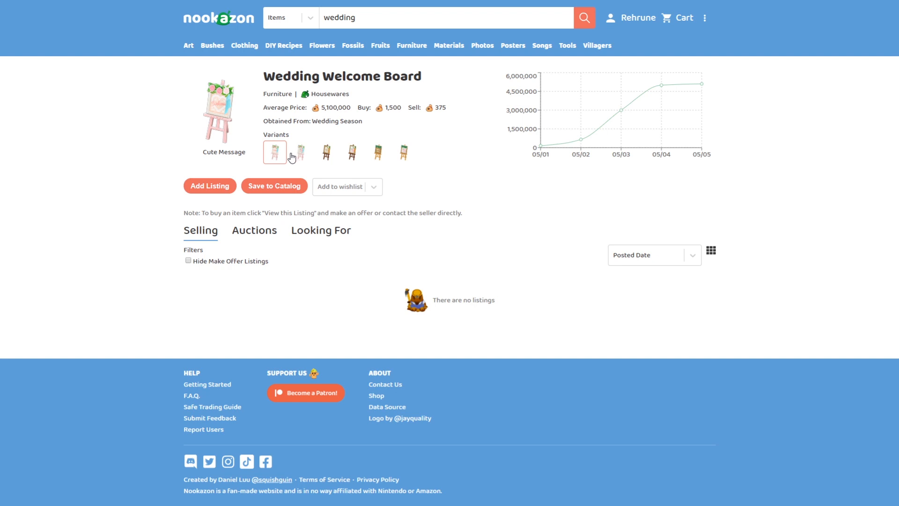
mouse_move(293, 157)
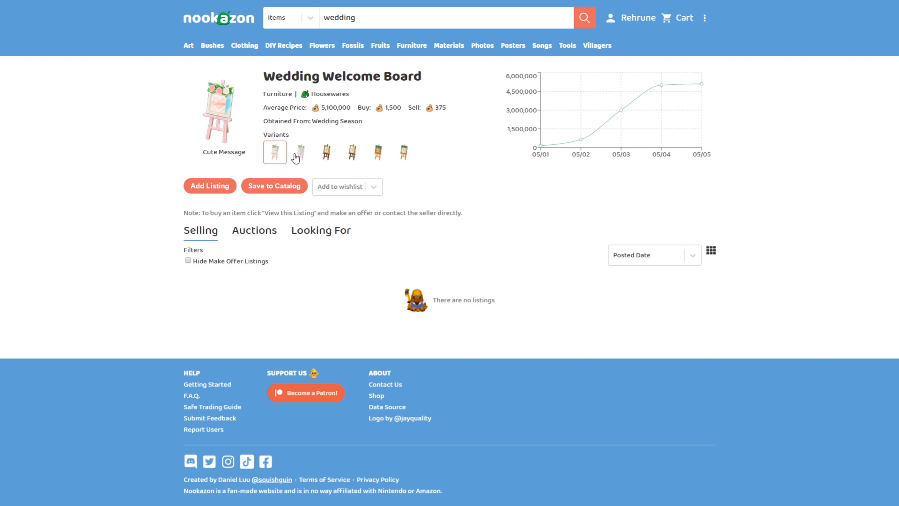
mouse_move(257, 123)
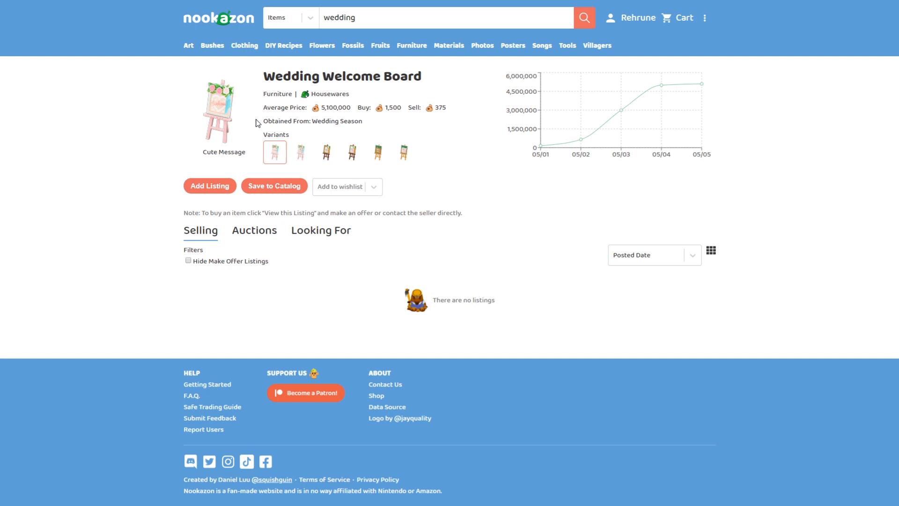
mouse_move(221, 126)
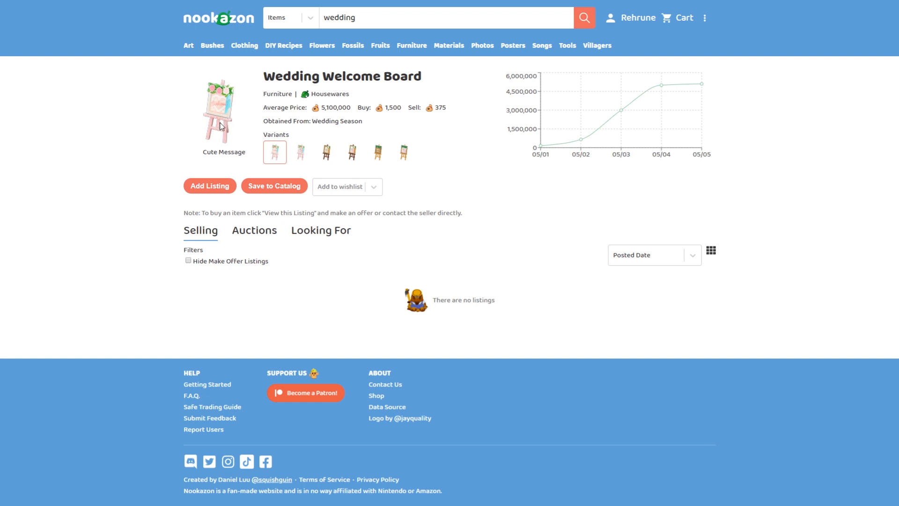
click(299, 152)
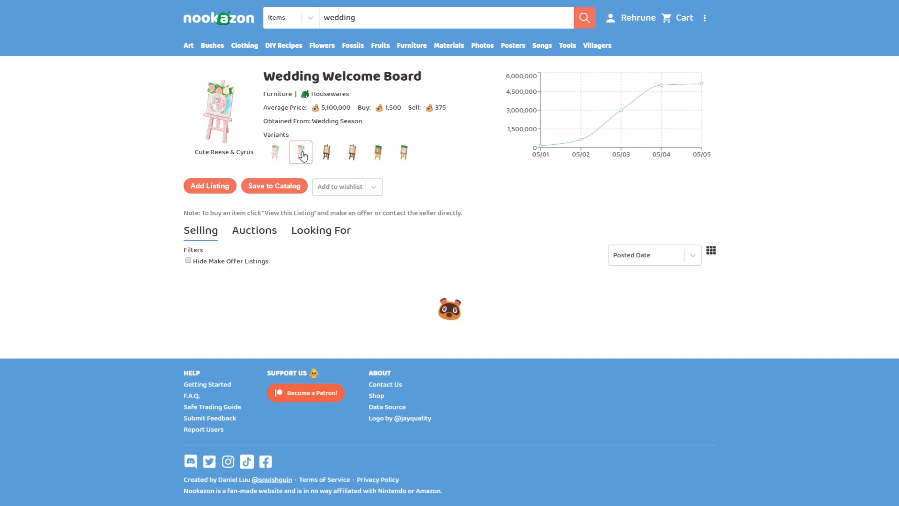
click(300, 151)
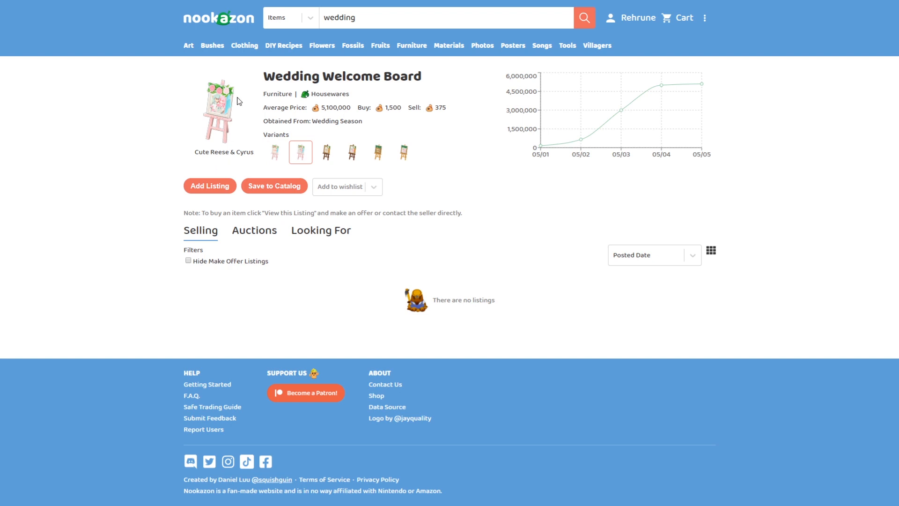
View the Chic and Garden Message and Reese & Cyrus variants, then return to the results
click(326, 152)
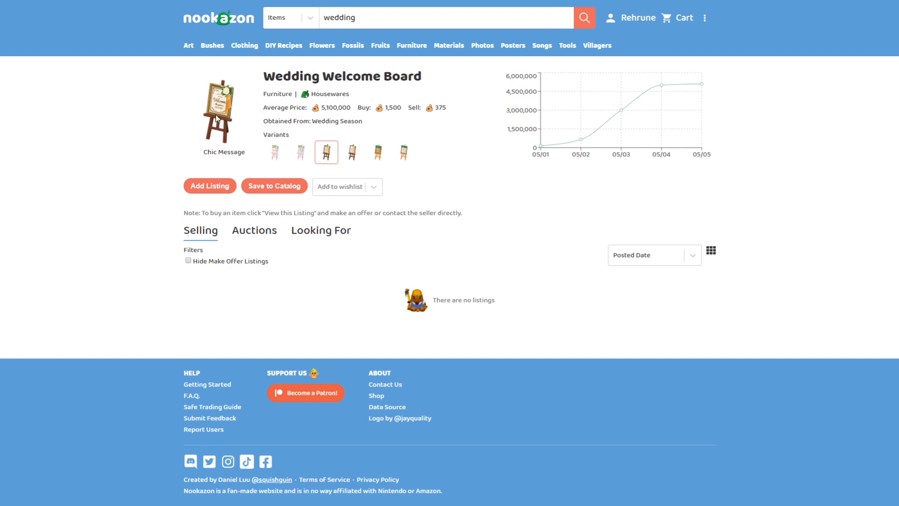
click(351, 152)
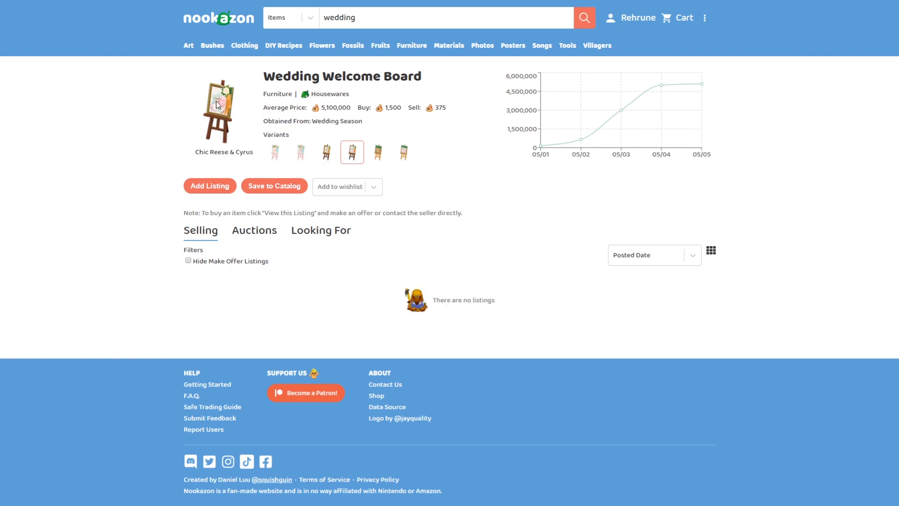
mouse_move(377, 163)
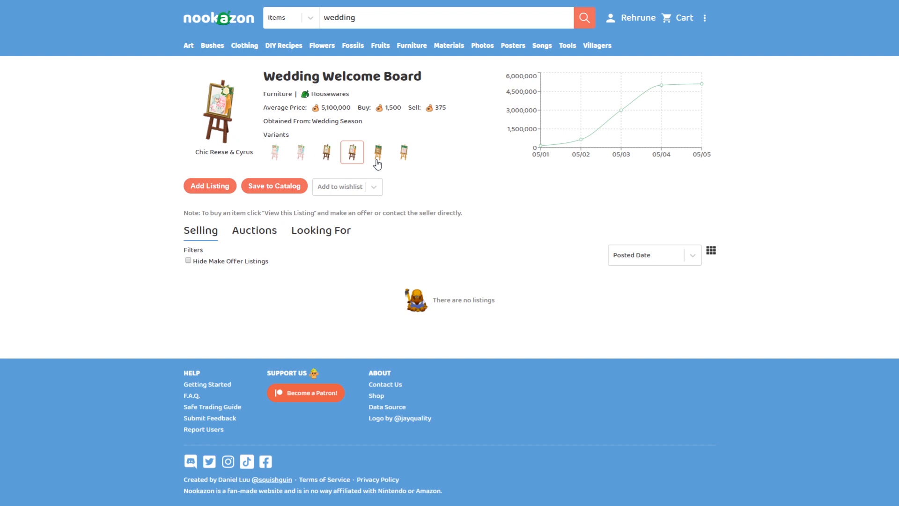
click(377, 152)
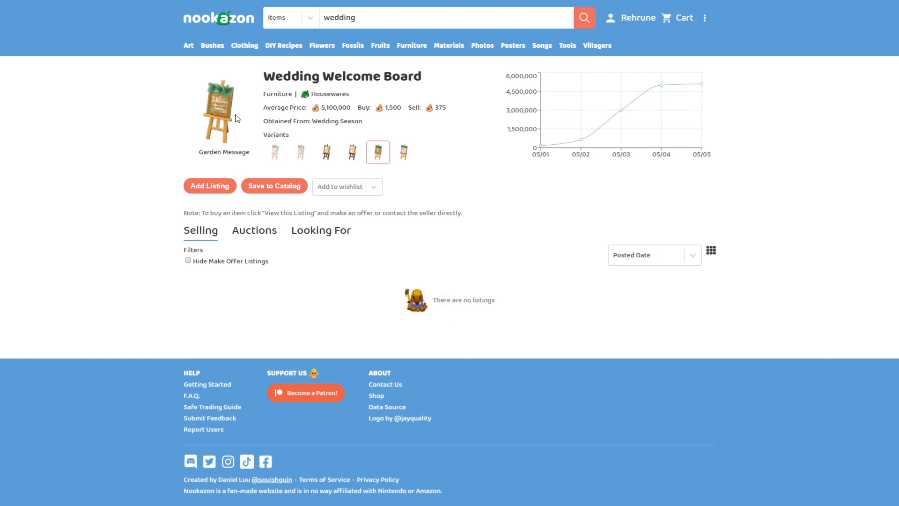
mouse_move(224, 127)
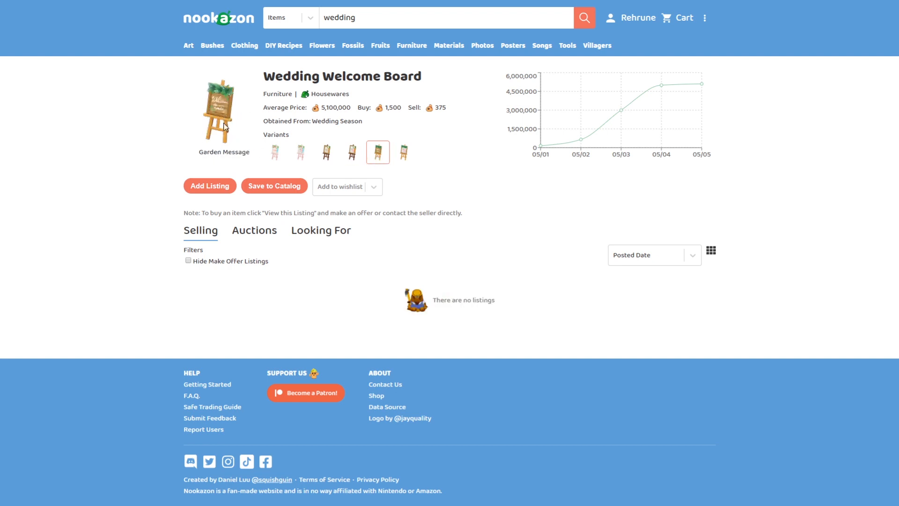
mouse_move(244, 136)
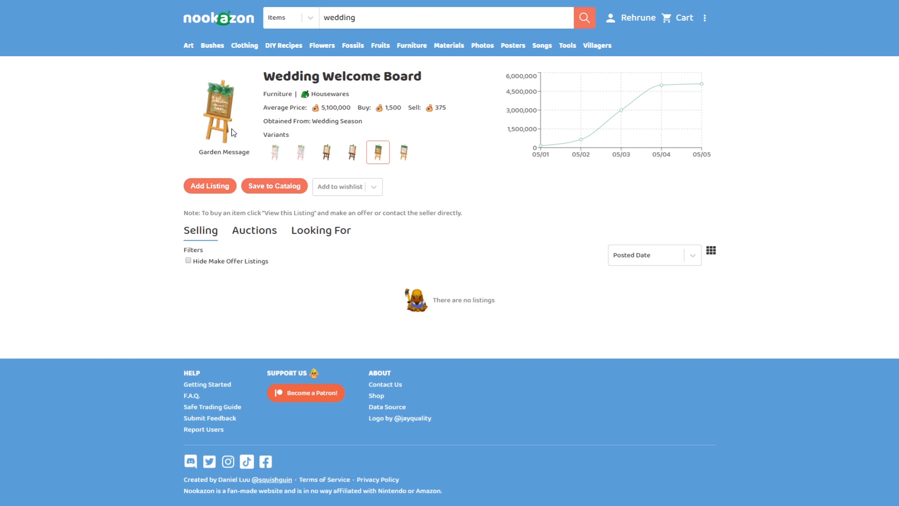
mouse_move(232, 145)
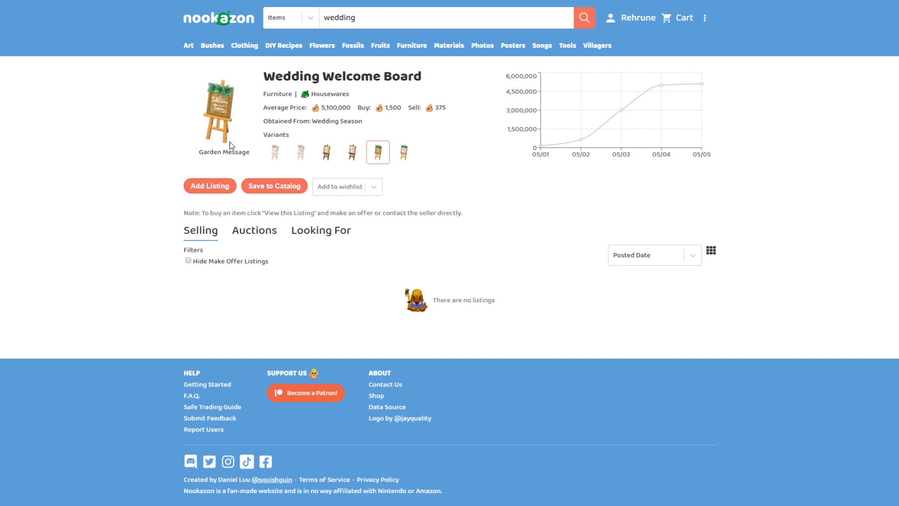
mouse_move(175, 127)
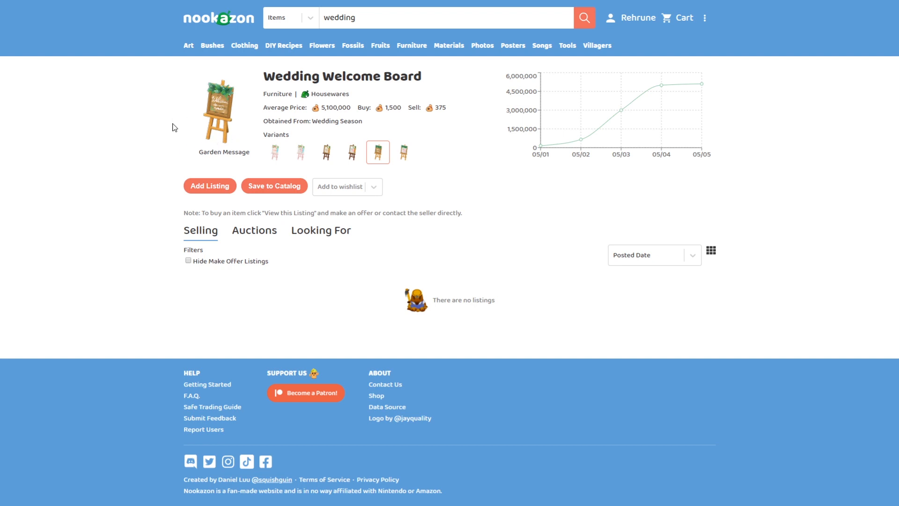
click(402, 152)
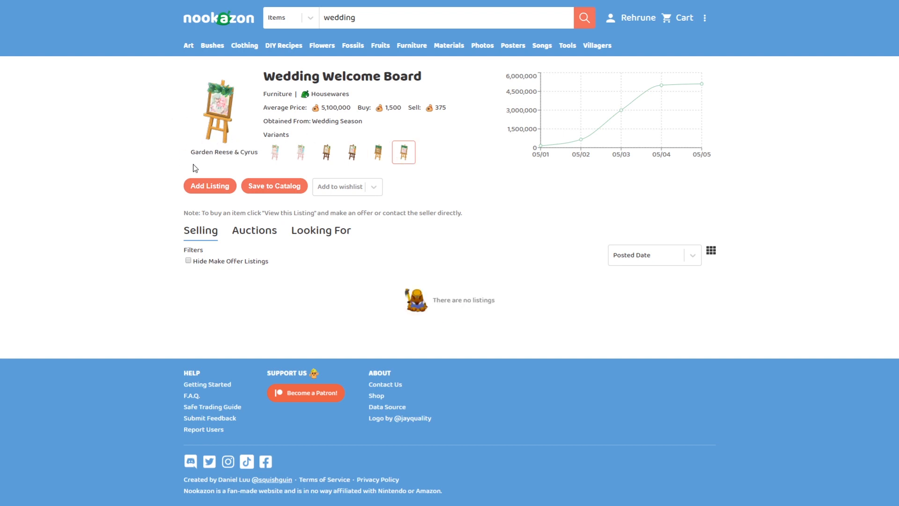
click(583, 17)
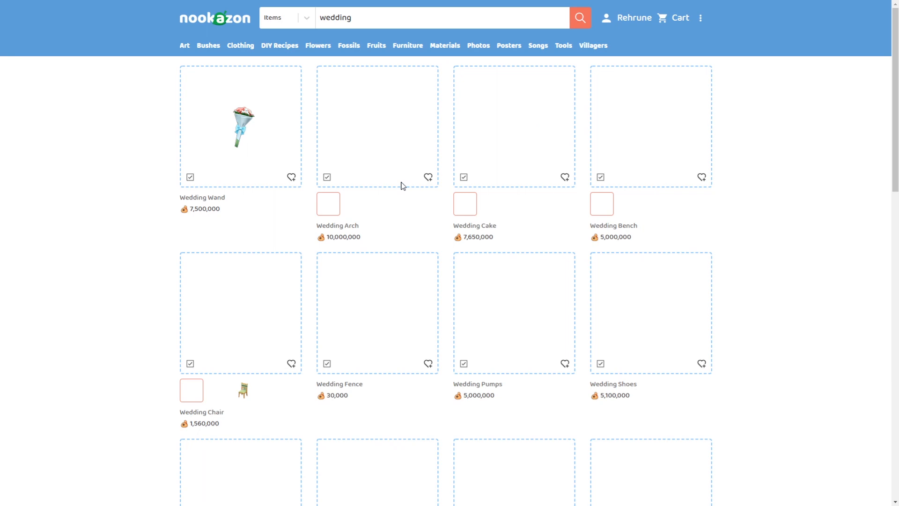
Open the White Wedding Flooring item page and look over its seller listing
scroll(down, 3)
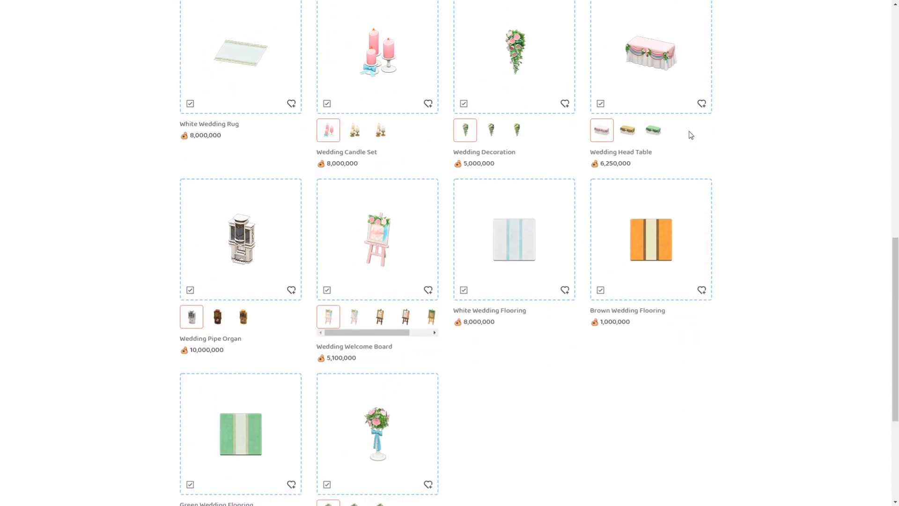
mouse_move(517, 235)
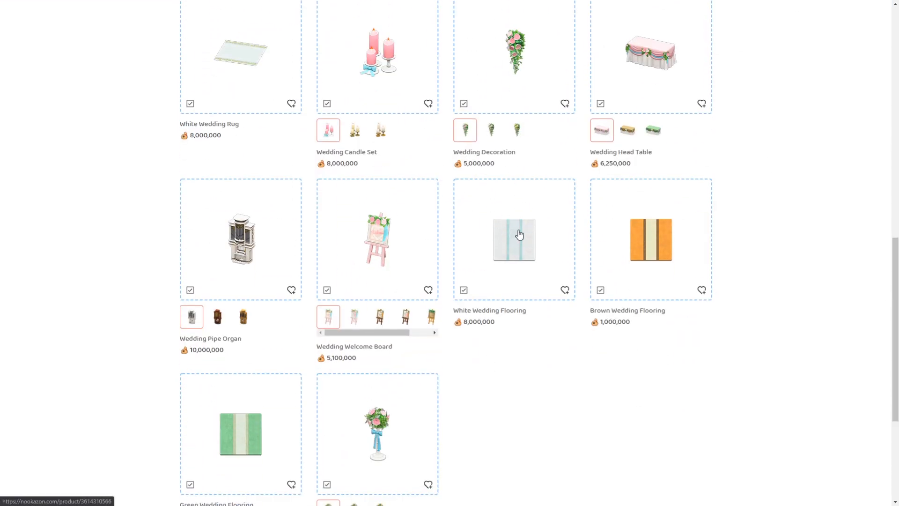
click(513, 239)
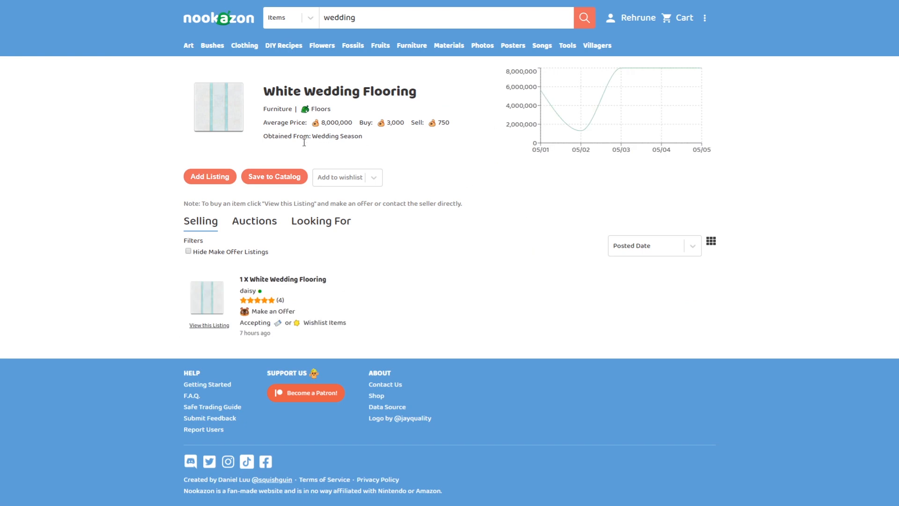
mouse_move(227, 146)
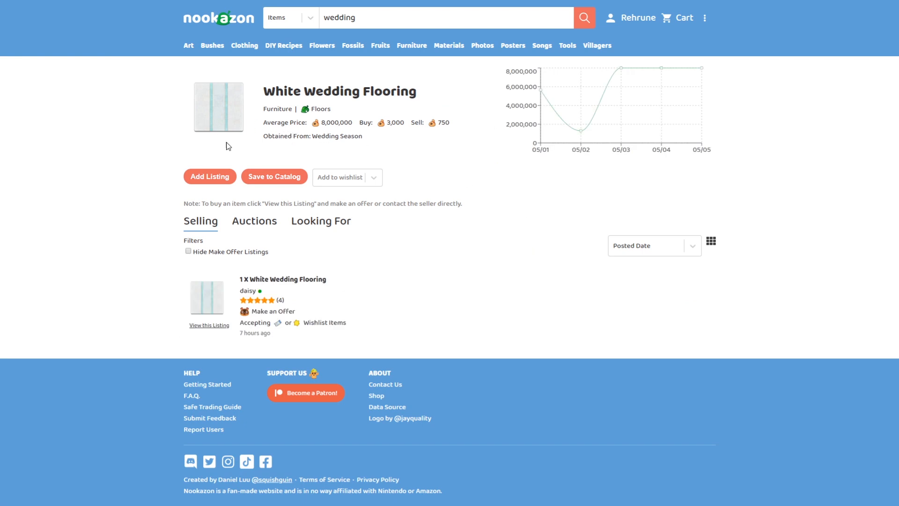
mouse_move(298, 111)
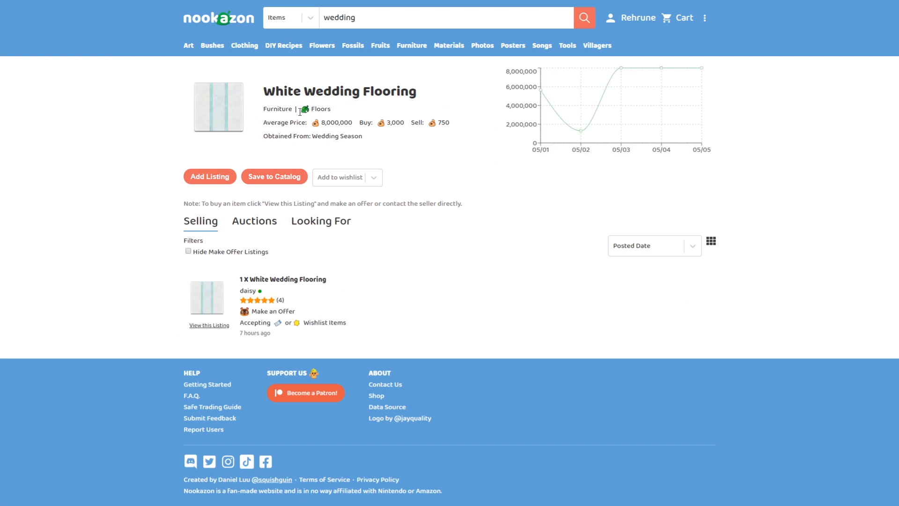
mouse_move(280, 151)
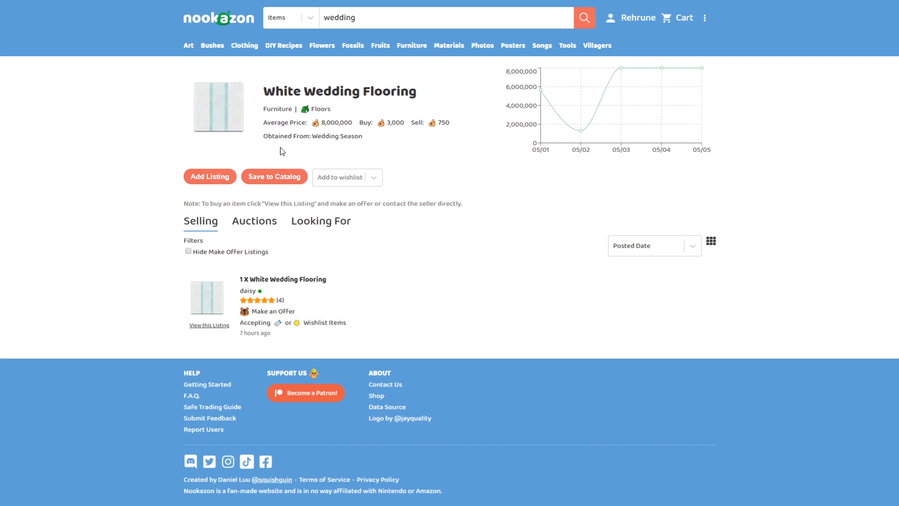
mouse_move(444, 175)
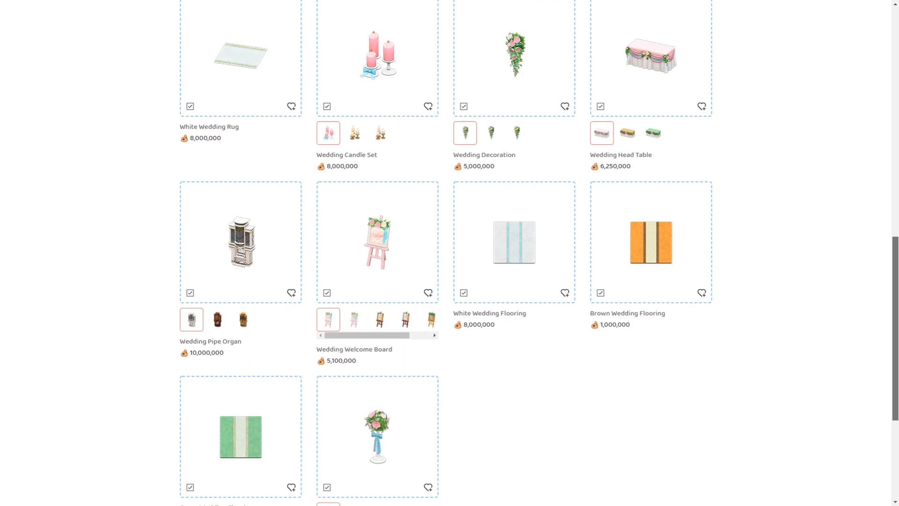
scroll(down, 3)
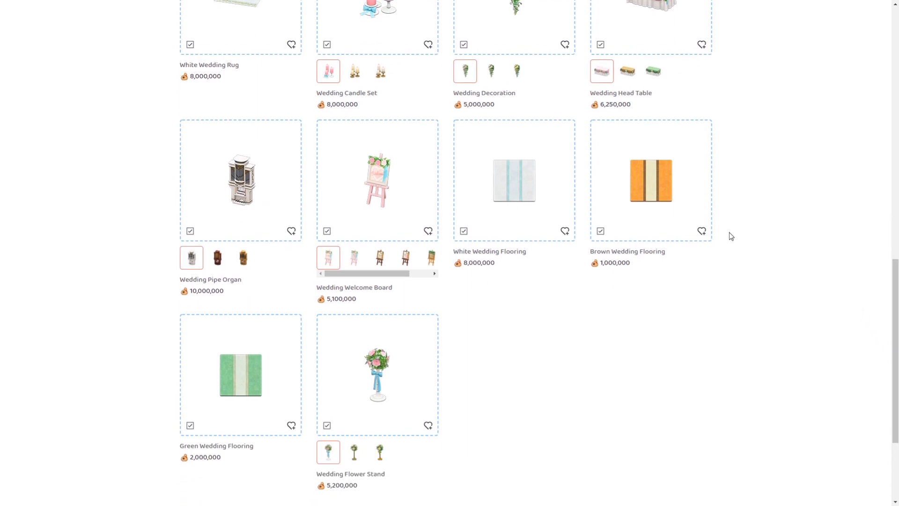
Check the Brown Wedding Flooring item page and come back to the results
click(649, 180)
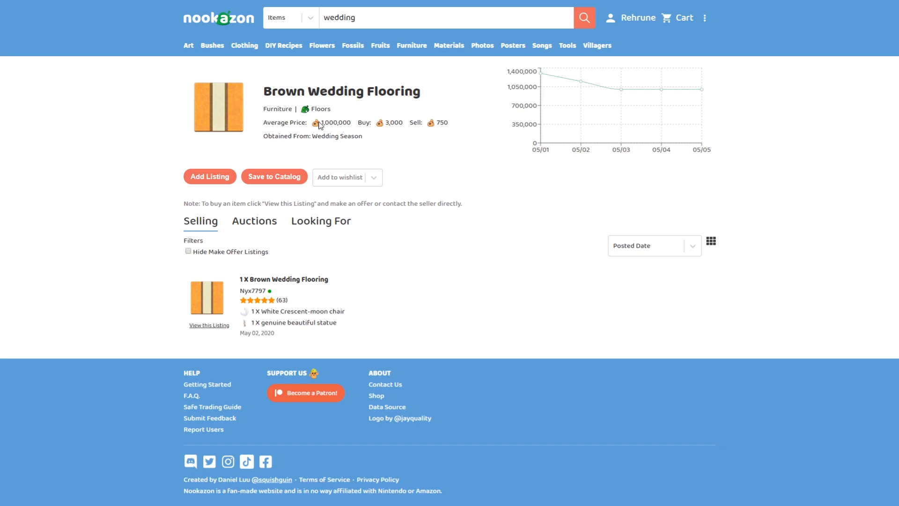
click(583, 17)
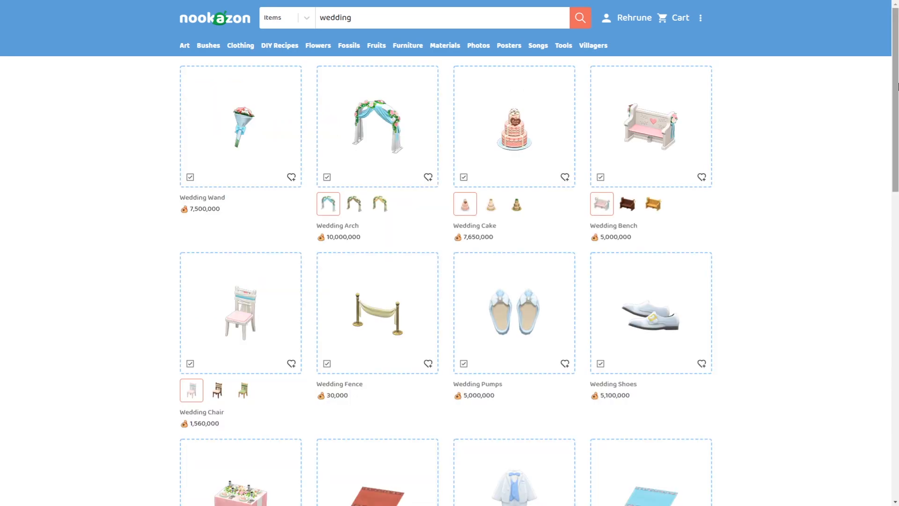
scroll(down, 3)
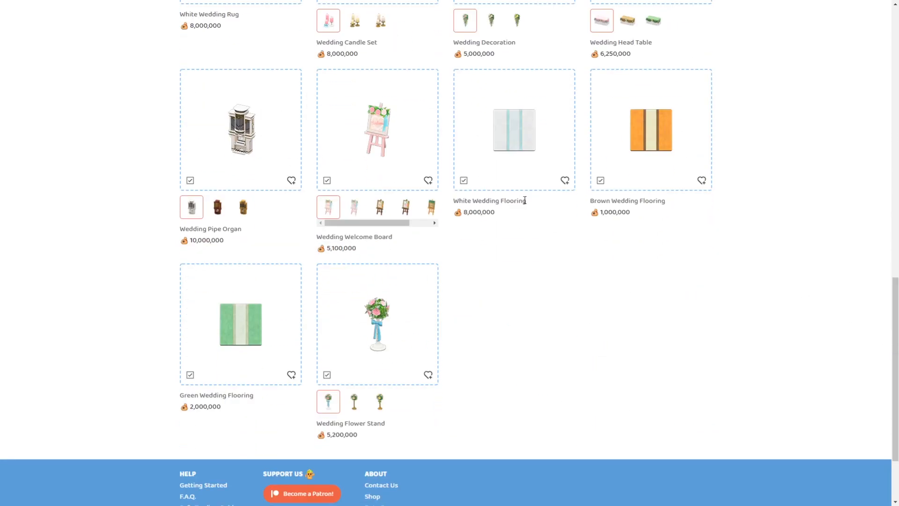
Open the Wedding Flower Stand item page and glance over its listings
click(239, 324)
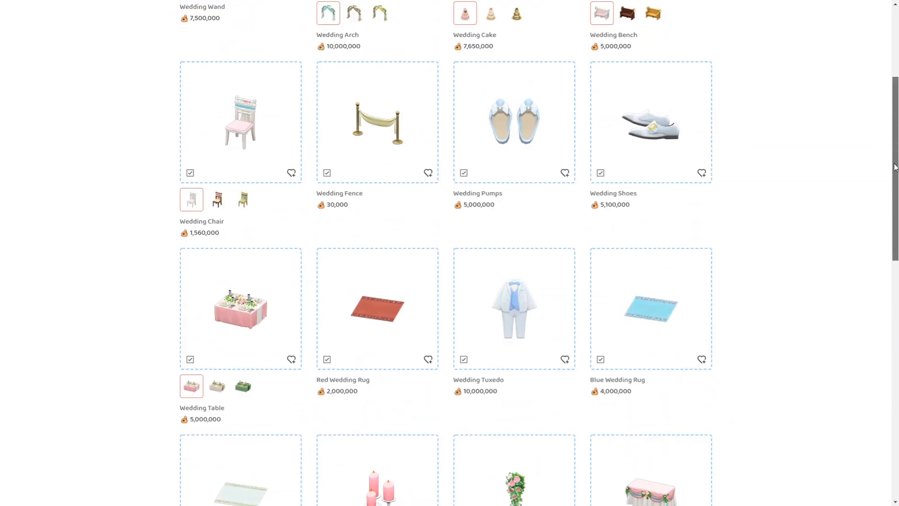
scroll(down, 3)
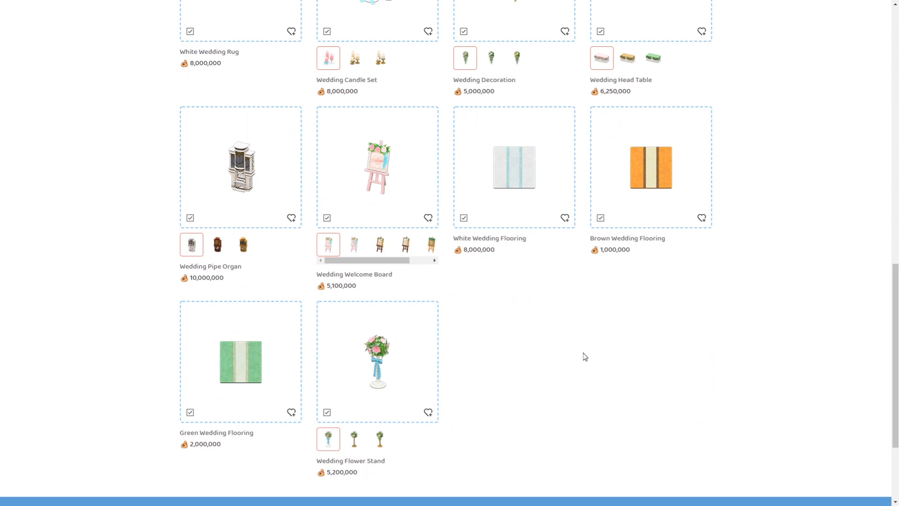
scroll(up, 3)
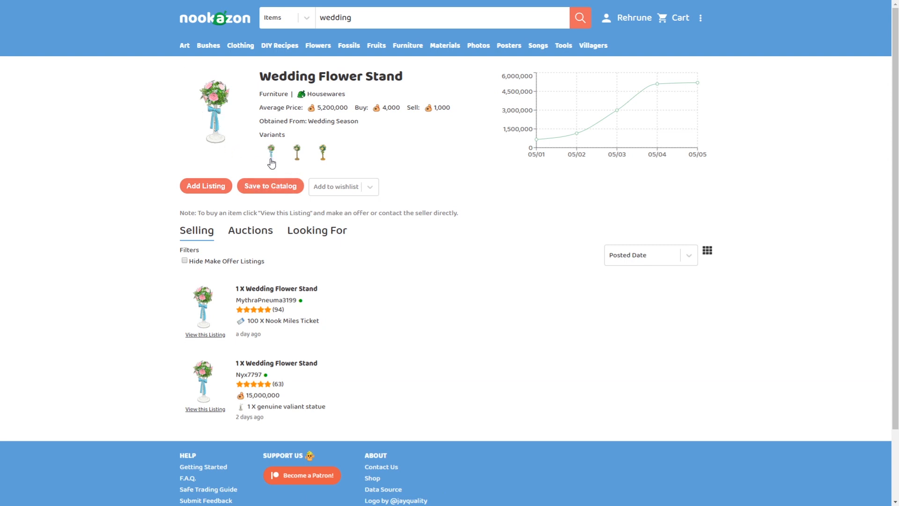
View the Cute, Chic and Garden flower stand variants, then return to the wedding results
click(270, 152)
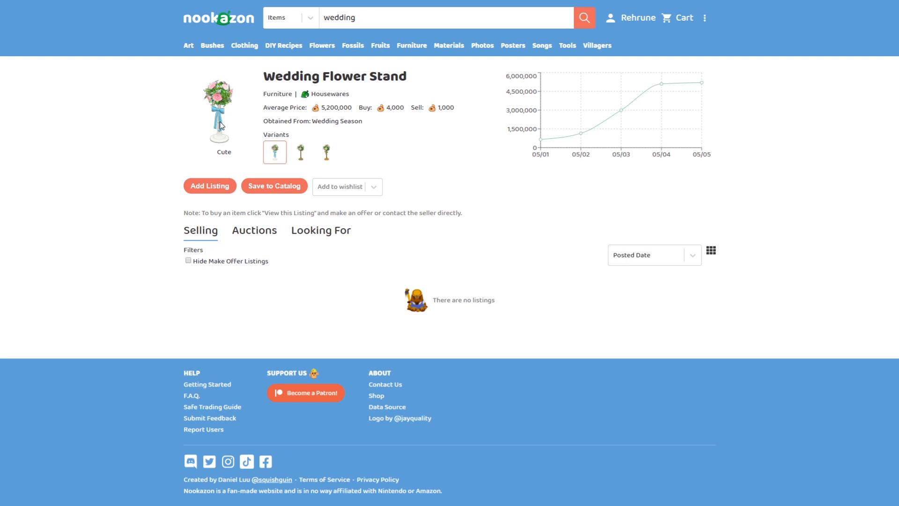
click(299, 151)
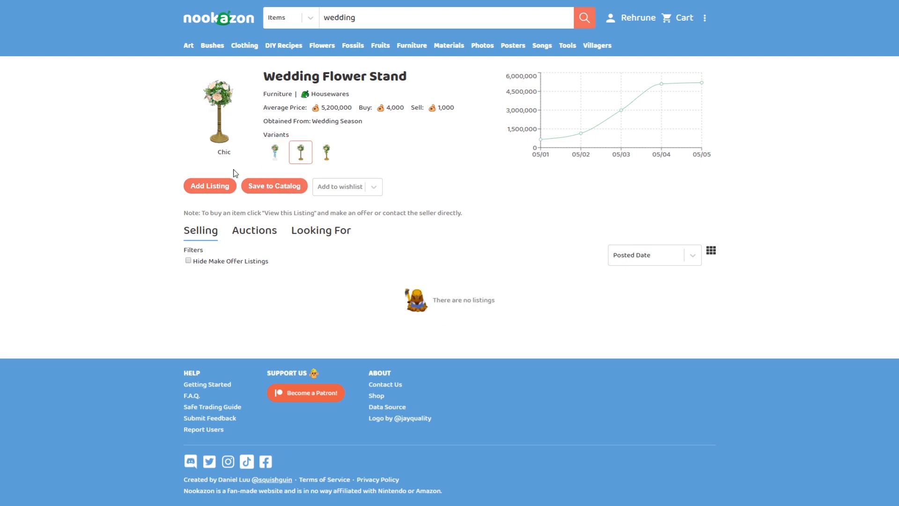
mouse_move(215, 106)
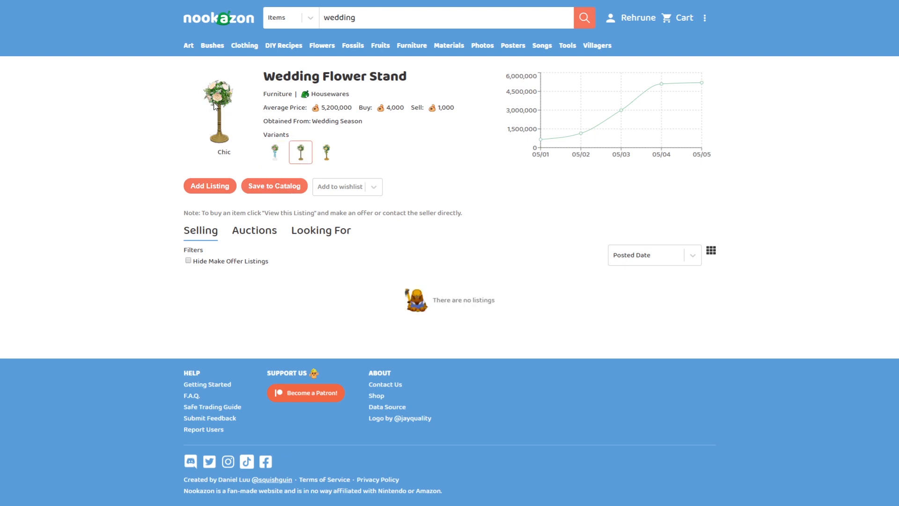
click(326, 152)
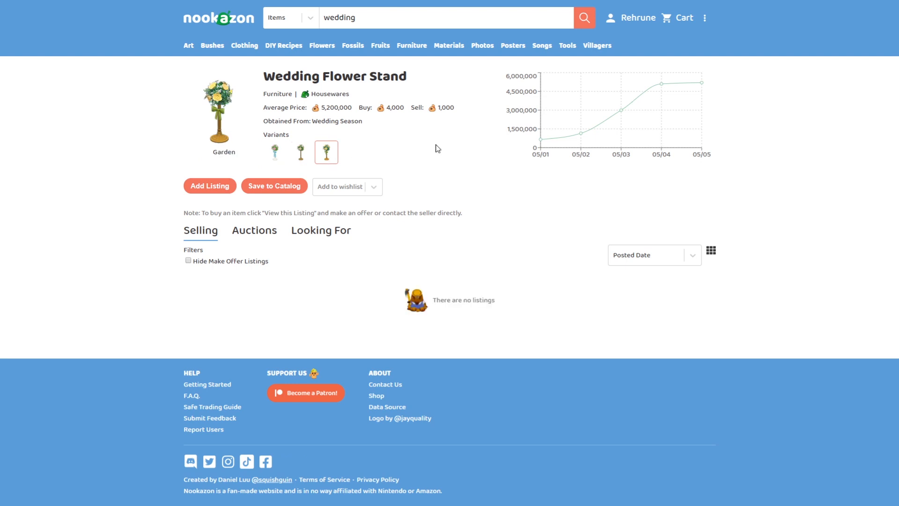
click(299, 152)
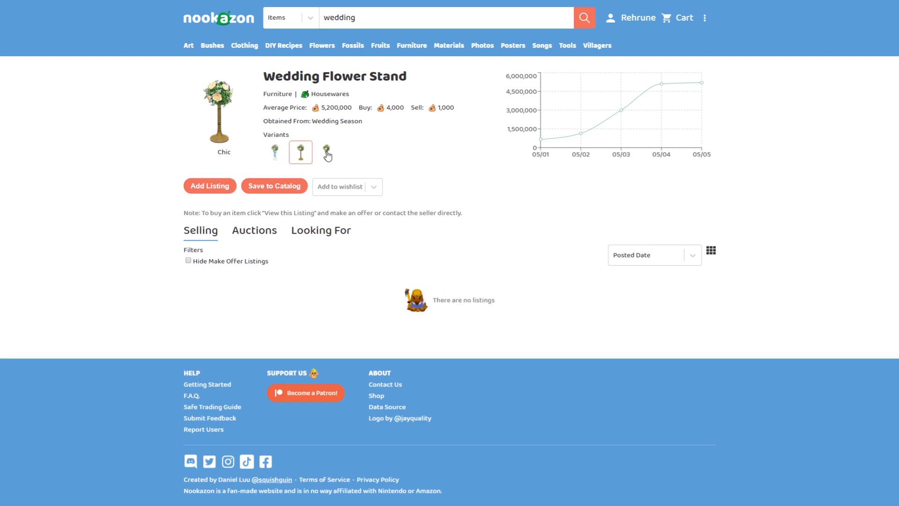
click(326, 151)
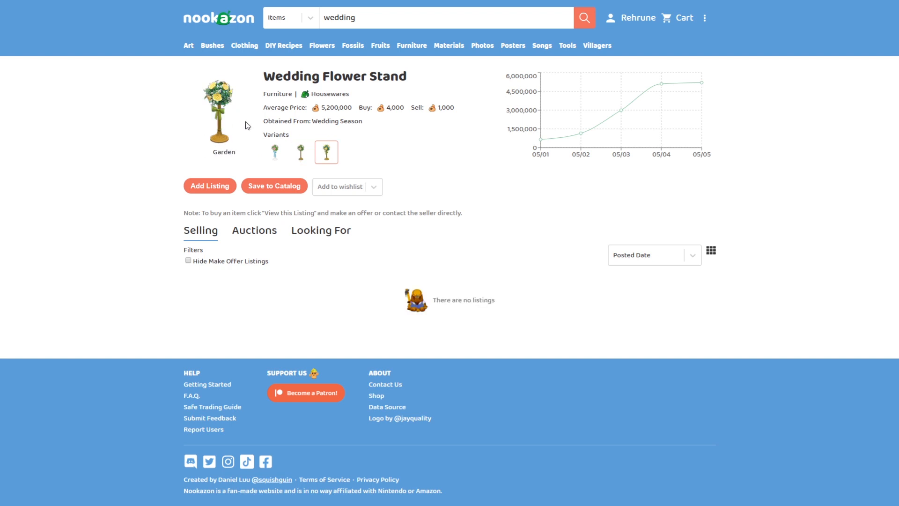
mouse_move(195, 145)
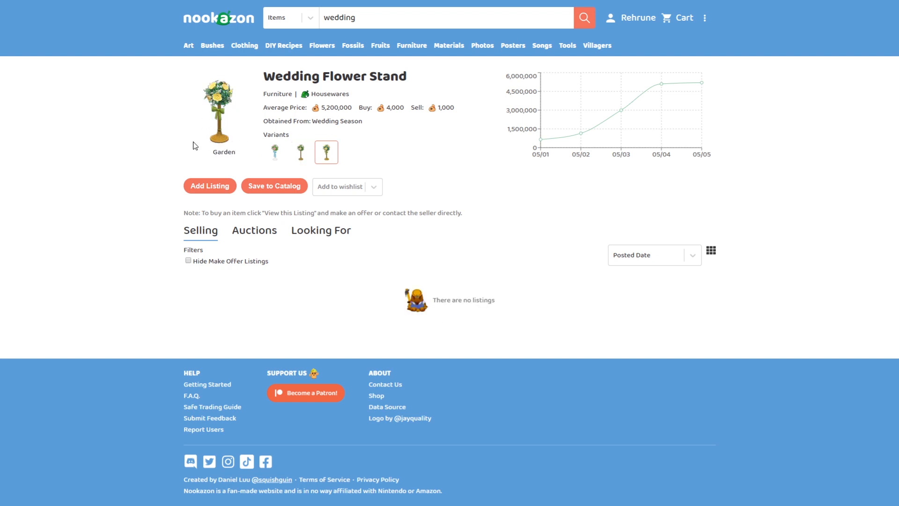
mouse_move(206, 111)
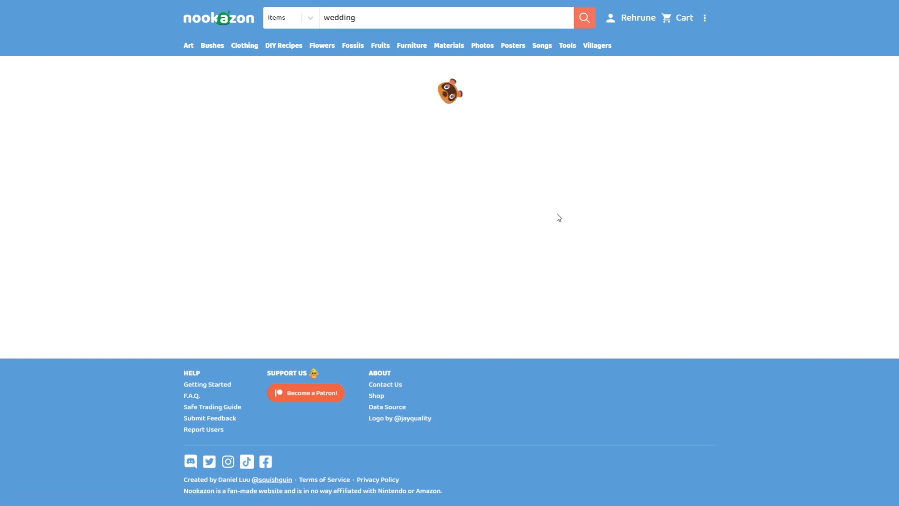
click(583, 17)
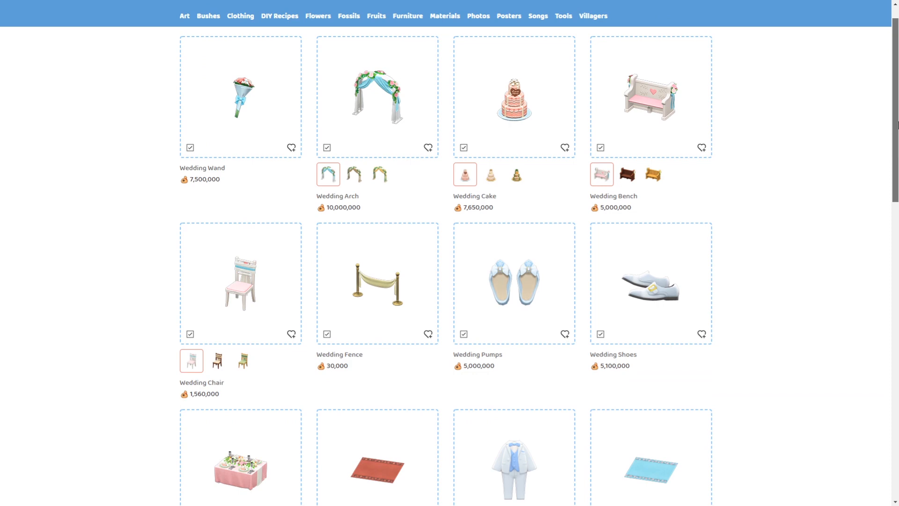
scroll(down, 3)
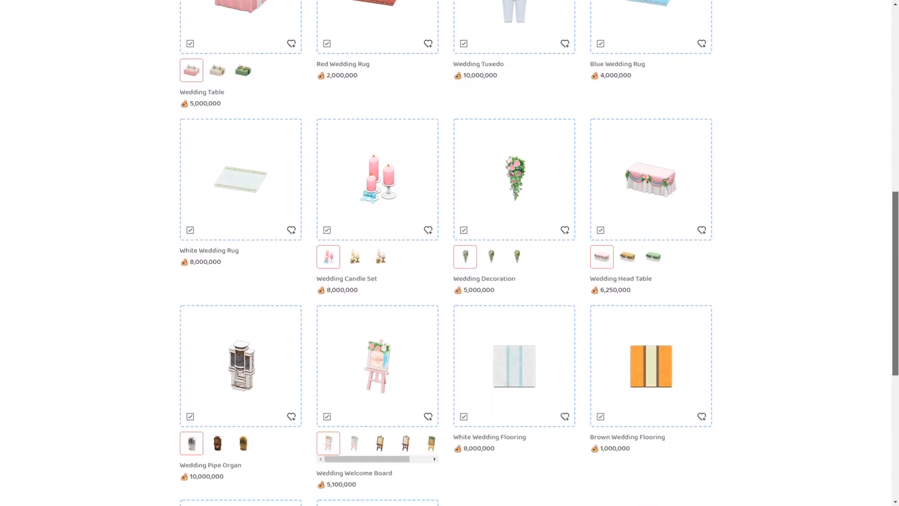
scroll(up, 3)
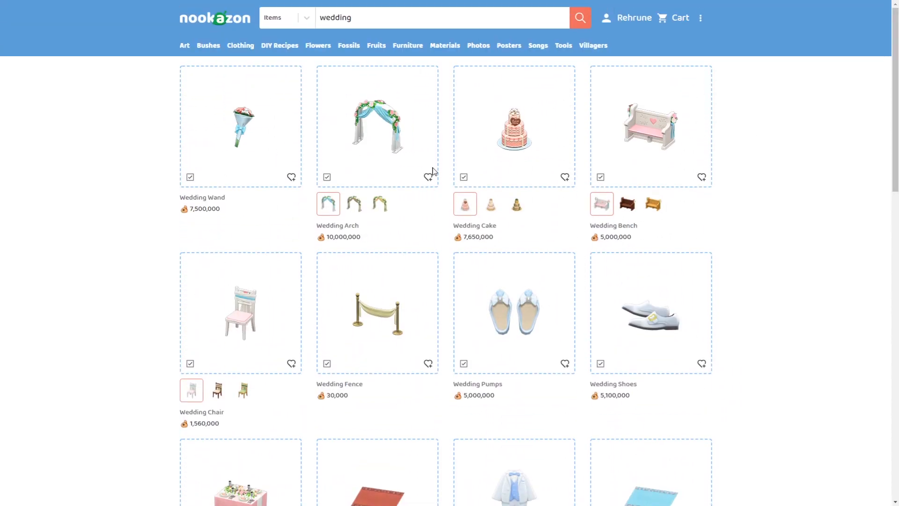
click(240, 127)
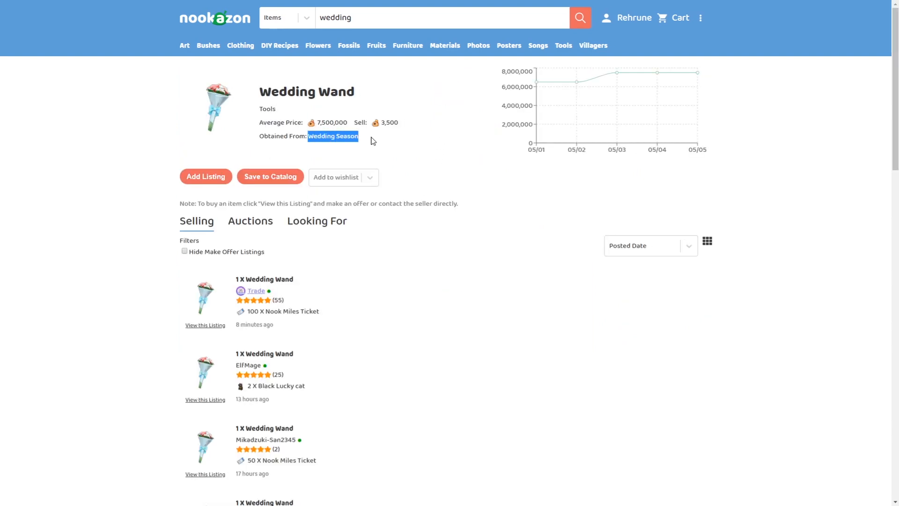
mouse_move(361, 140)
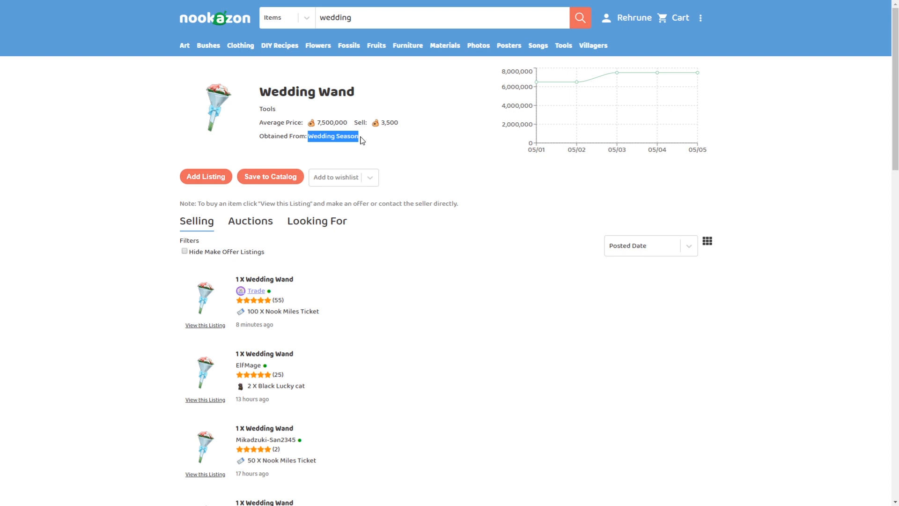
mouse_move(194, 292)
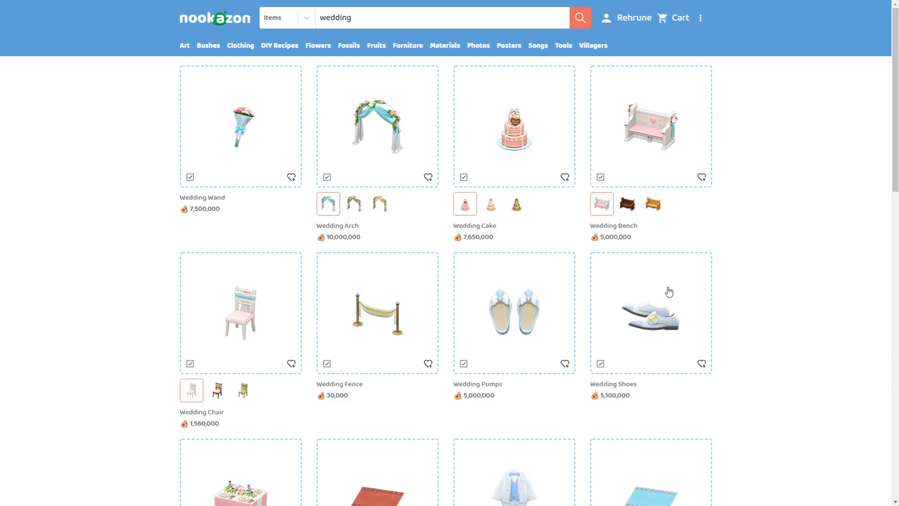
mouse_move(788, 296)
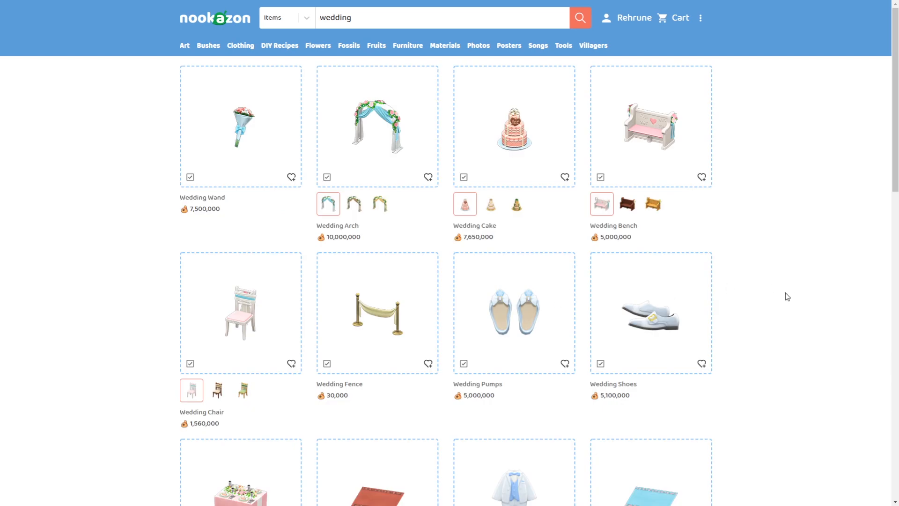